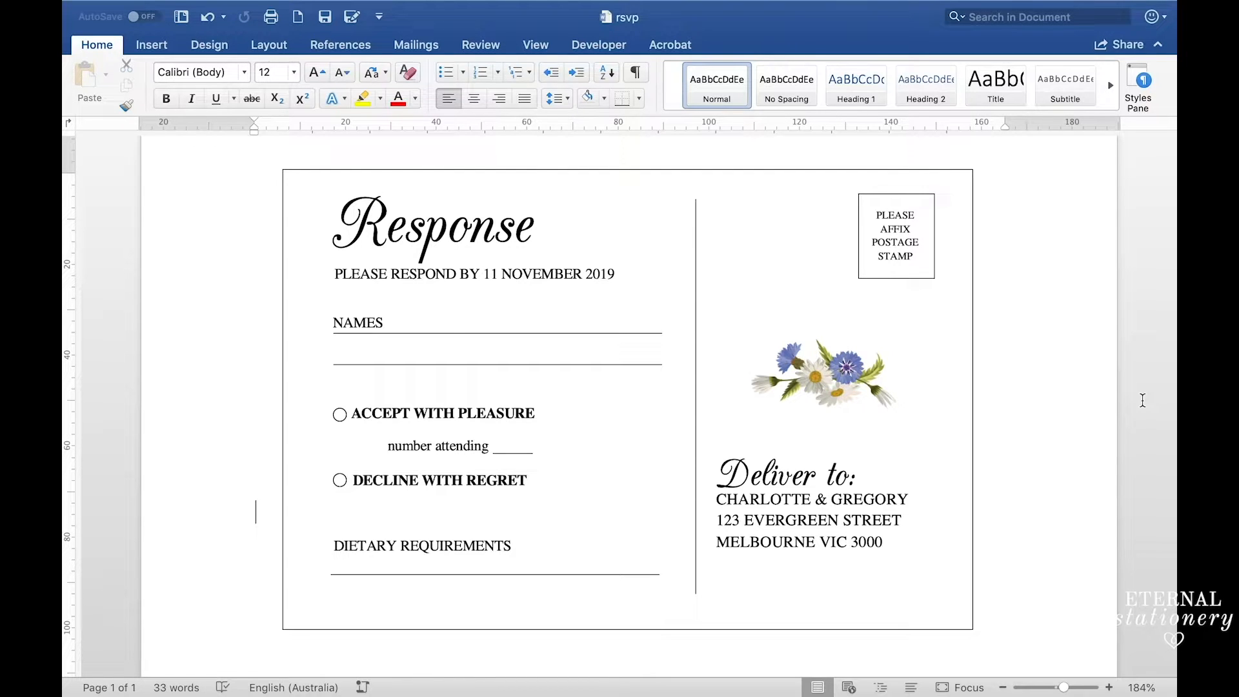
{"action": "mouse_move", "coordinate": [577, 413]}
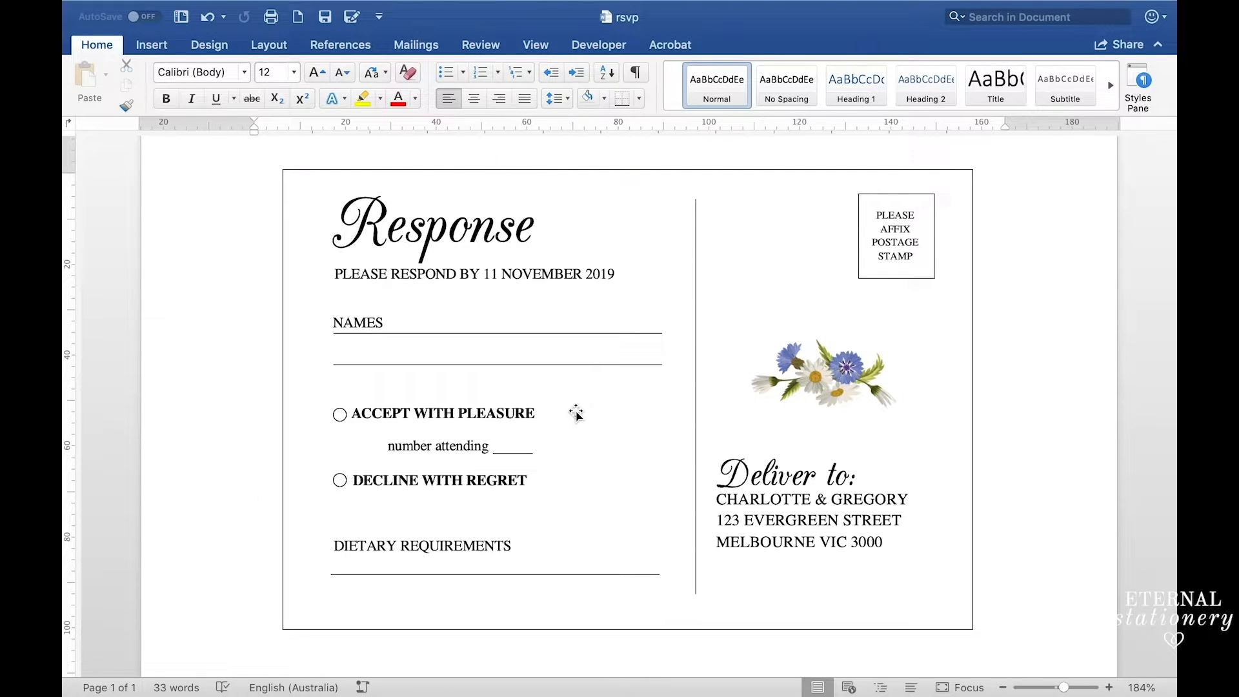
Start a new blank document (Document1) for the postcard
{"action": "left_click", "coordinate": [254, 512]}
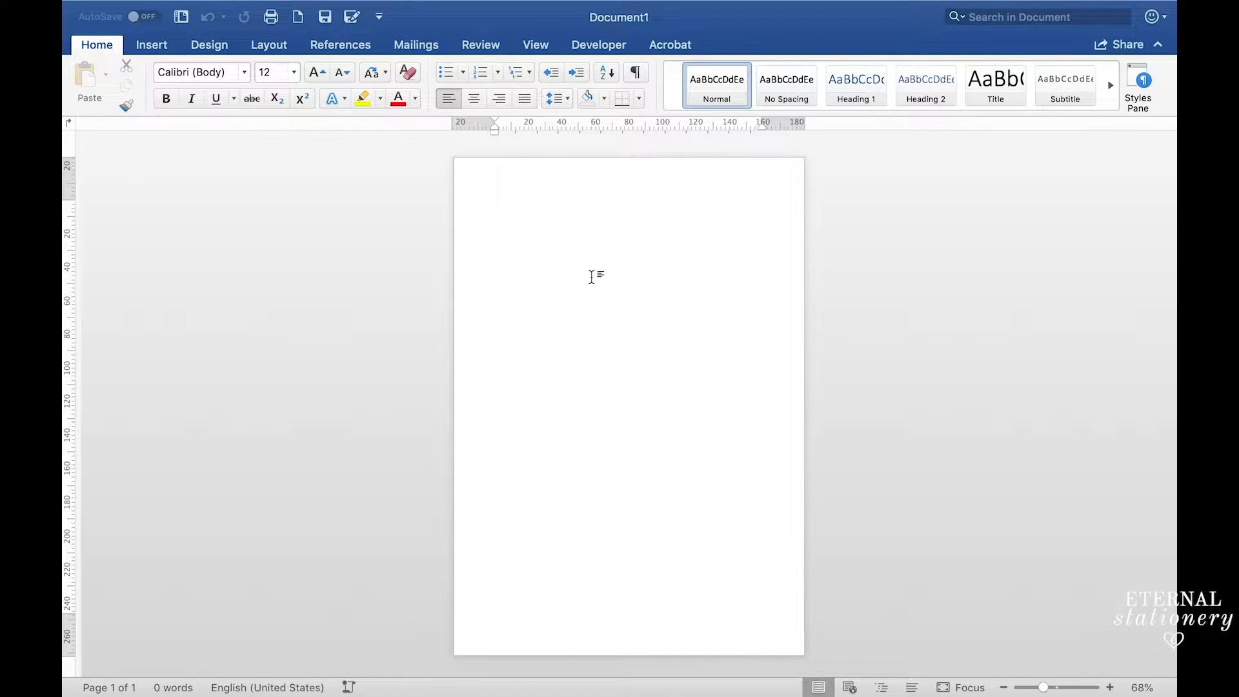
Draw a rectangle near the top of the page, about 101 by 152 mm, as the postcard base
{"action": "left_click", "coordinate": [496, 203]}
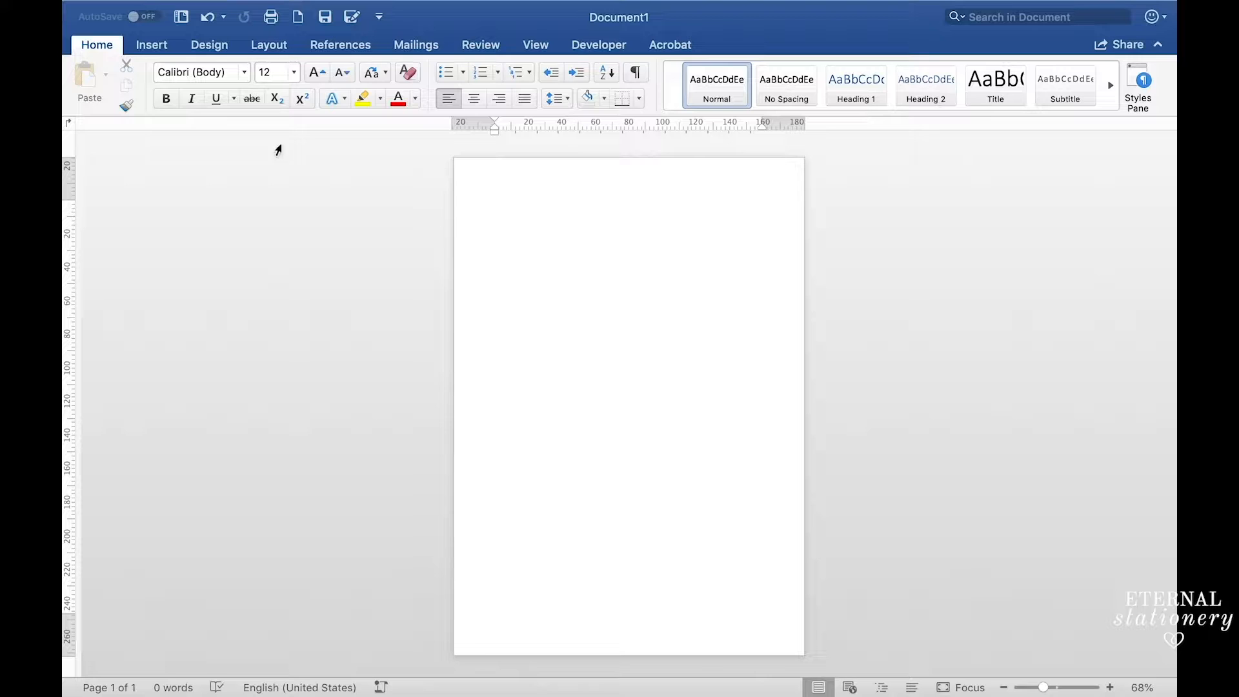
{"action": "left_click", "coordinate": [151, 44]}
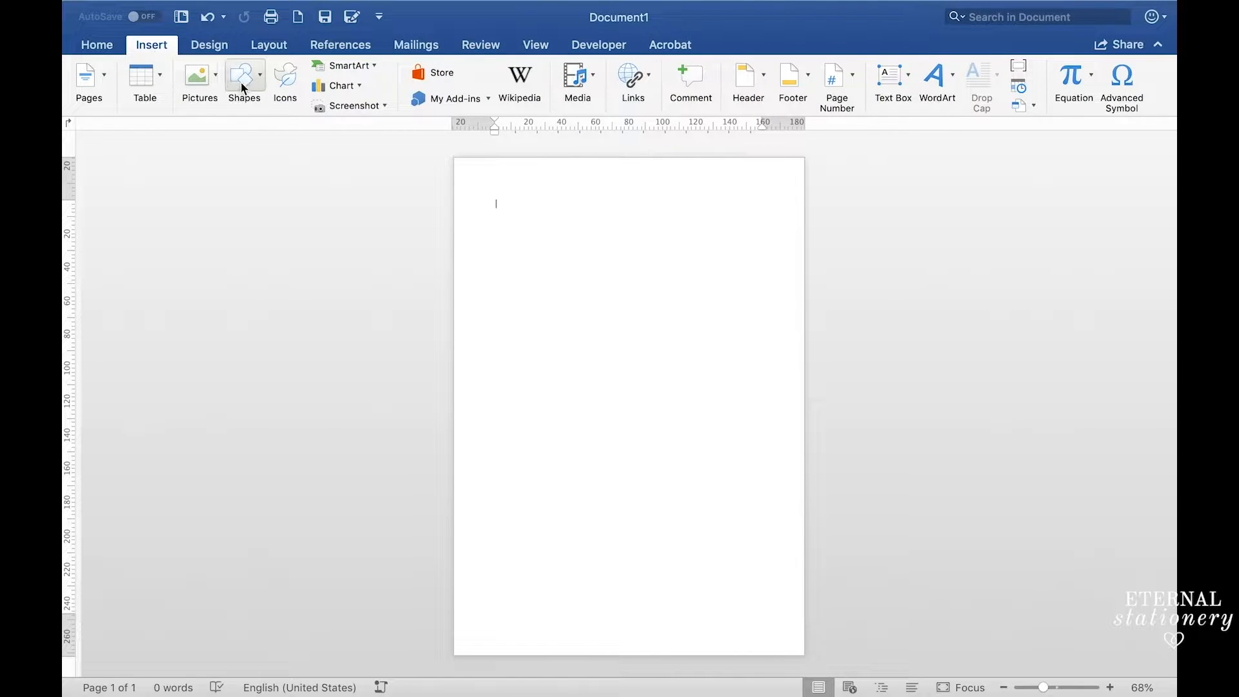
{"action": "left_click", "coordinate": [244, 78]}
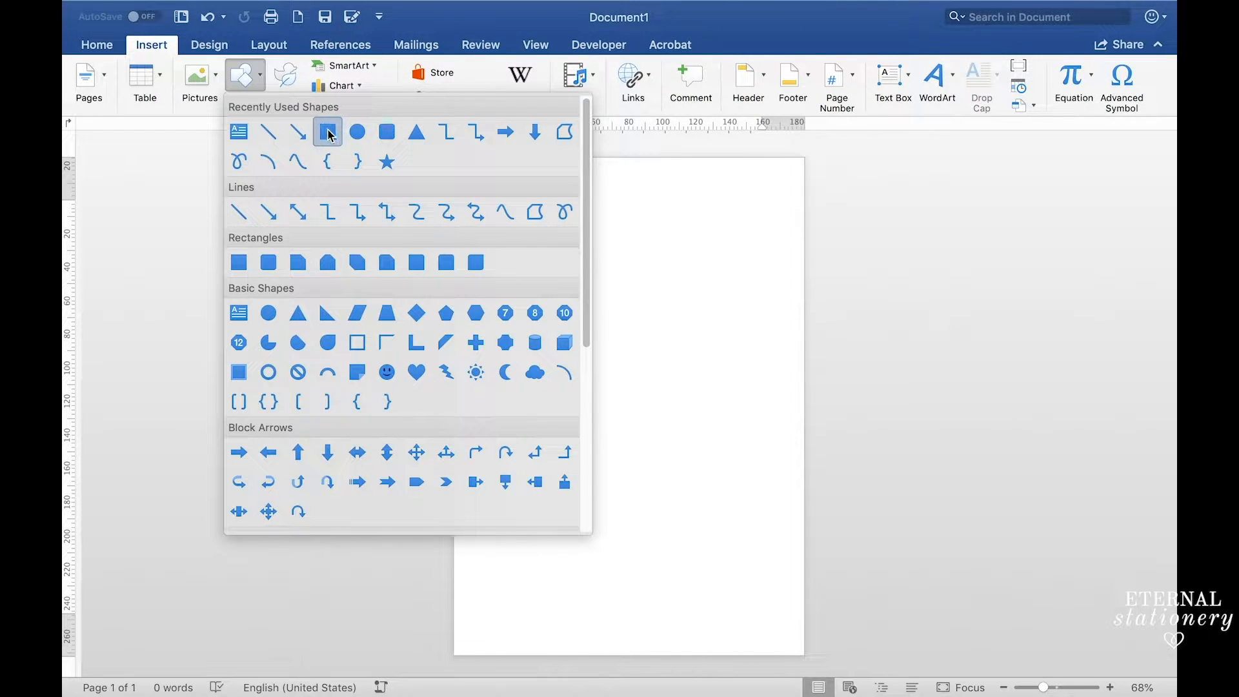
{"action": "left_click", "coordinate": [328, 131]}
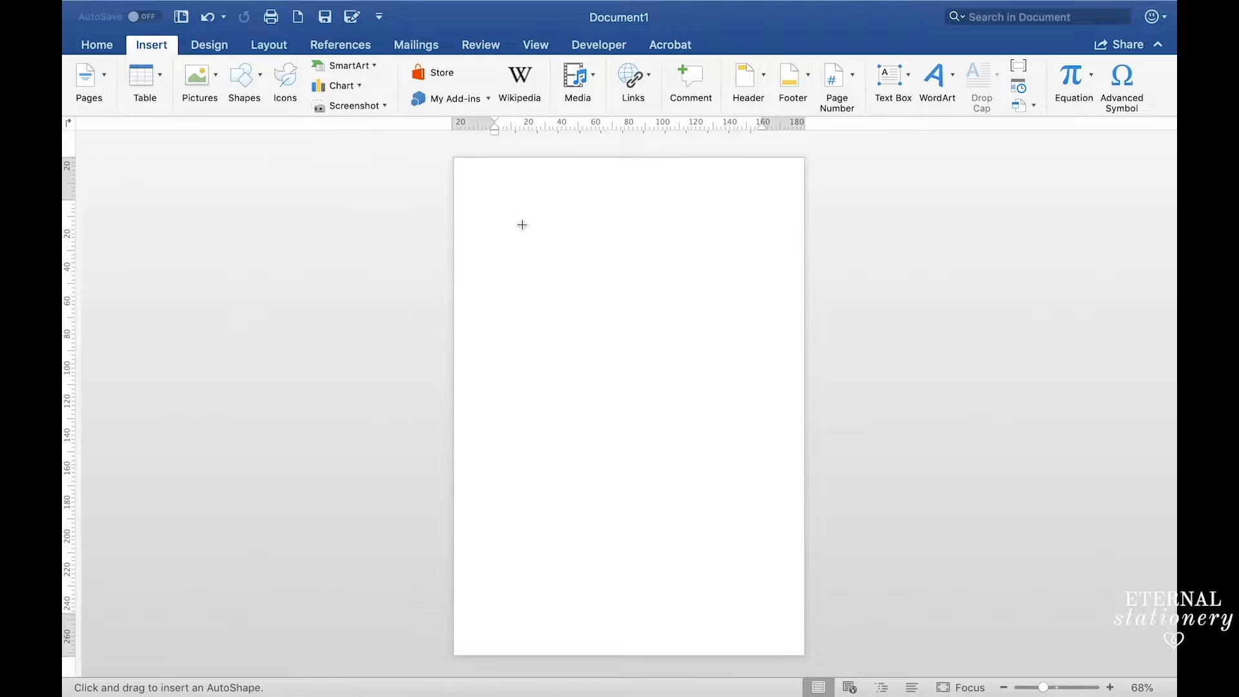
{"action": "left_click_drag", "start_coordinate": [494, 201], "coordinate": [711, 334]}
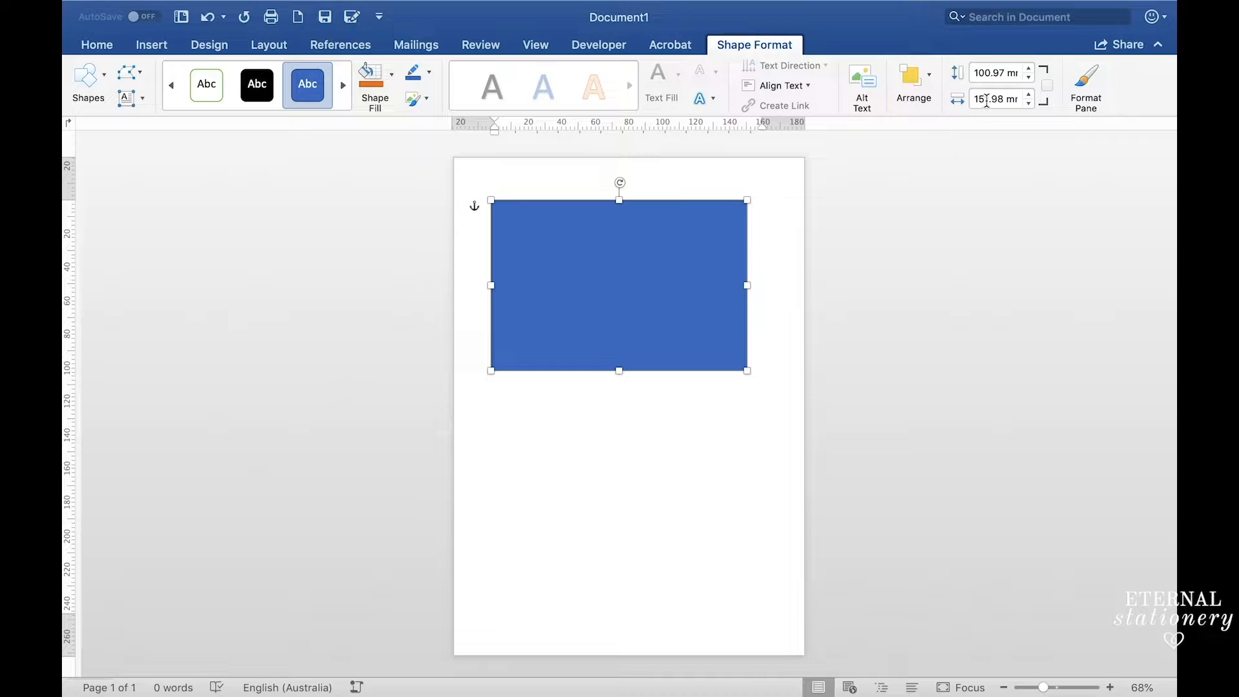
{"action": "mouse_move", "coordinate": [996, 98]}
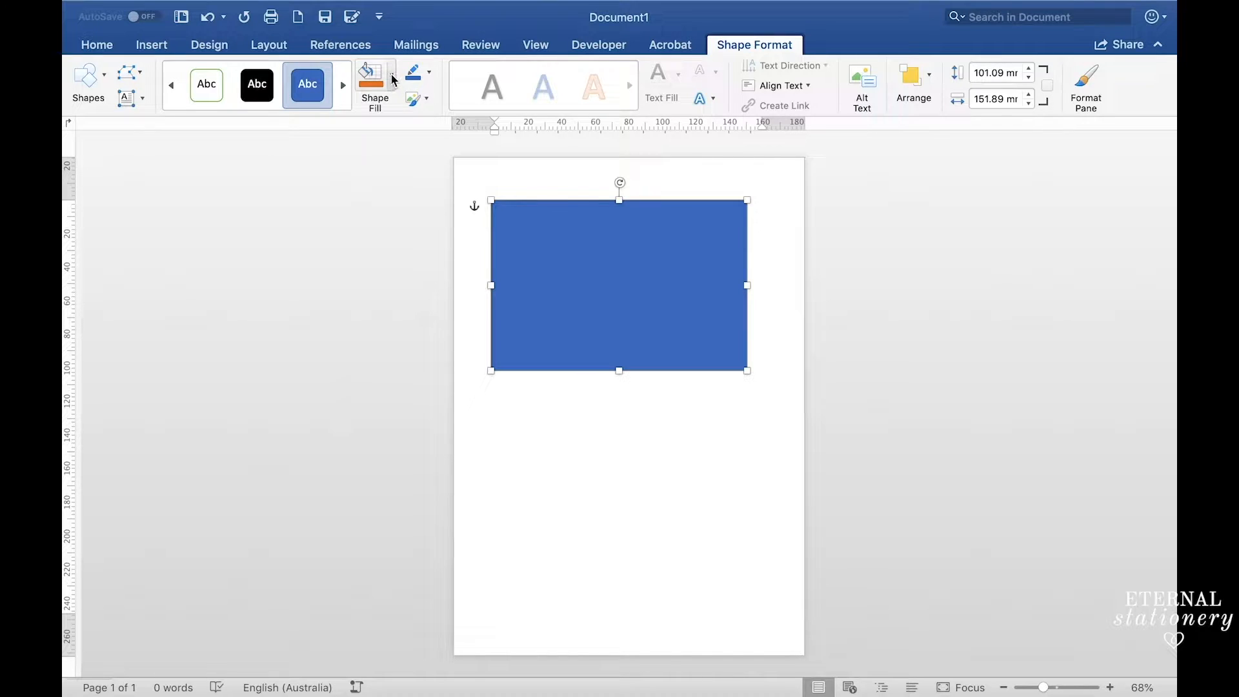
Give the rectangle no fill and a thin black outline, leaving a plain bordered frame
{"action": "left_click", "coordinate": [370, 77]}
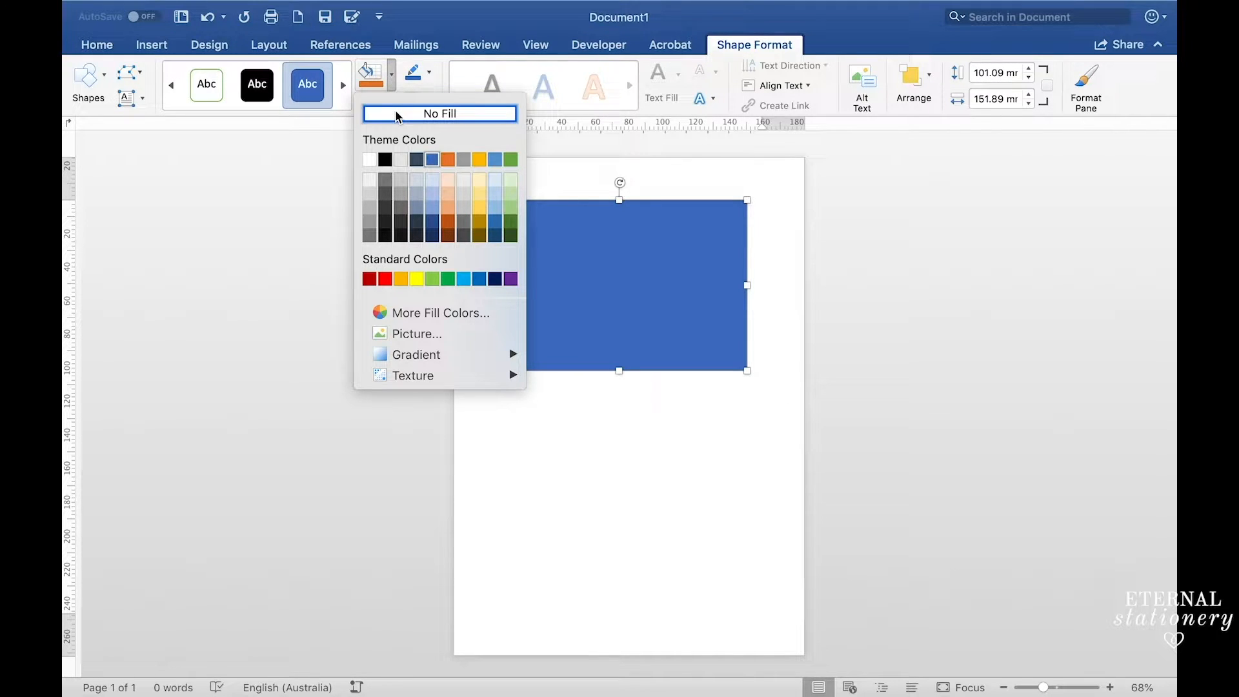
{"action": "left_click", "coordinate": [440, 113]}
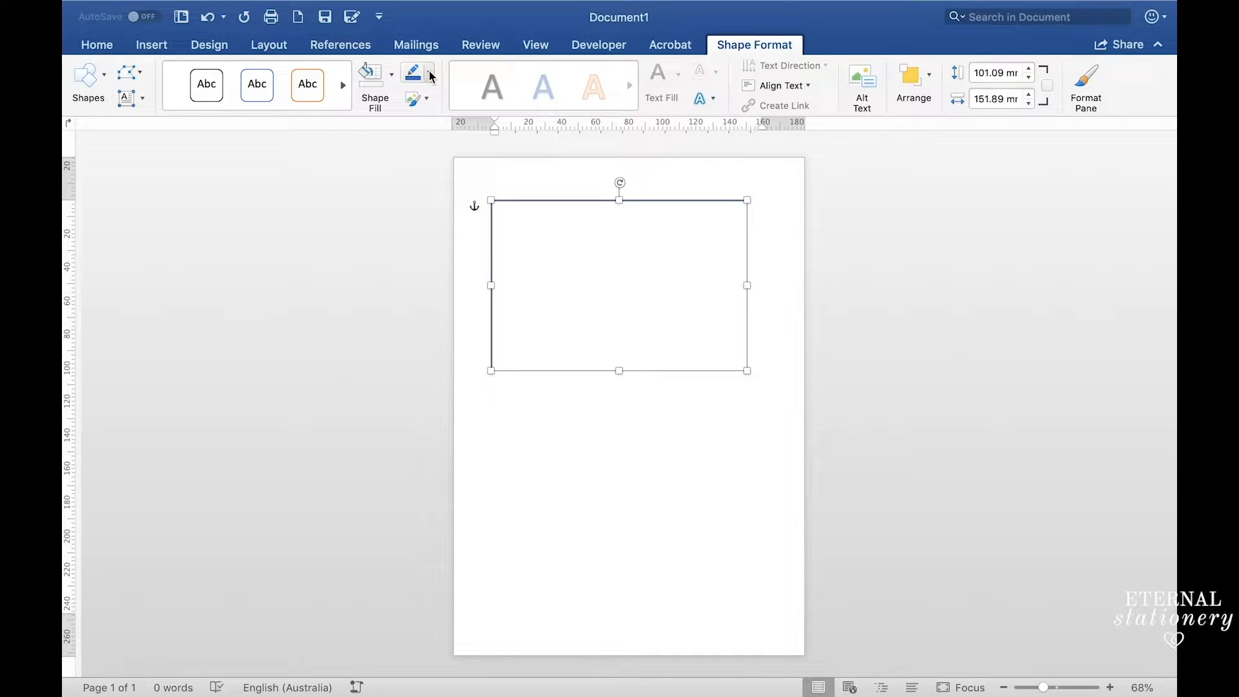
{"action": "left_click", "coordinate": [426, 73]}
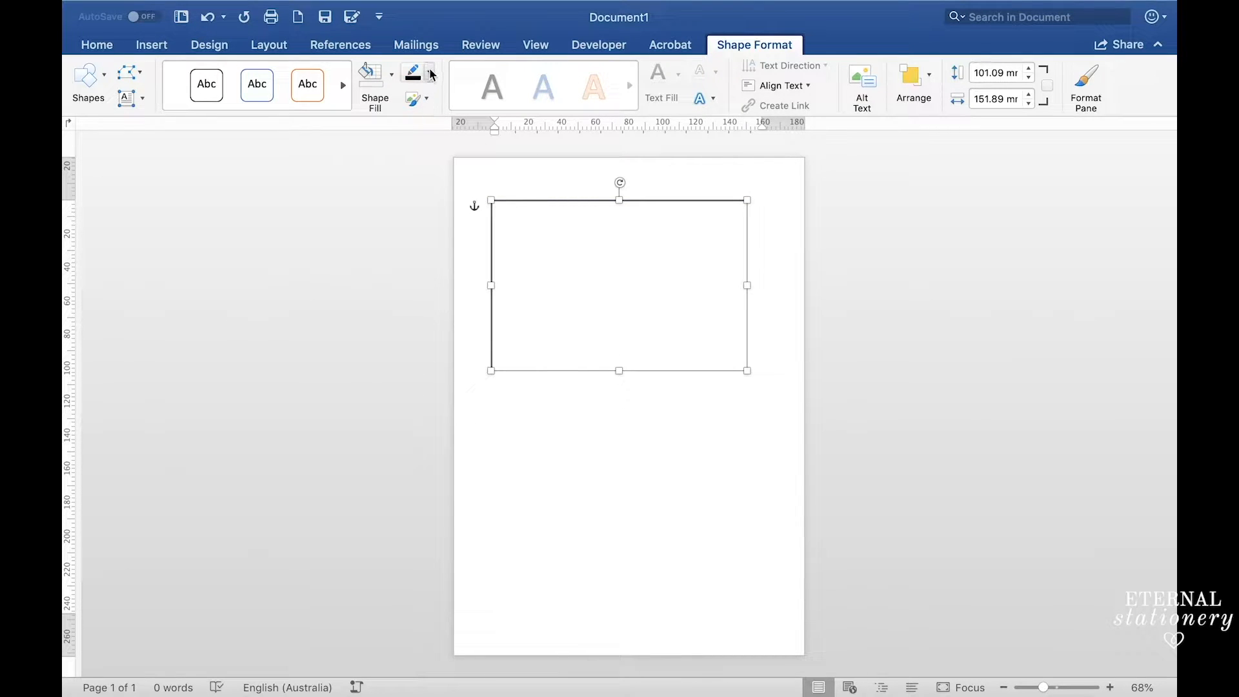
{"action": "left_click", "coordinate": [430, 71]}
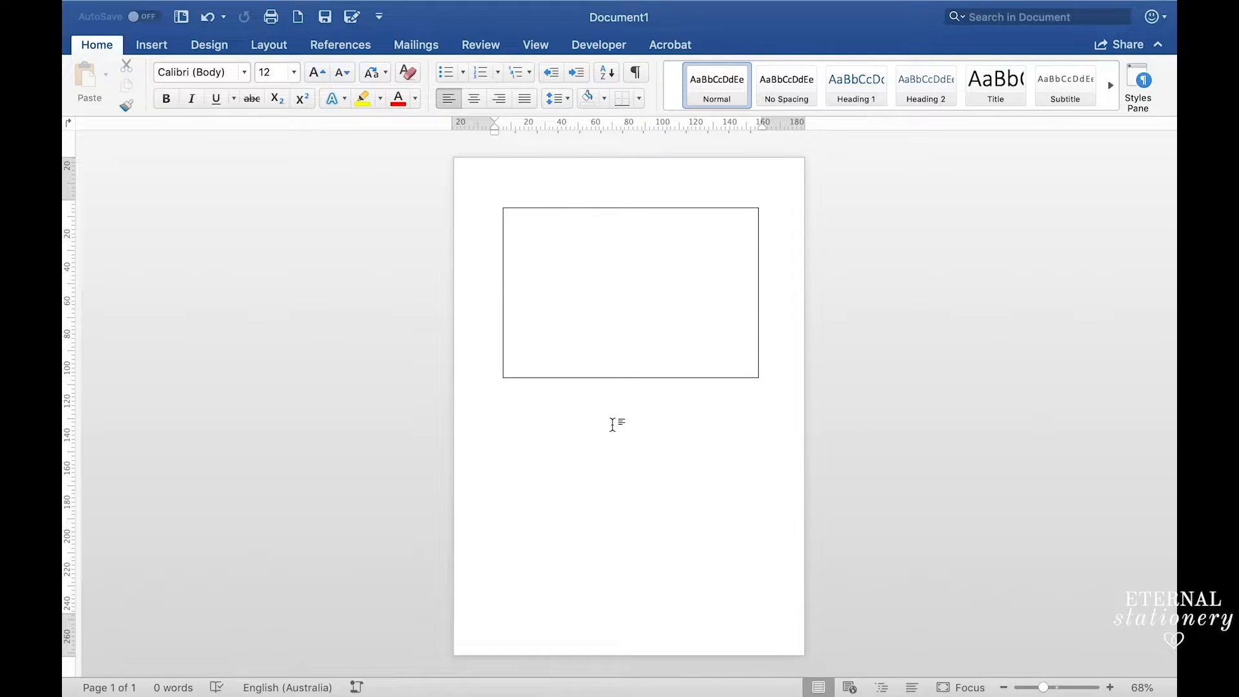
Draw a small text box top-left inside the frame and enter 'Response'
{"action": "left_click", "coordinate": [630, 293]}
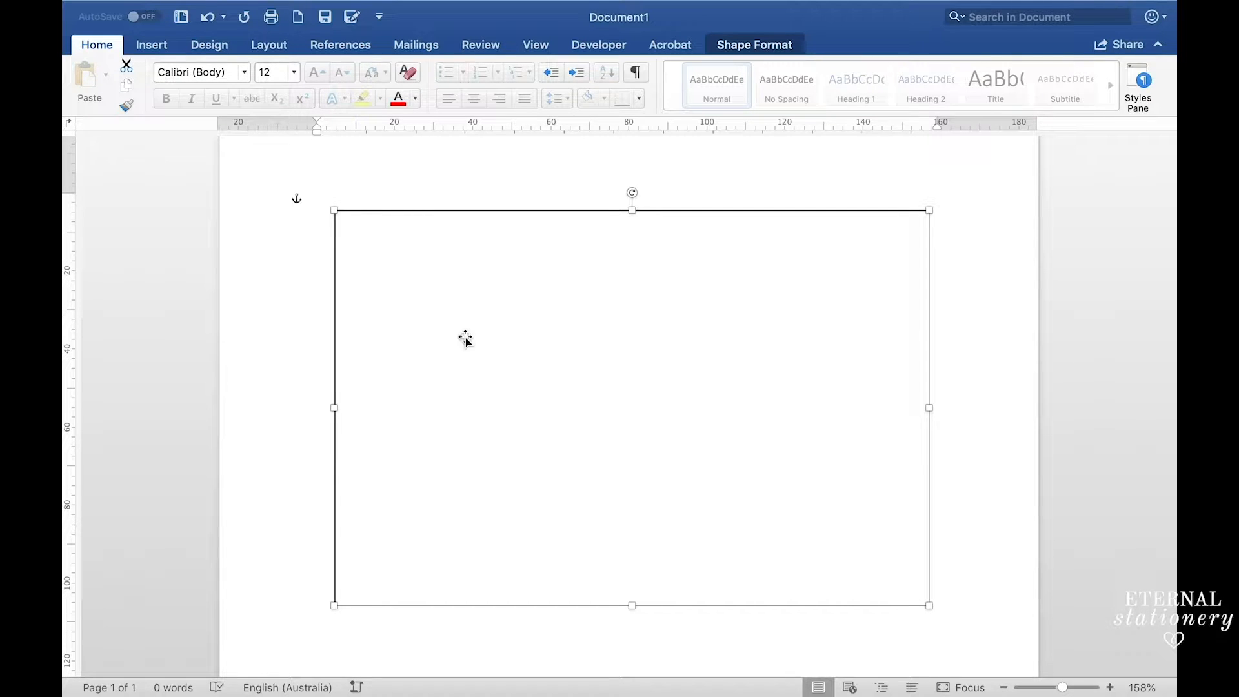
{"action": "left_click", "coordinate": [151, 44]}
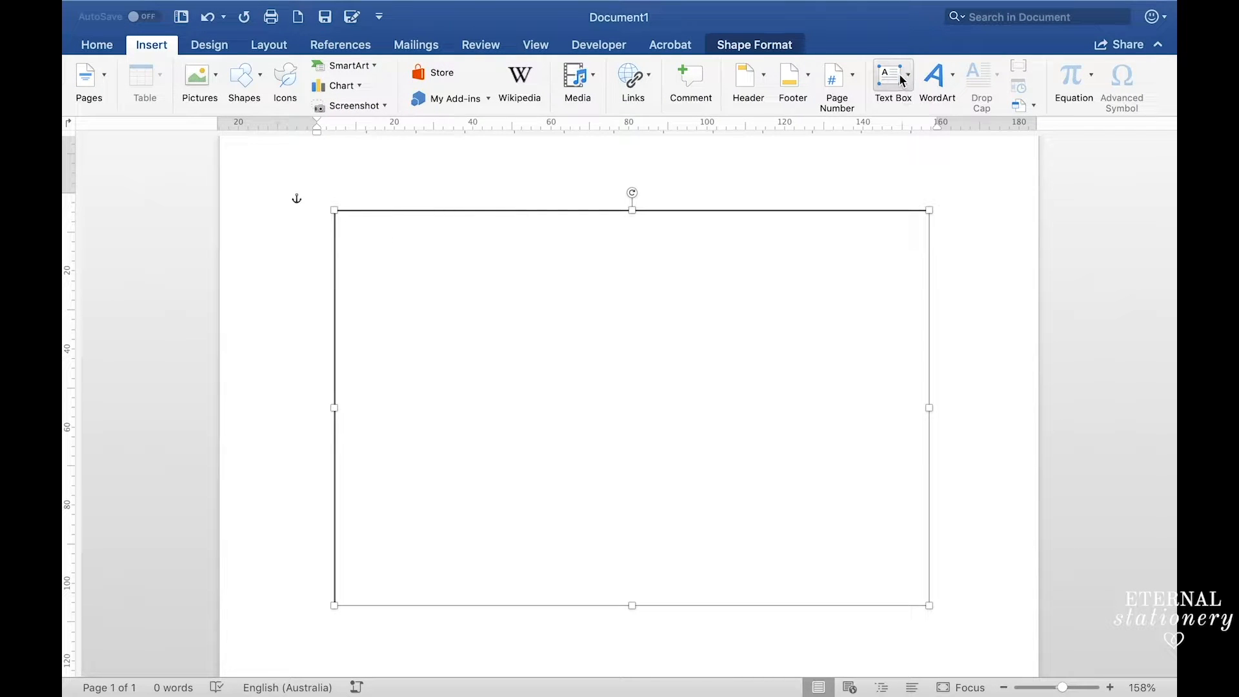
{"action": "left_click", "coordinate": [892, 79]}
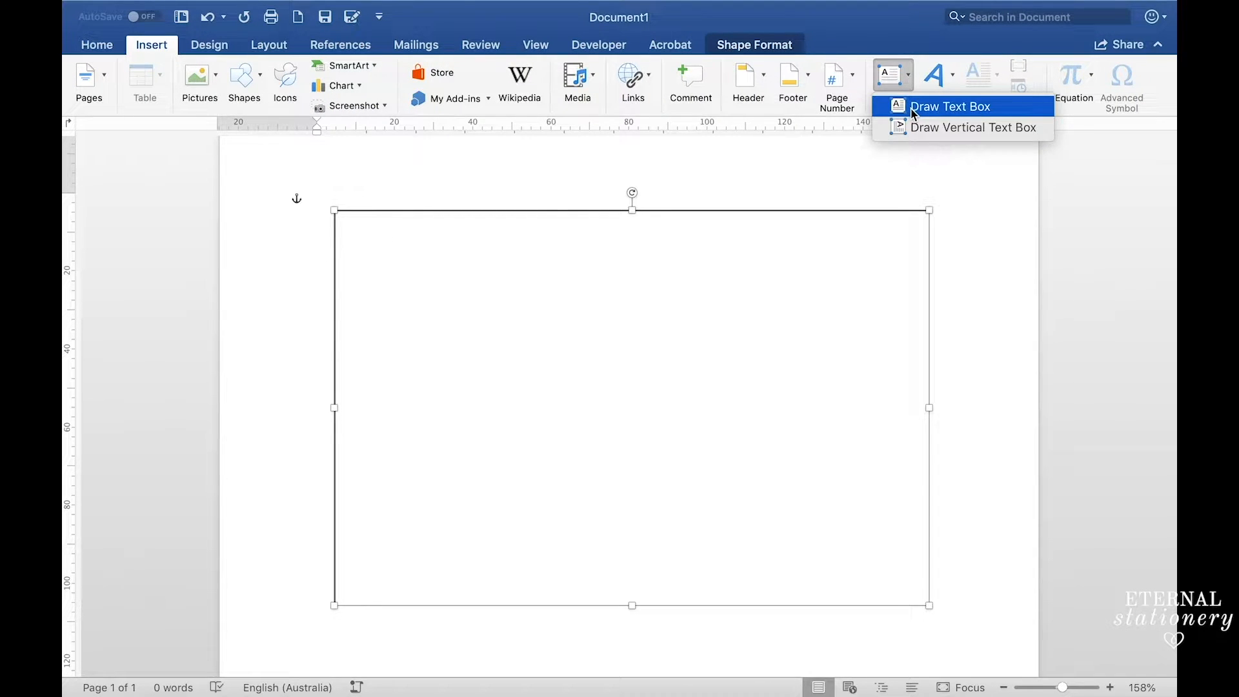
{"action": "left_click", "coordinate": [950, 106]}
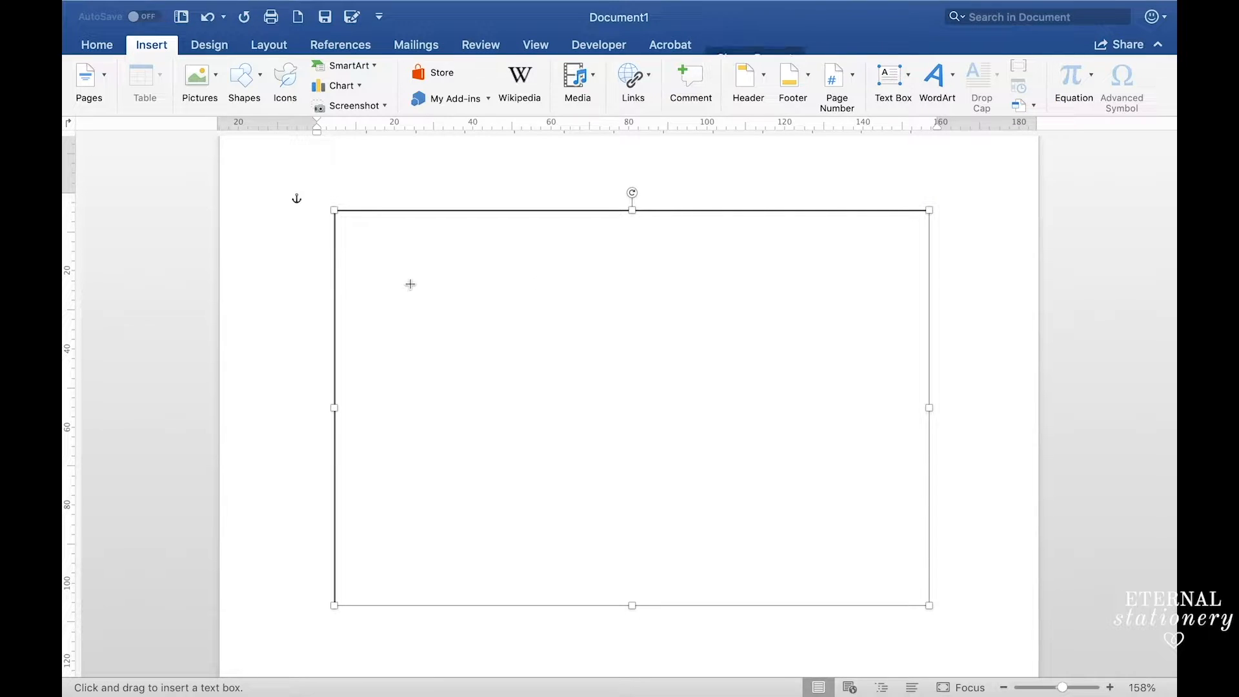
{"action": "left_click_drag", "start_coordinate": [402, 281], "coordinate": [503, 328]}
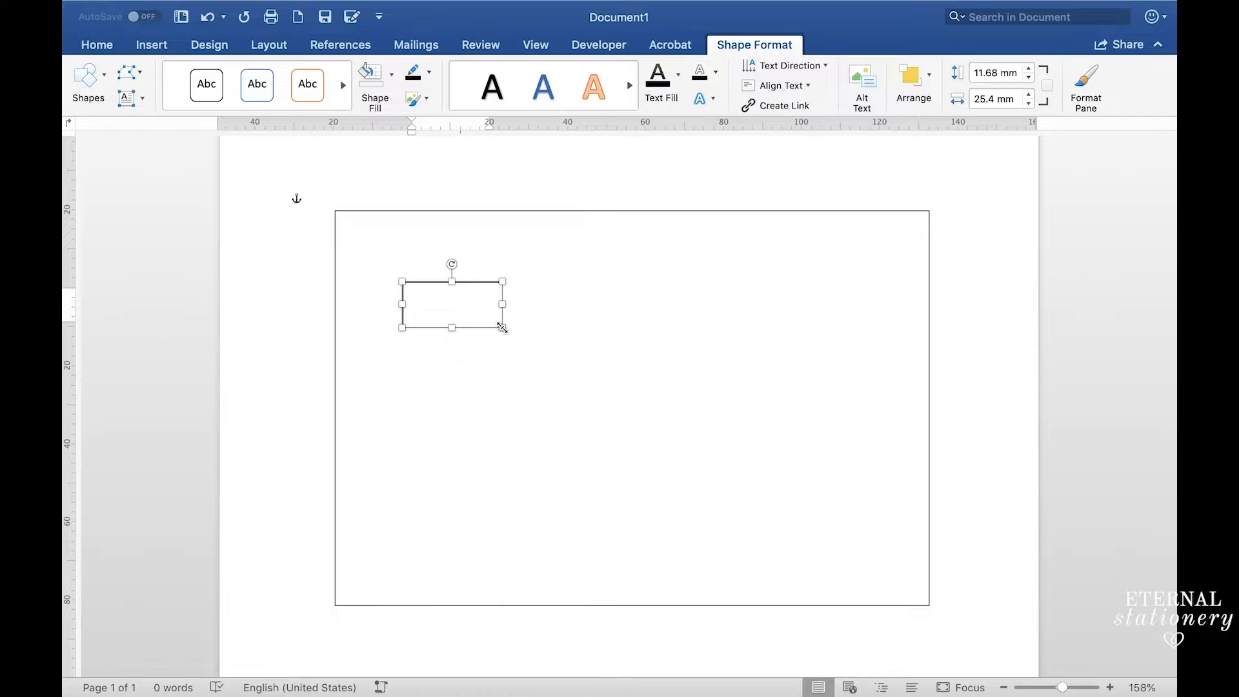
{"action": "type", "text": "Response"}
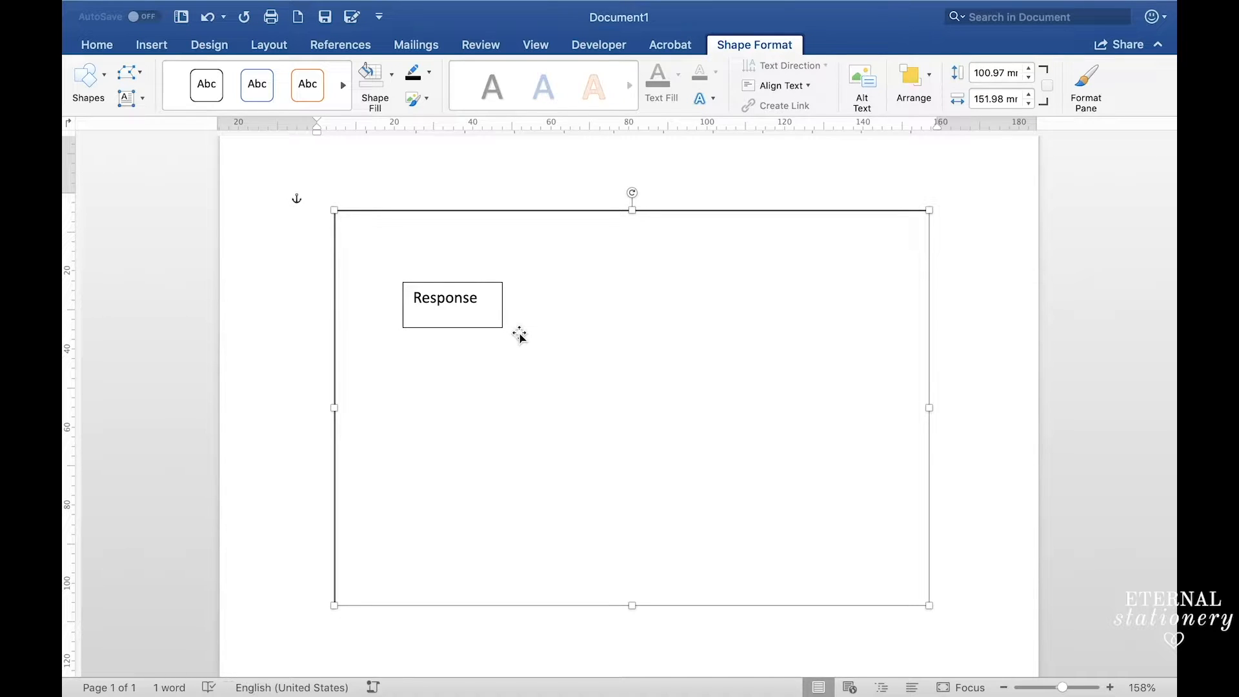
{"action": "mouse_move", "coordinate": [506, 327]}
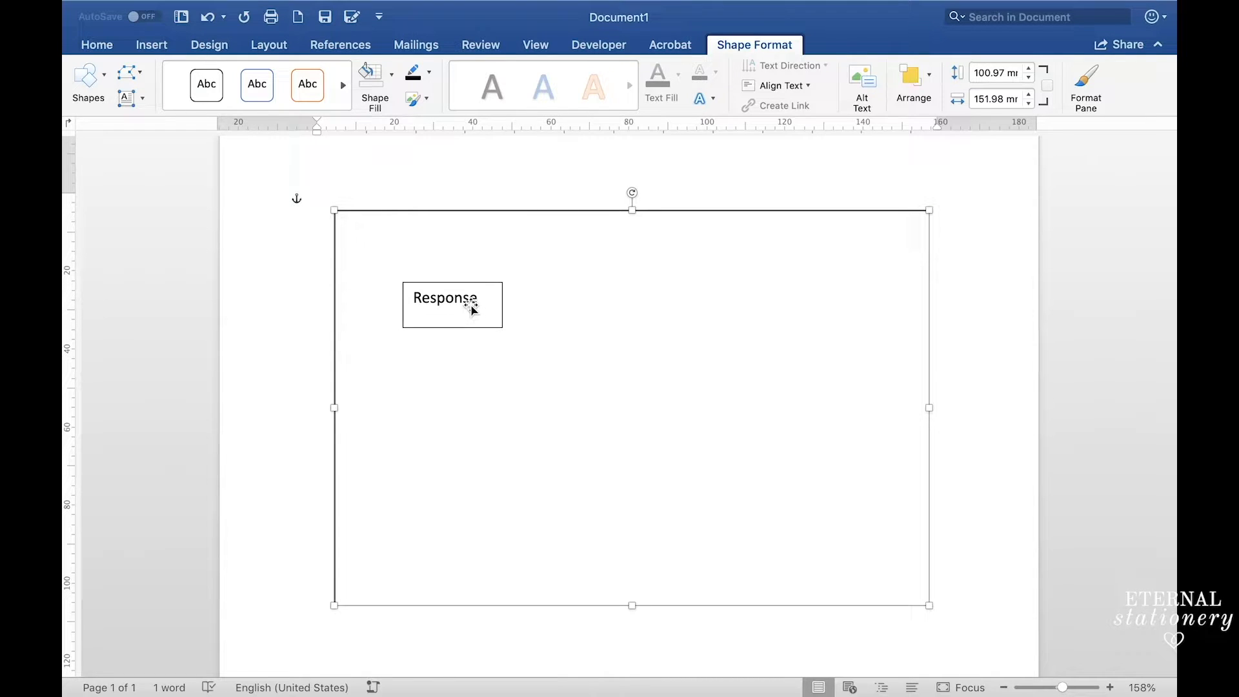
Remove the Response text box's border so it sits borderless on the card
{"action": "left_click", "coordinate": [451, 304]}
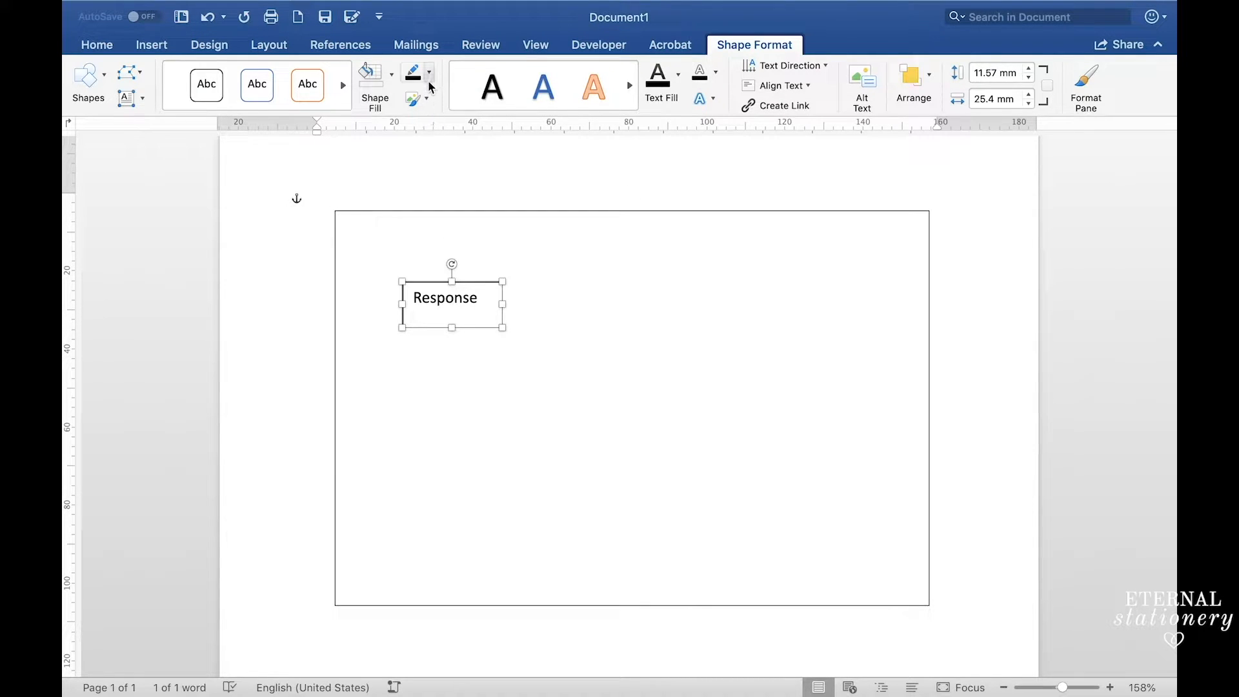
{"action": "left_click", "coordinate": [412, 73]}
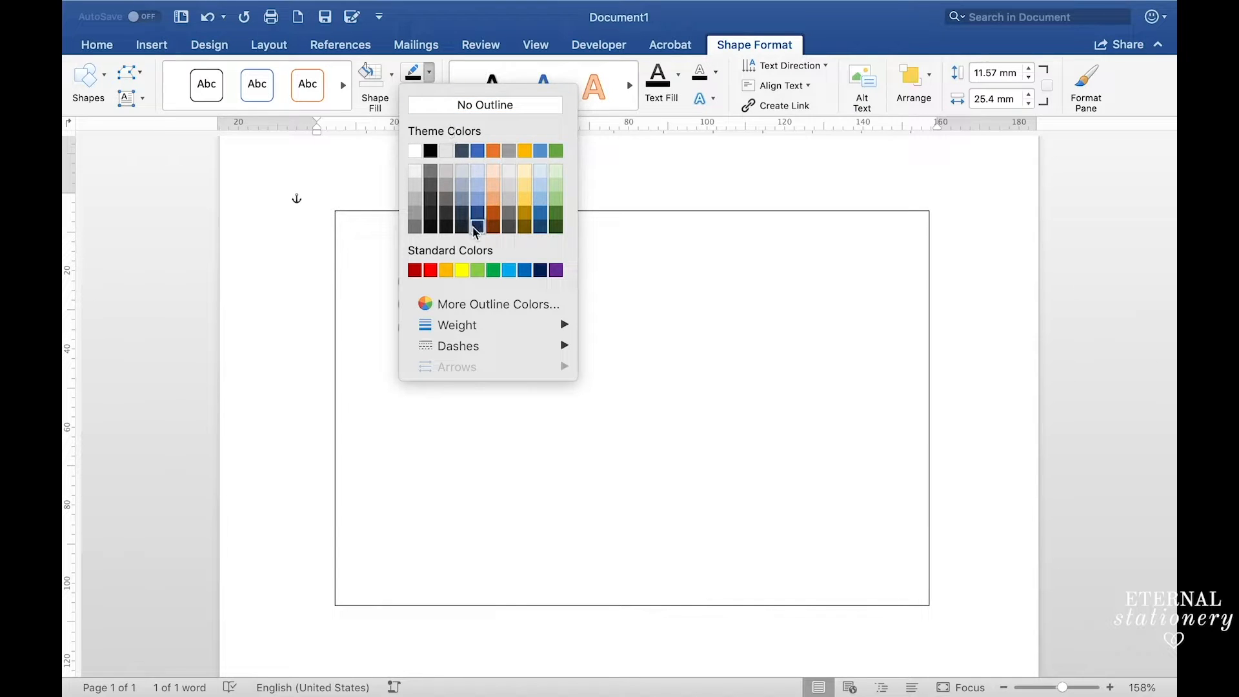
{"action": "left_click", "coordinate": [478, 228]}
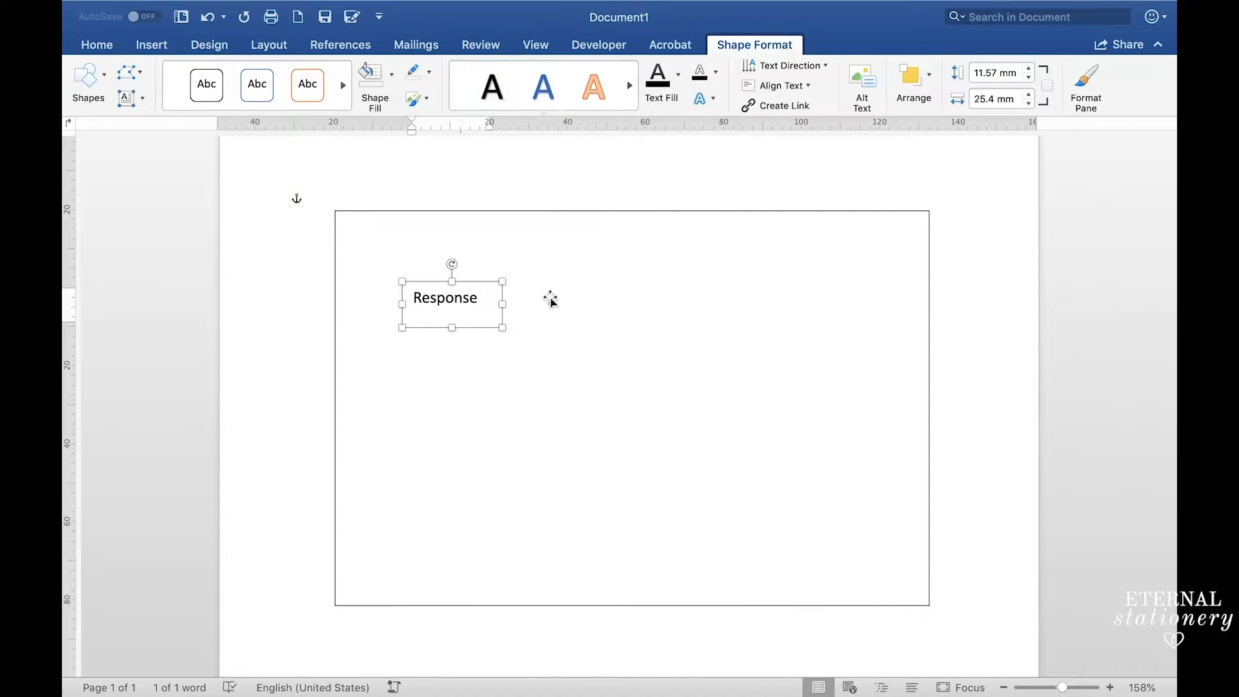
{"action": "left_click_drag", "start_coordinate": [503, 327], "coordinate": [928, 606]}
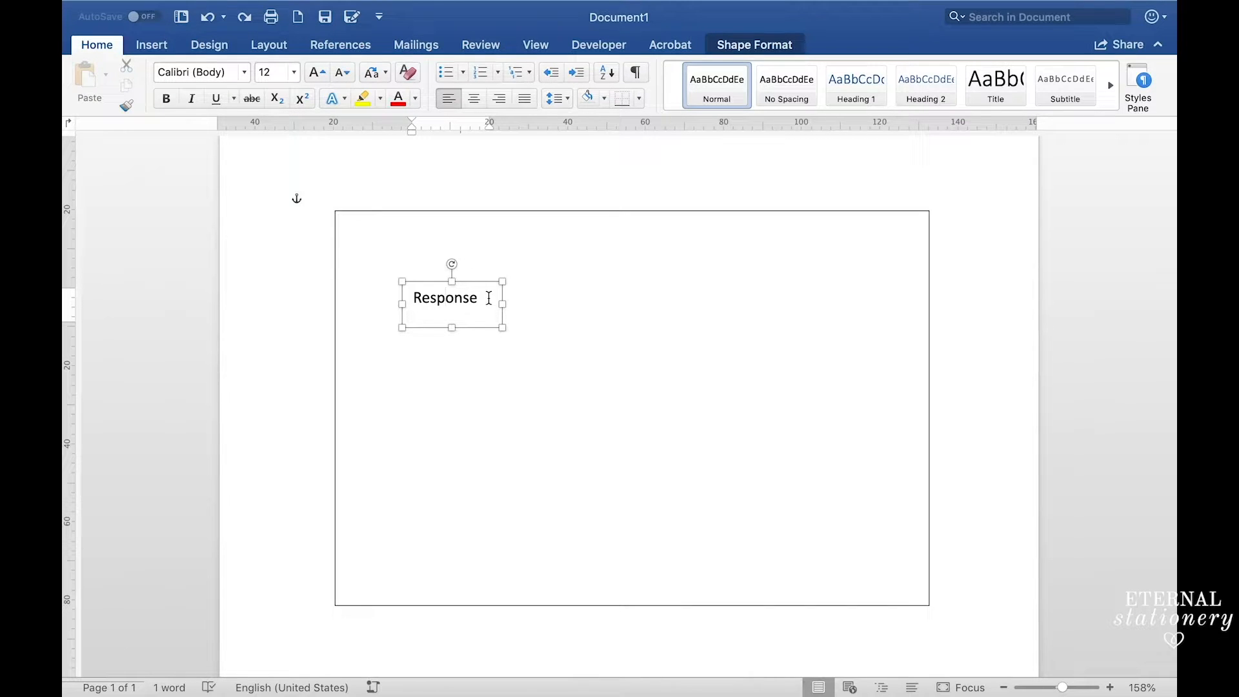
Move the Response heading to the card's top-left corner and paste a duplicate of it
{"action": "double_click", "coordinate": [445, 298]}
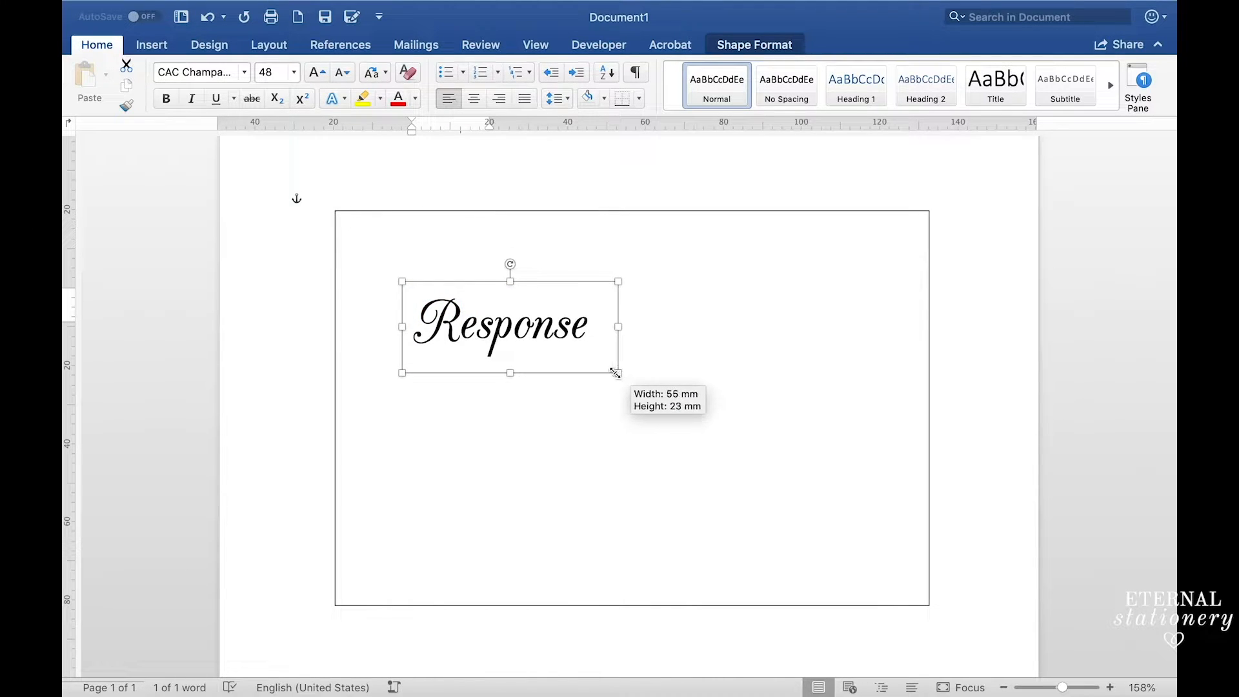
{"action": "left_click_drag", "start_coordinate": [616, 373], "coordinate": [564, 317]}
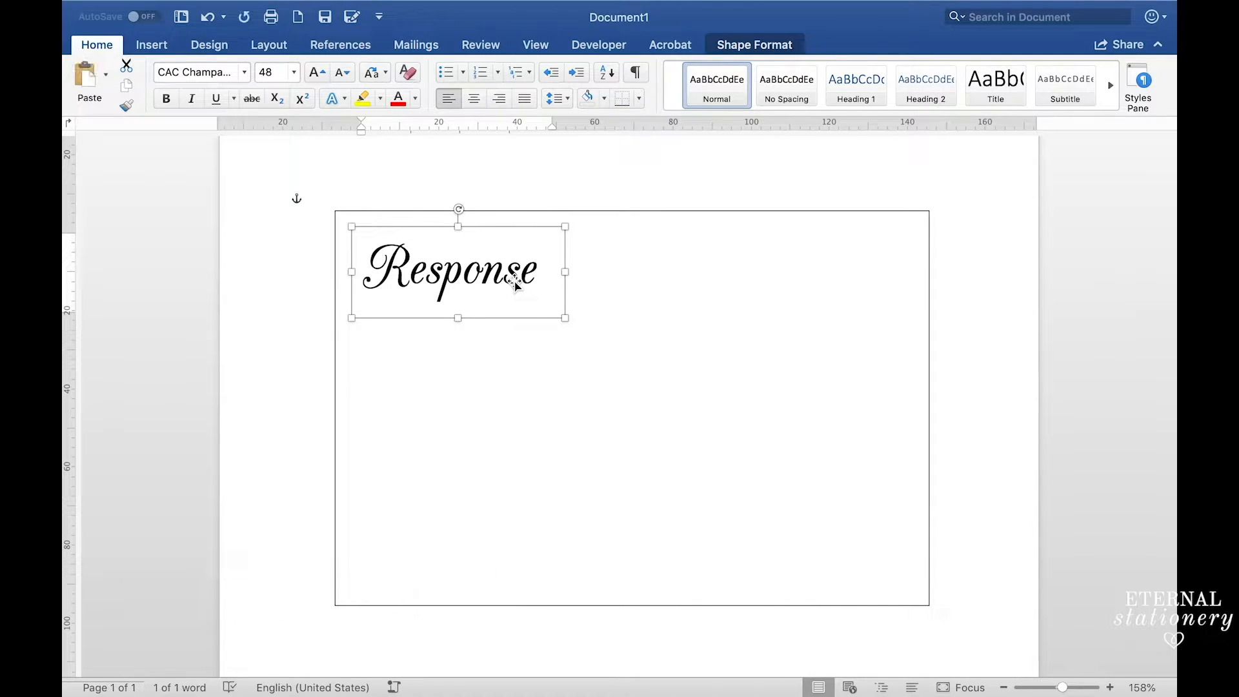
{"action": "key", "text": "cmd+v"}
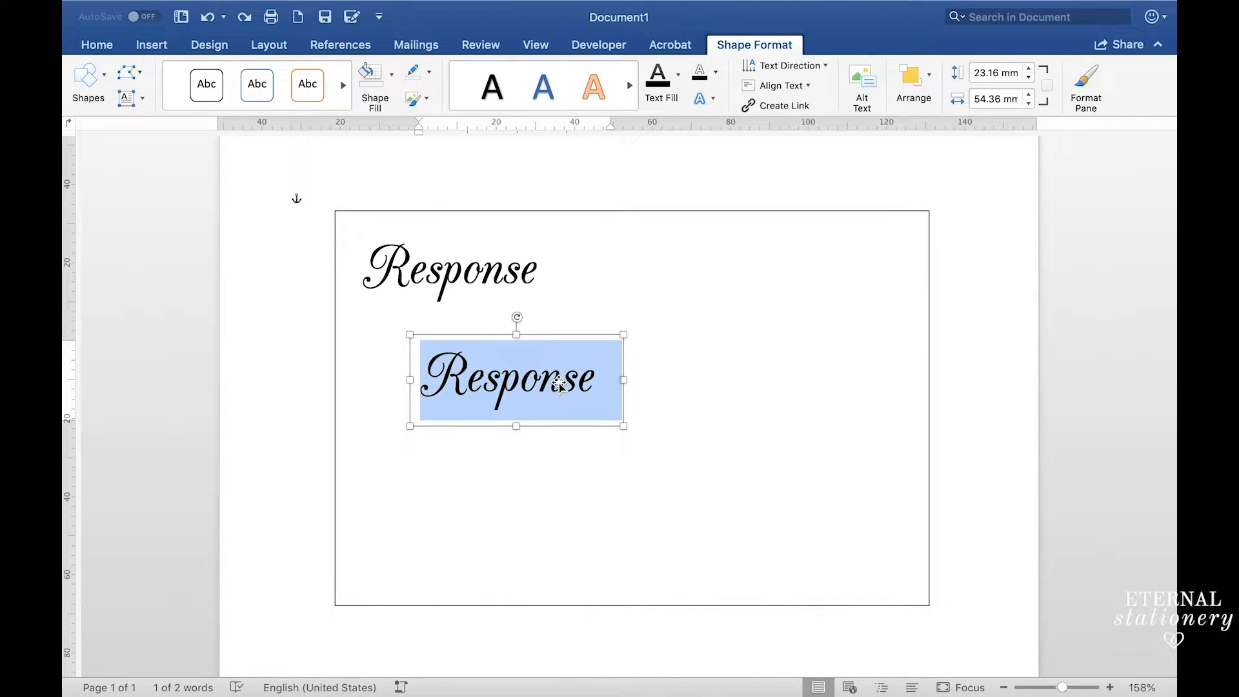
Turn the copy into a 'Deliver to:' label at size 28, tighten its box and place it lower right
{"action": "type", "text": "Deliver t"}
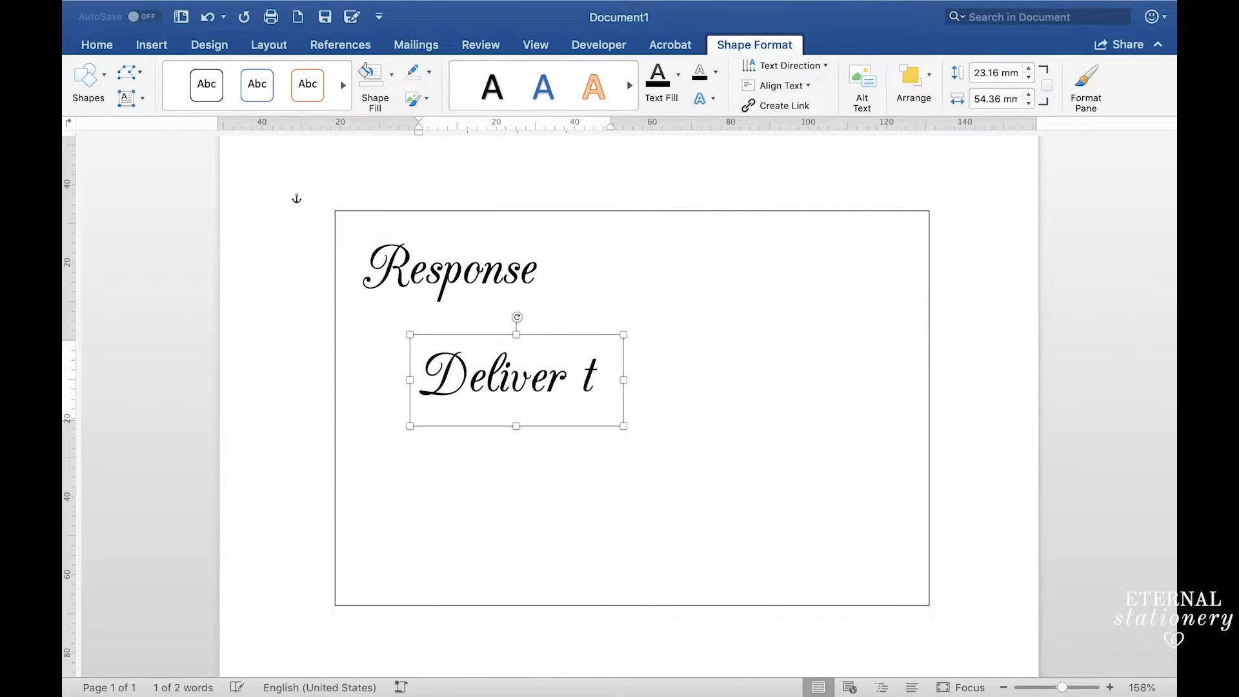
{"action": "key", "text": "backspace"}
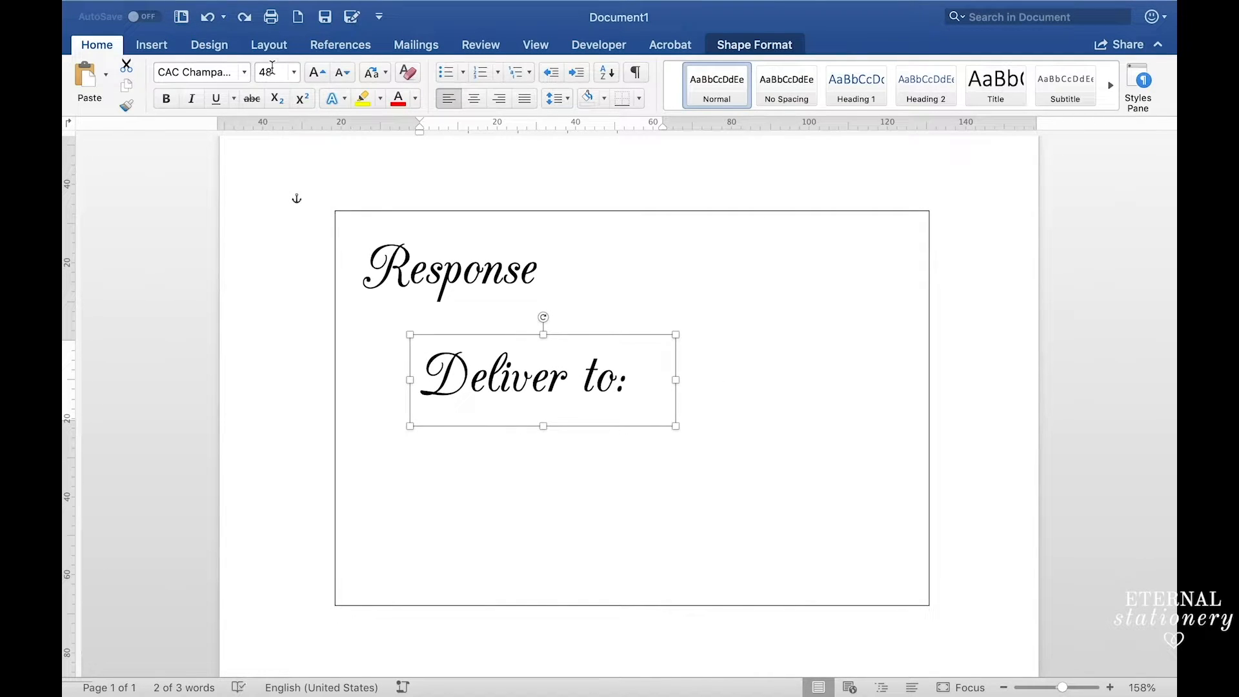
{"action": "type", "text": "28"}
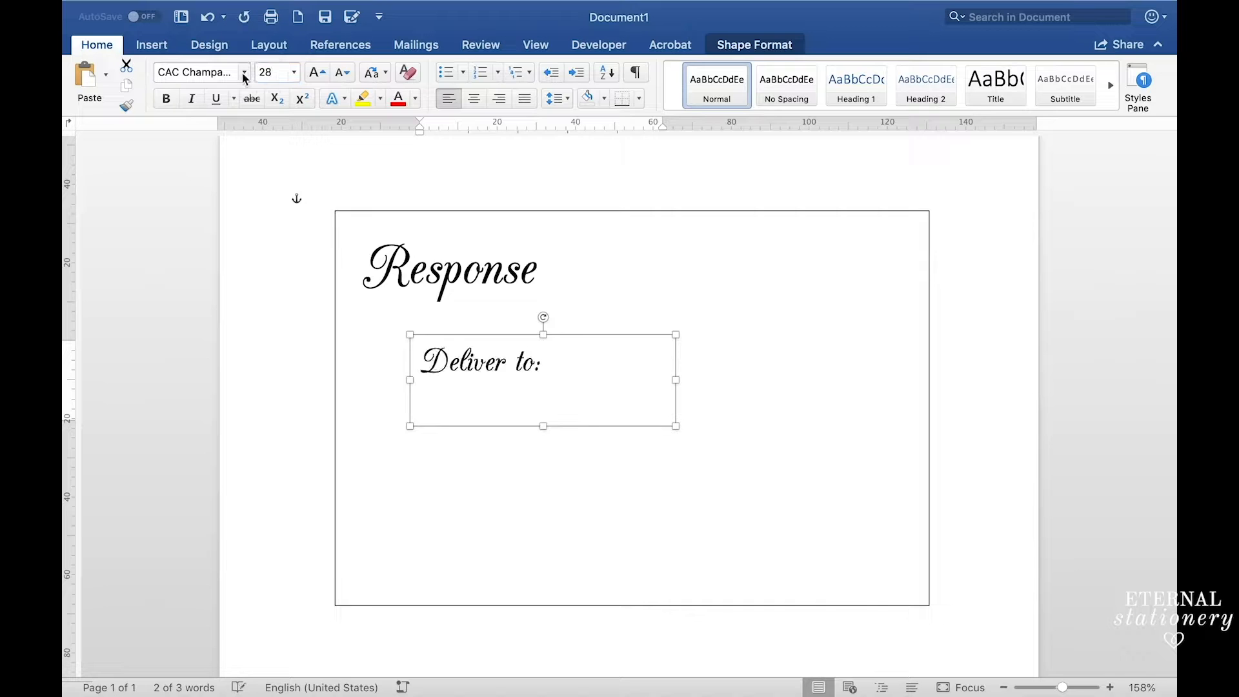
{"action": "left_click_drag", "start_coordinate": [676, 425], "coordinate": [570, 376]}
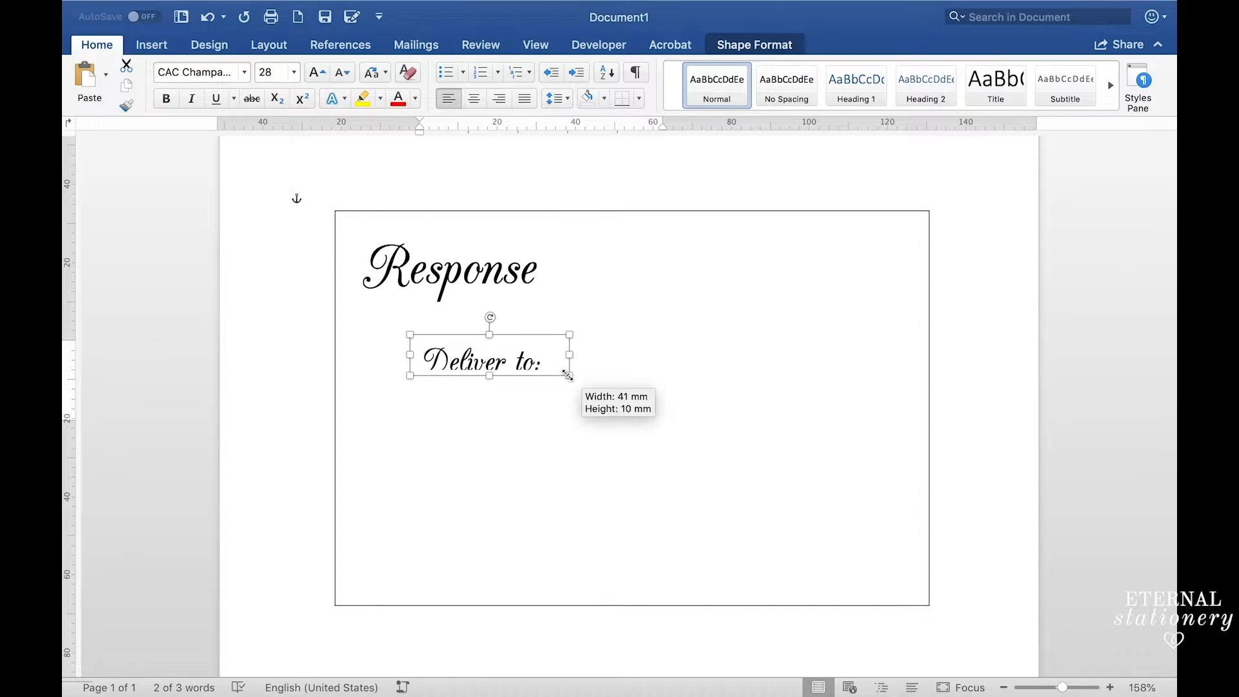
{"action": "left_click_drag", "start_coordinate": [569, 376], "coordinate": [553, 386]}
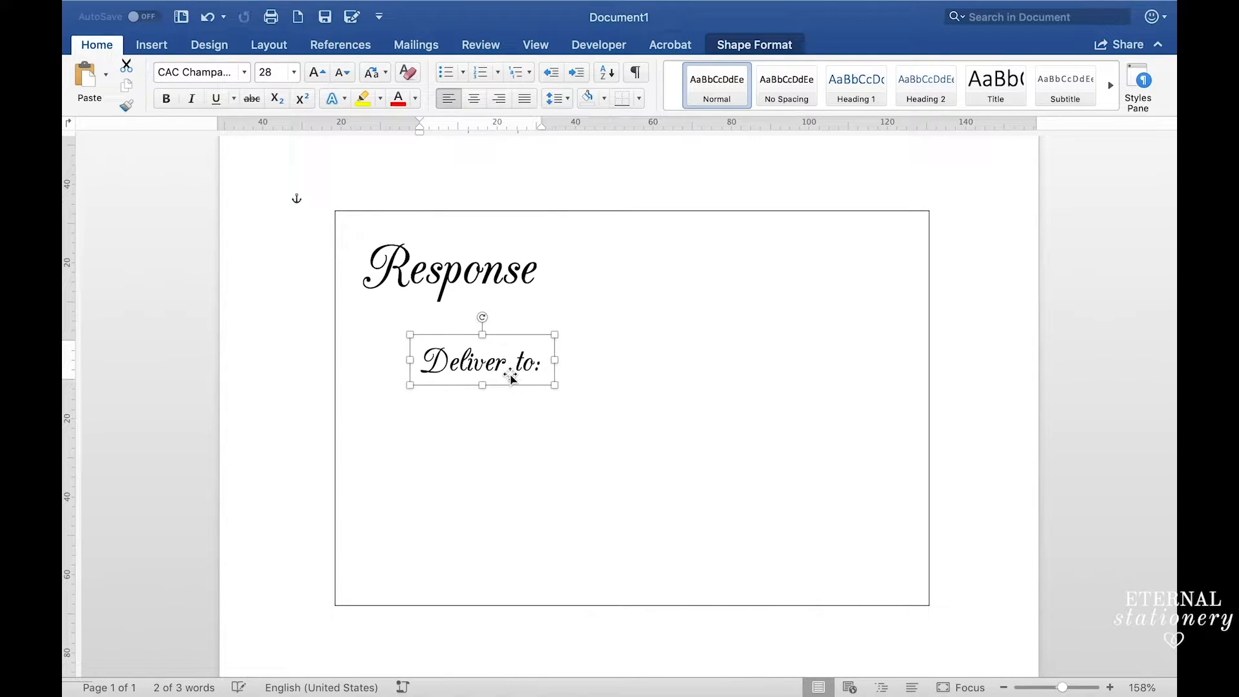
{"action": "left_click_drag", "start_coordinate": [482, 362], "coordinate": [750, 475]}
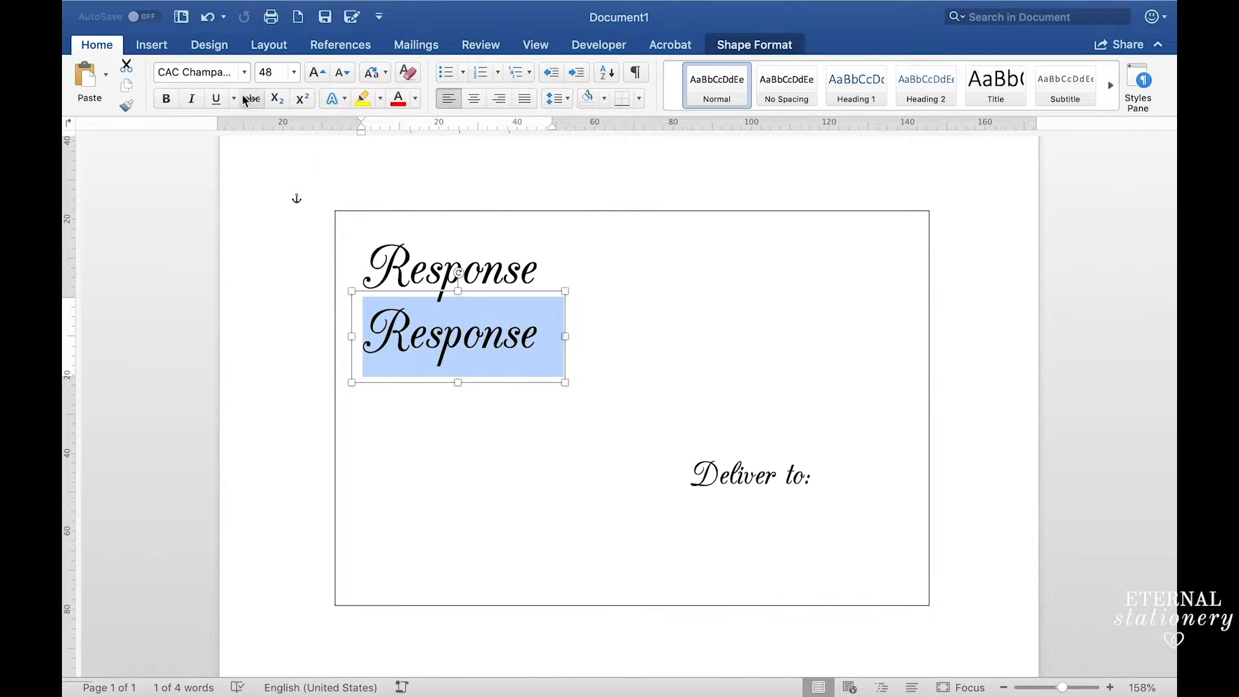
Add plain-formatted field labels starting 'PLEASE RESPOND BY 11 NOVEMBER' and put the address under Deliver to:
{"action": "left_click", "coordinate": [197, 72]}
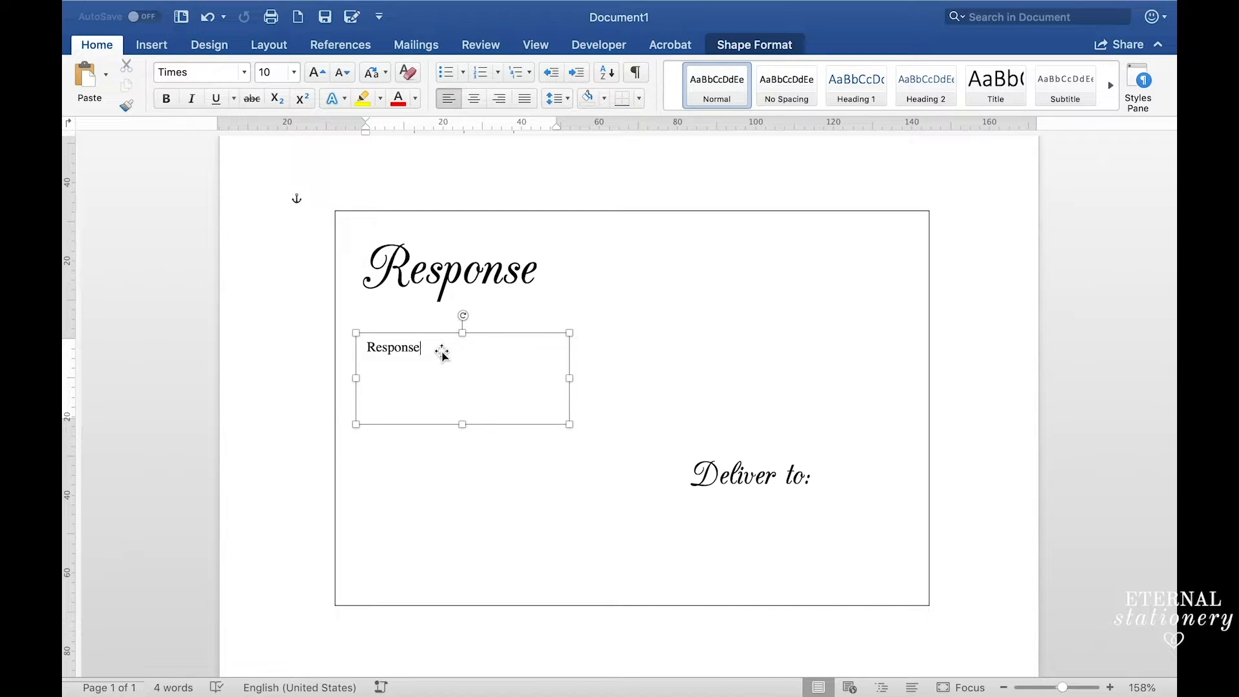
{"action": "type", "text": "PLEASE RESPOND BY 11 NOVEMBER 2019"}
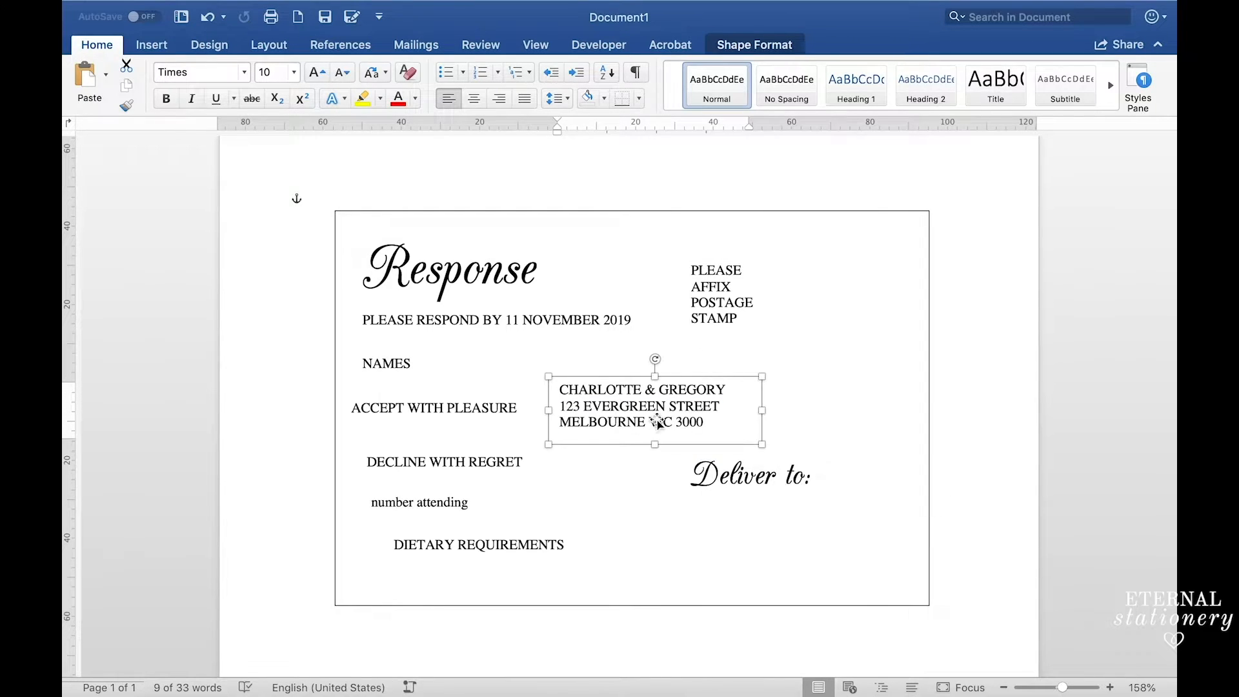
{"action": "left_click_drag", "start_coordinate": [655, 409], "coordinate": [773, 521]}
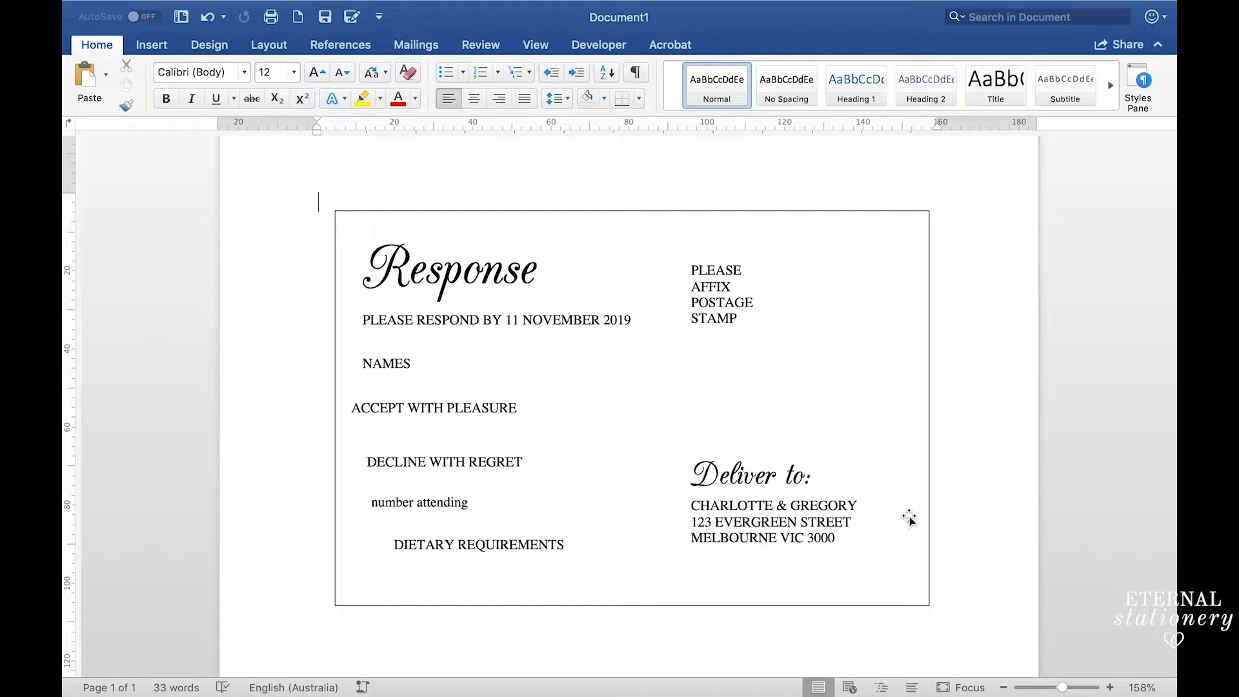
{"action": "mouse_move", "coordinate": [732, 306]}
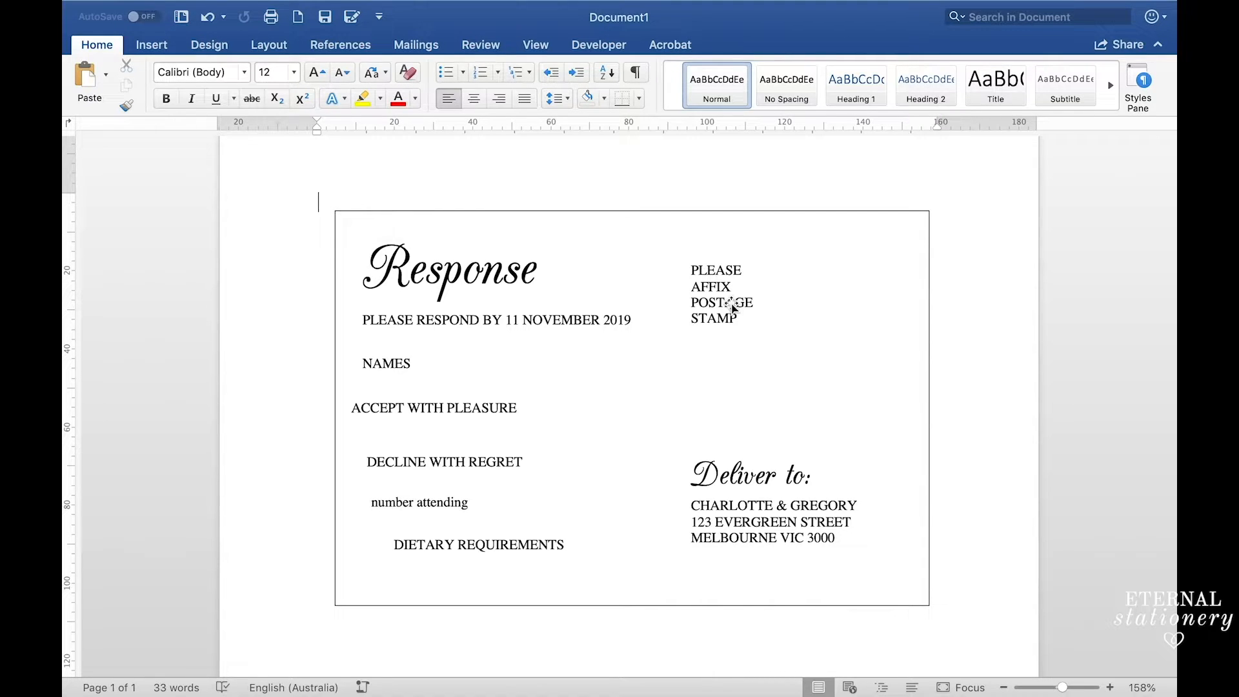
Centre the stamp note at size 6.5, shrink its box to a small square and move it to the top-right corner
{"action": "left_click", "coordinate": [721, 302]}
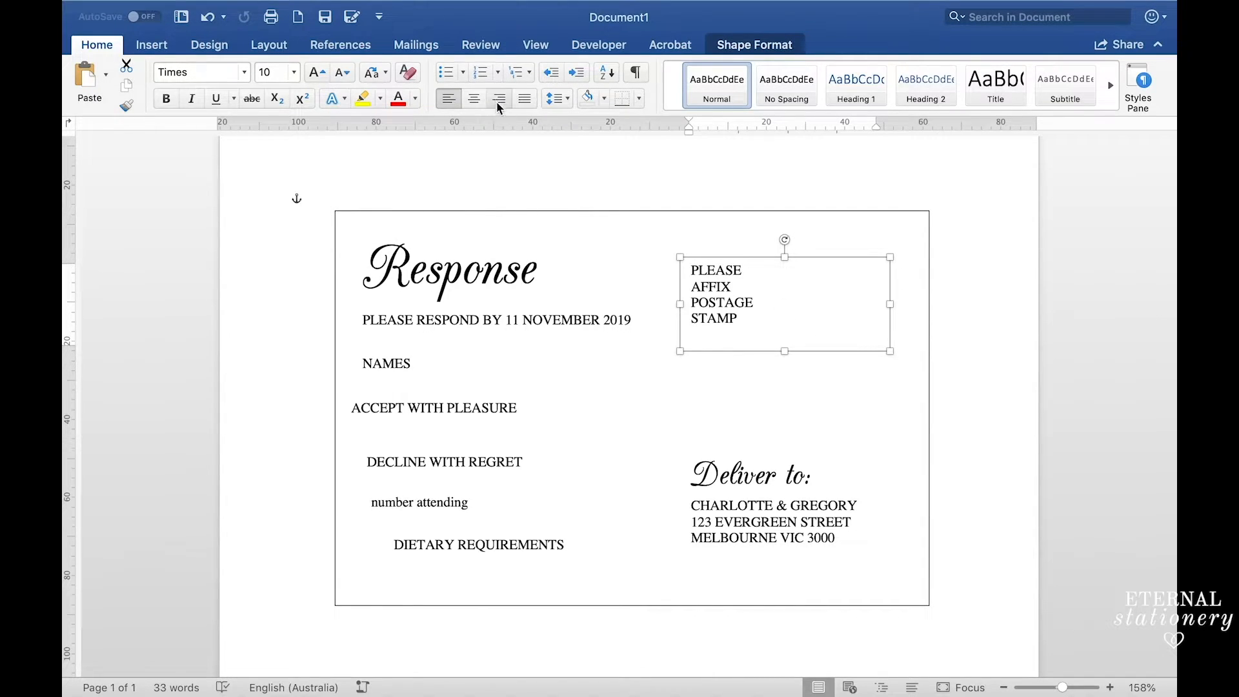
{"action": "left_click", "coordinate": [473, 99]}
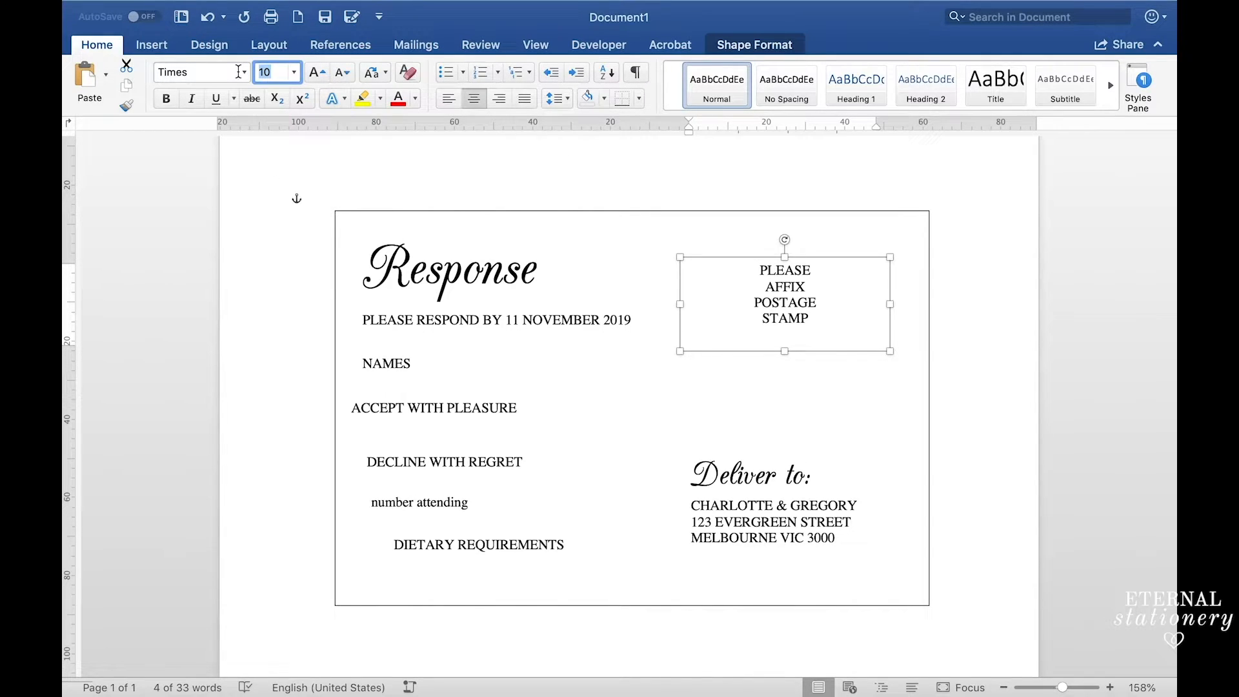
{"action": "type", "text": "6."}
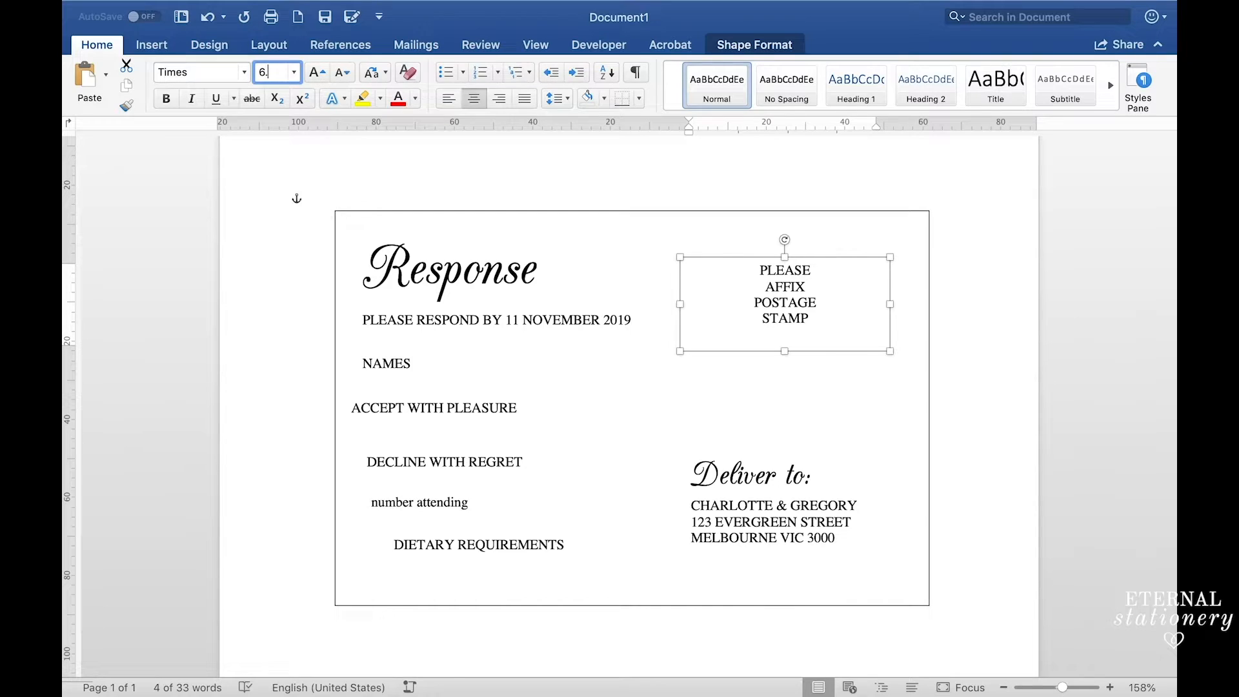
{"action": "left_click_drag", "start_coordinate": [889, 350], "coordinate": [710, 318]}
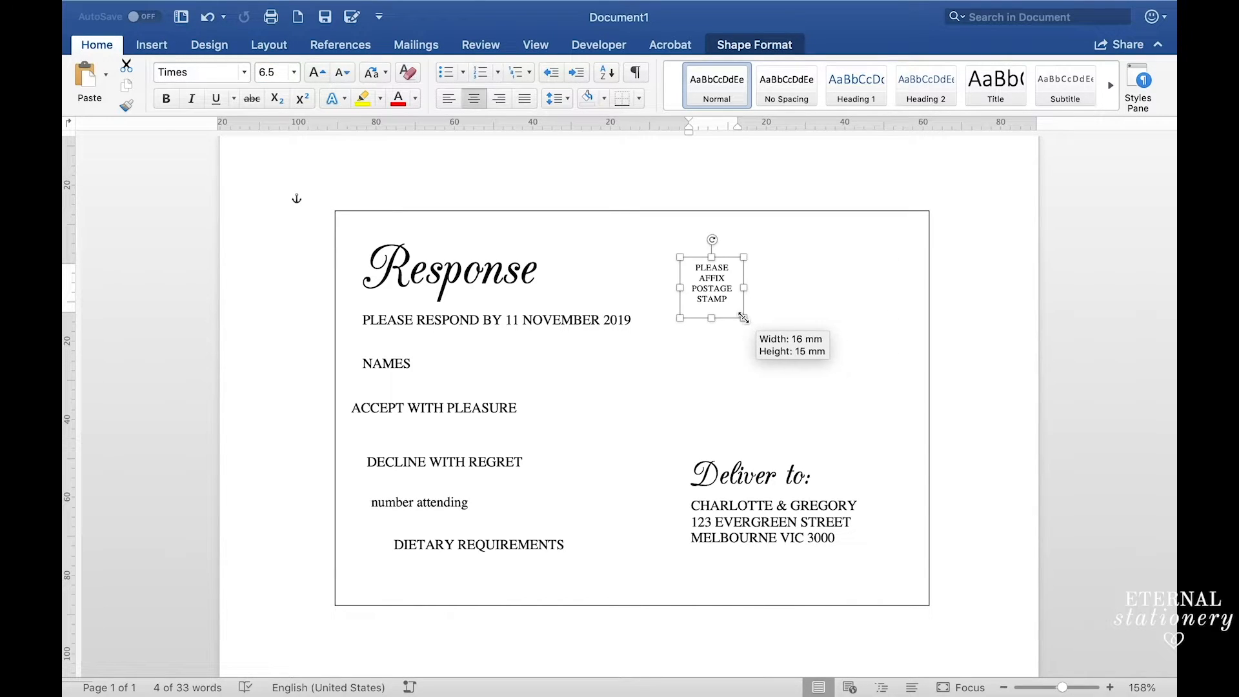
{"action": "left_click_drag", "start_coordinate": [747, 317], "coordinate": [737, 318]}
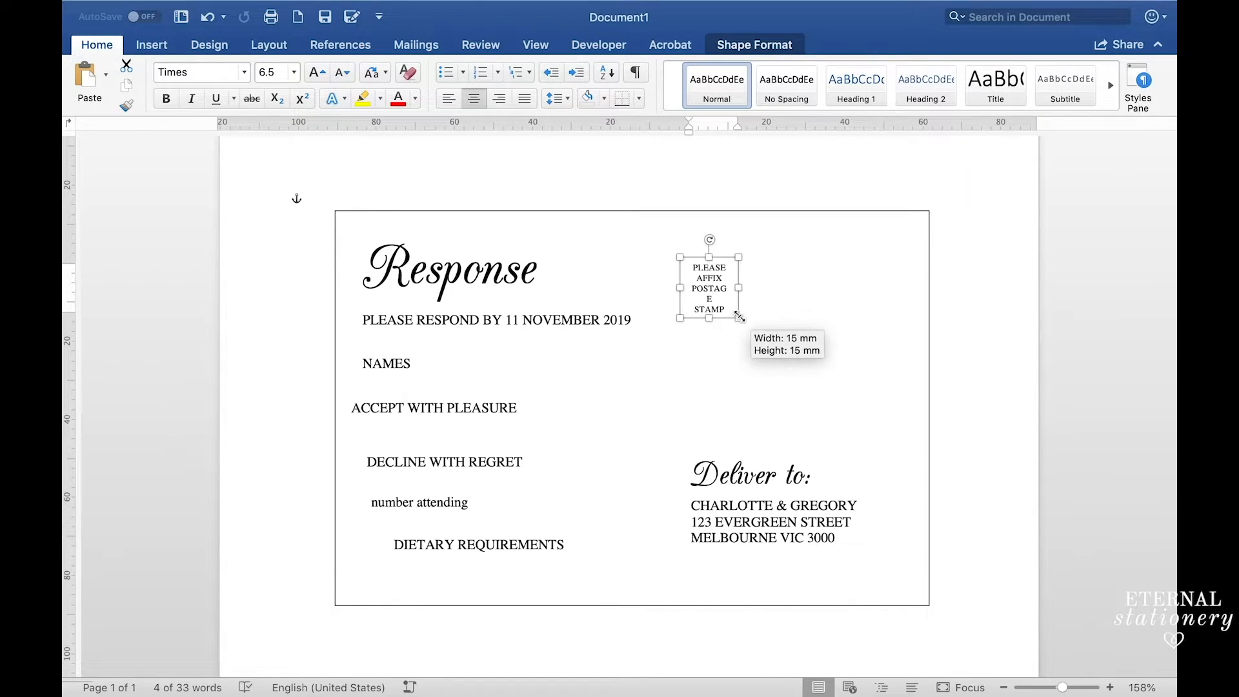
{"action": "left_click_drag", "start_coordinate": [740, 317], "coordinate": [740, 317]}
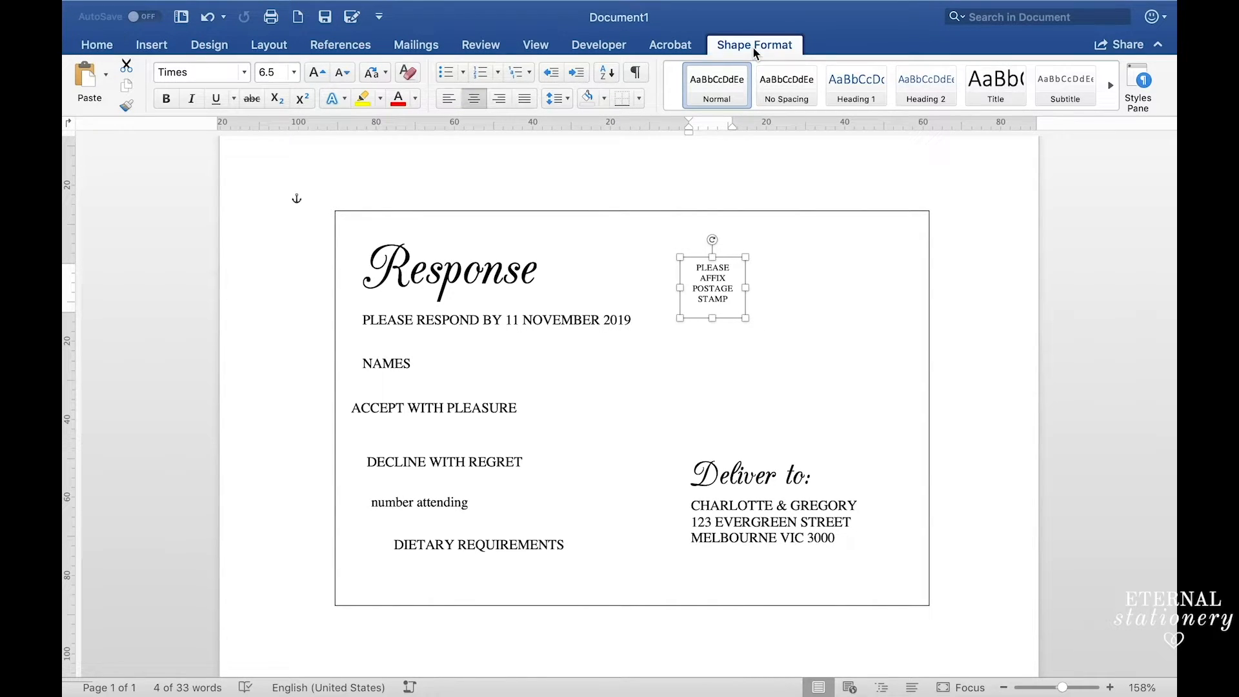
{"action": "left_click", "coordinate": [754, 45]}
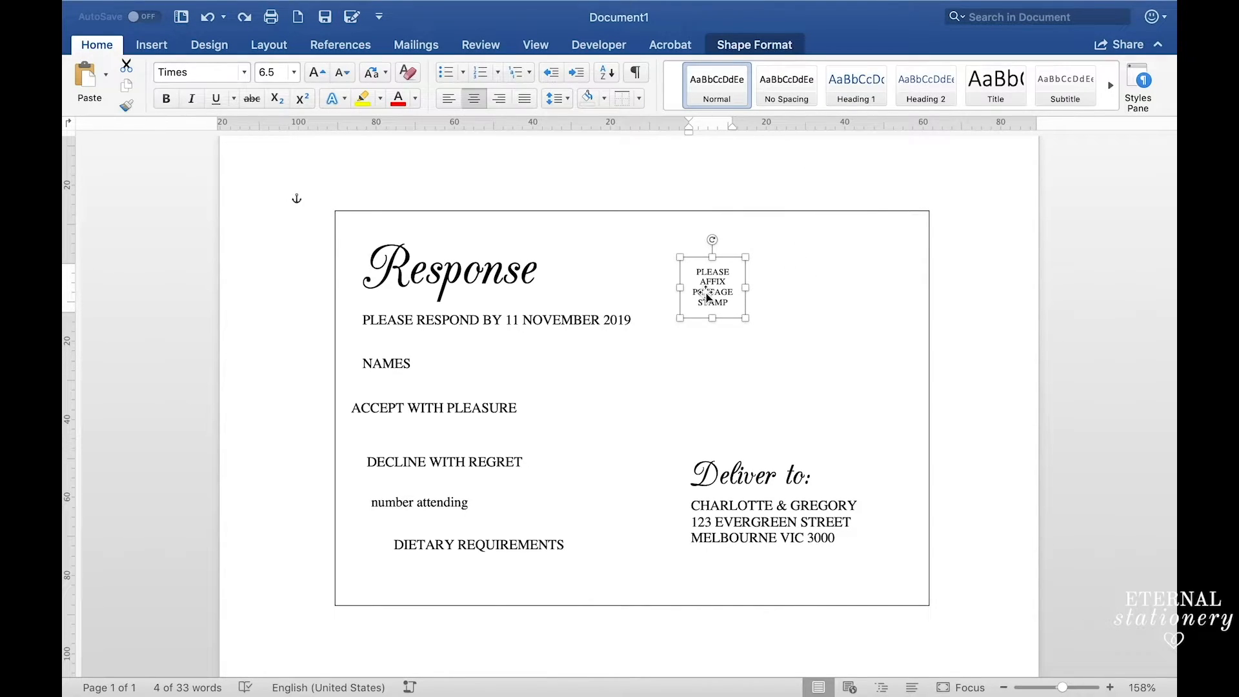
{"action": "left_click_drag", "start_coordinate": [711, 285], "coordinate": [870, 263]}
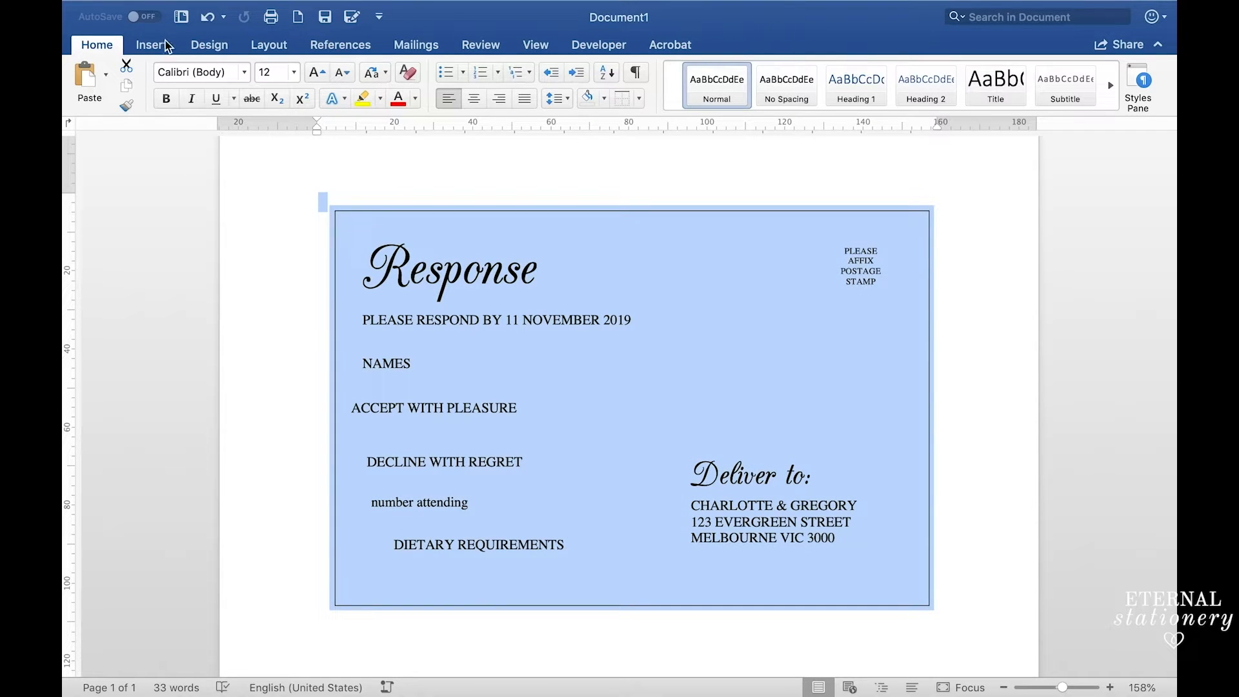
Draw a vertical guide line near the left edge spanning the card's full height
{"action": "left_click", "coordinate": [241, 78]}
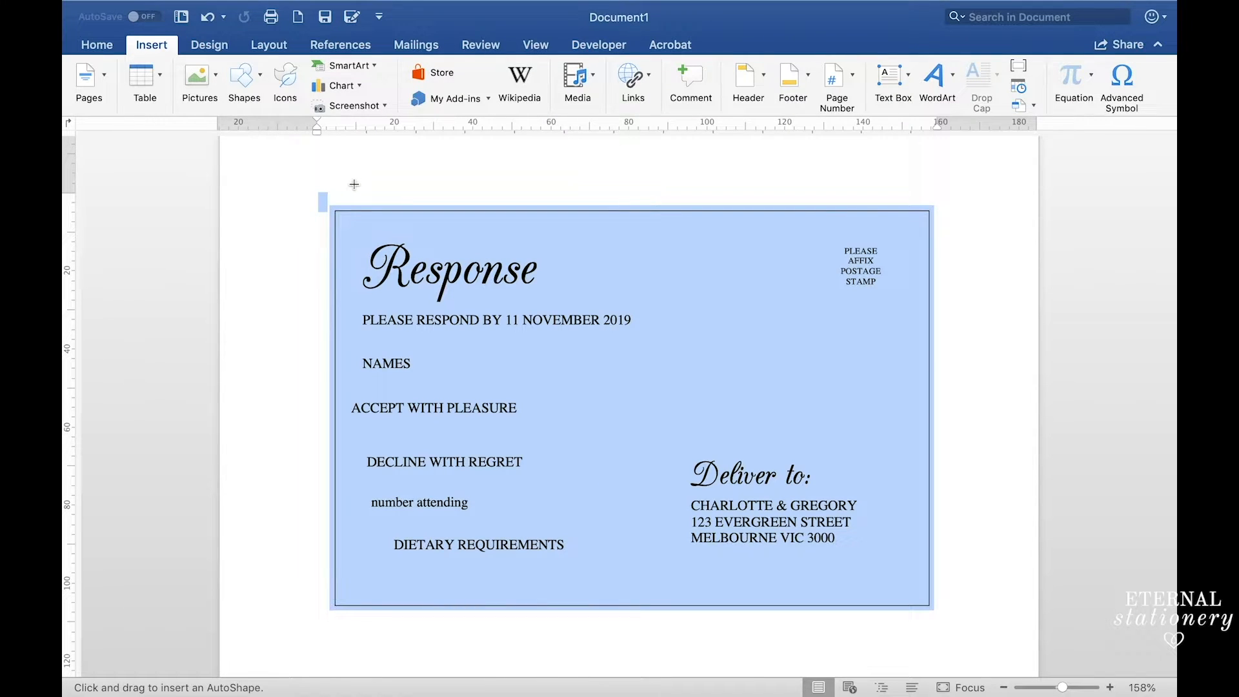
{"action": "left_click_drag", "start_coordinate": [353, 191], "coordinate": [353, 484]}
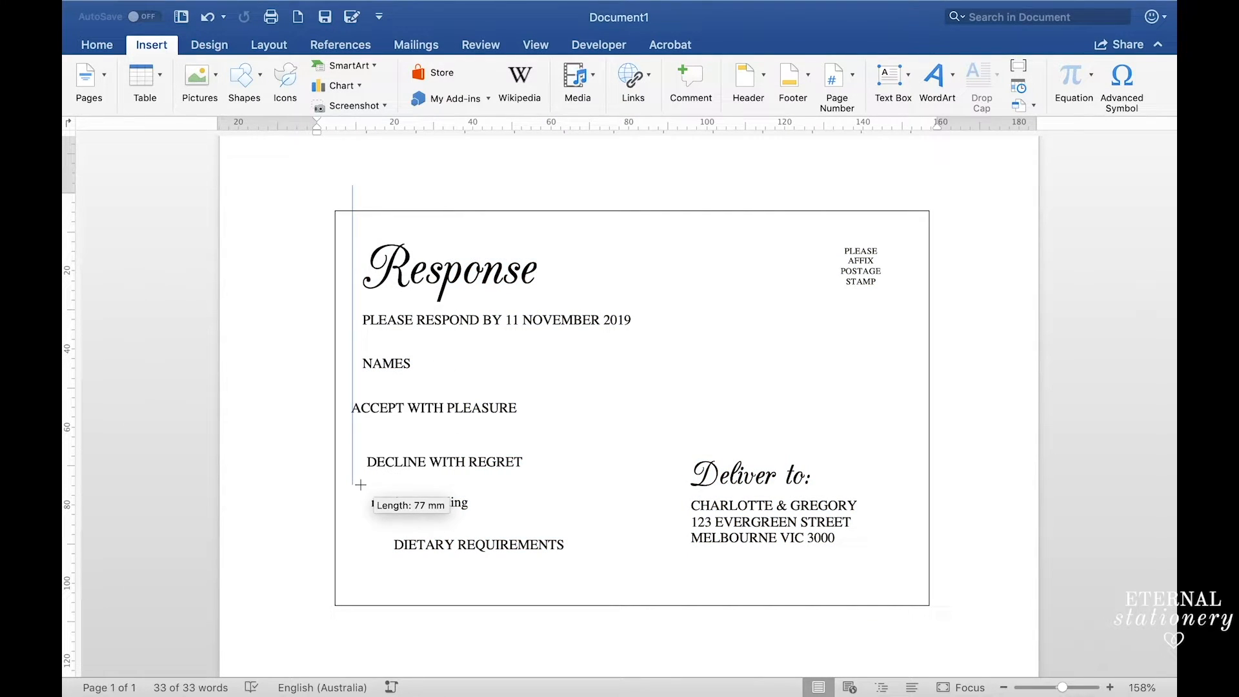
{"action": "left_click_drag", "start_coordinate": [360, 485], "coordinate": [353, 615]}
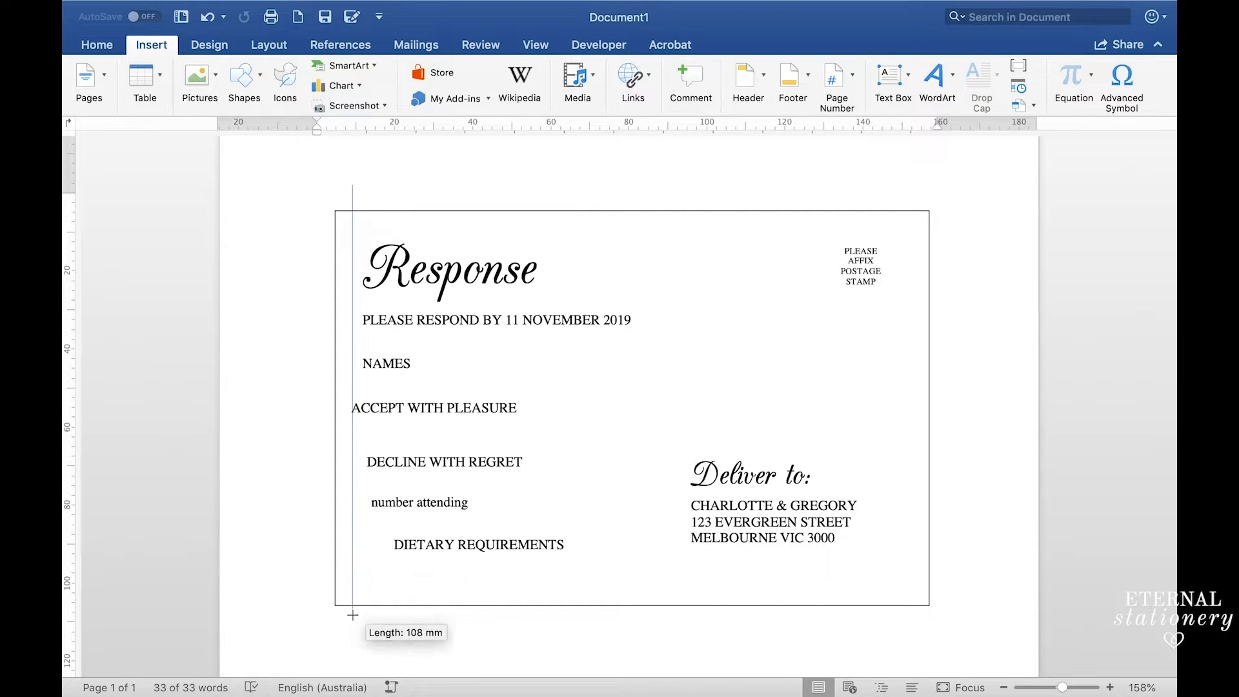
{"action": "left_click_drag", "start_coordinate": [352, 186], "coordinate": [352, 637]}
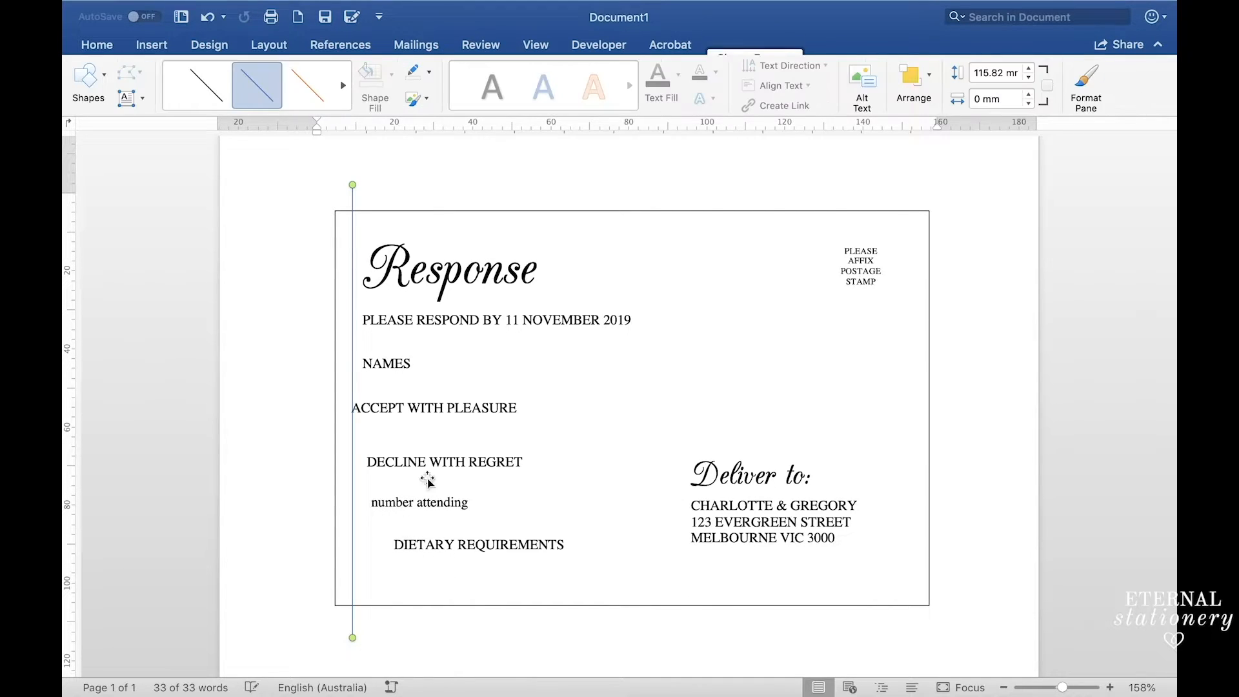
{"action": "mouse_move", "coordinate": [489, 370]}
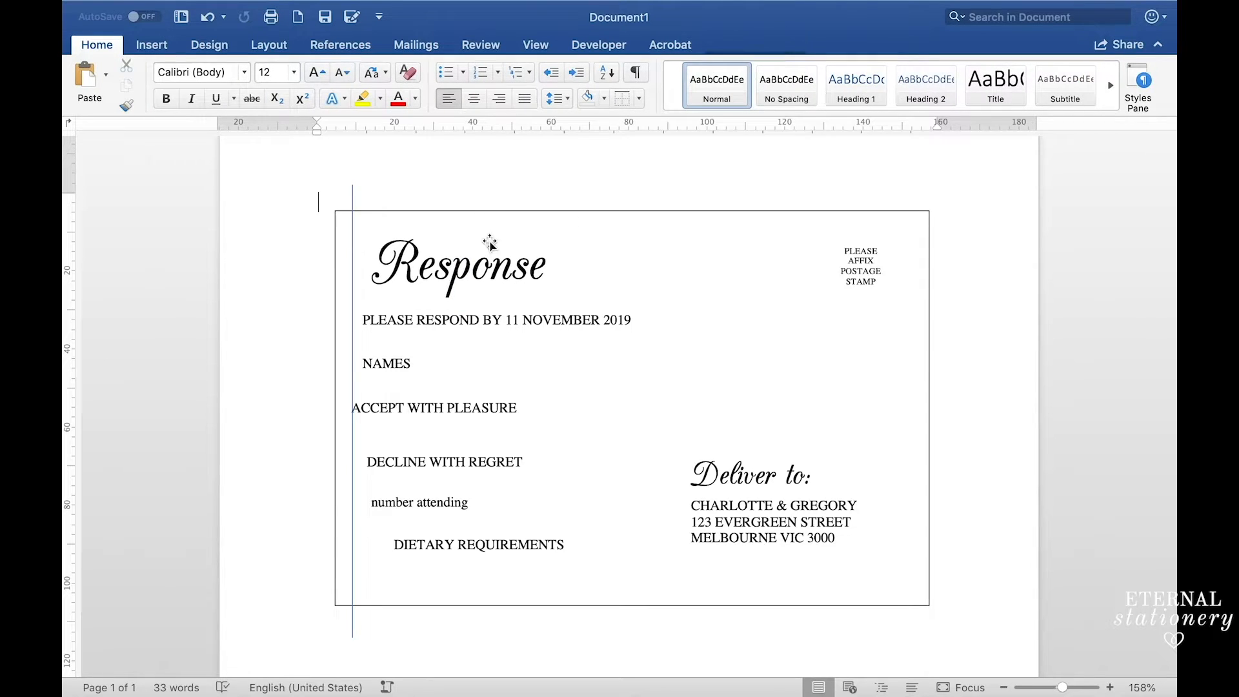
Line the Response heading and text boxes up against the guide line
{"action": "left_click", "coordinate": [457, 263]}
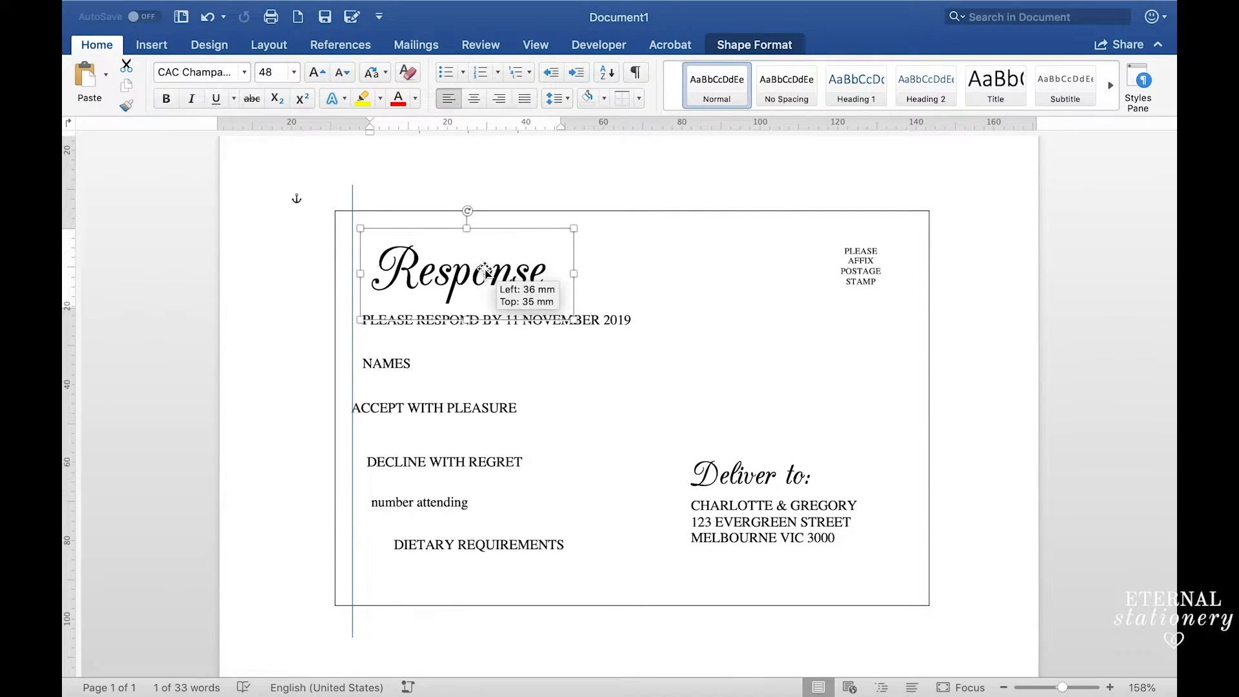
{"action": "left_click", "coordinate": [388, 363]}
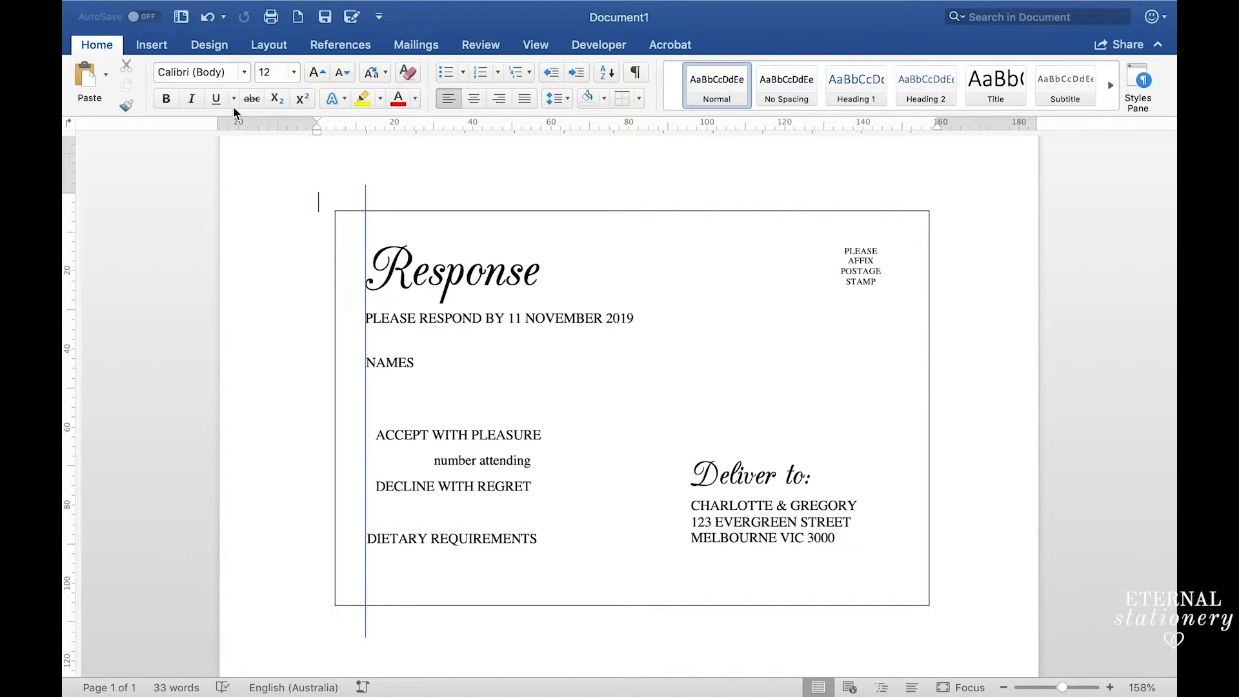
{"action": "left_click", "coordinate": [151, 44]}
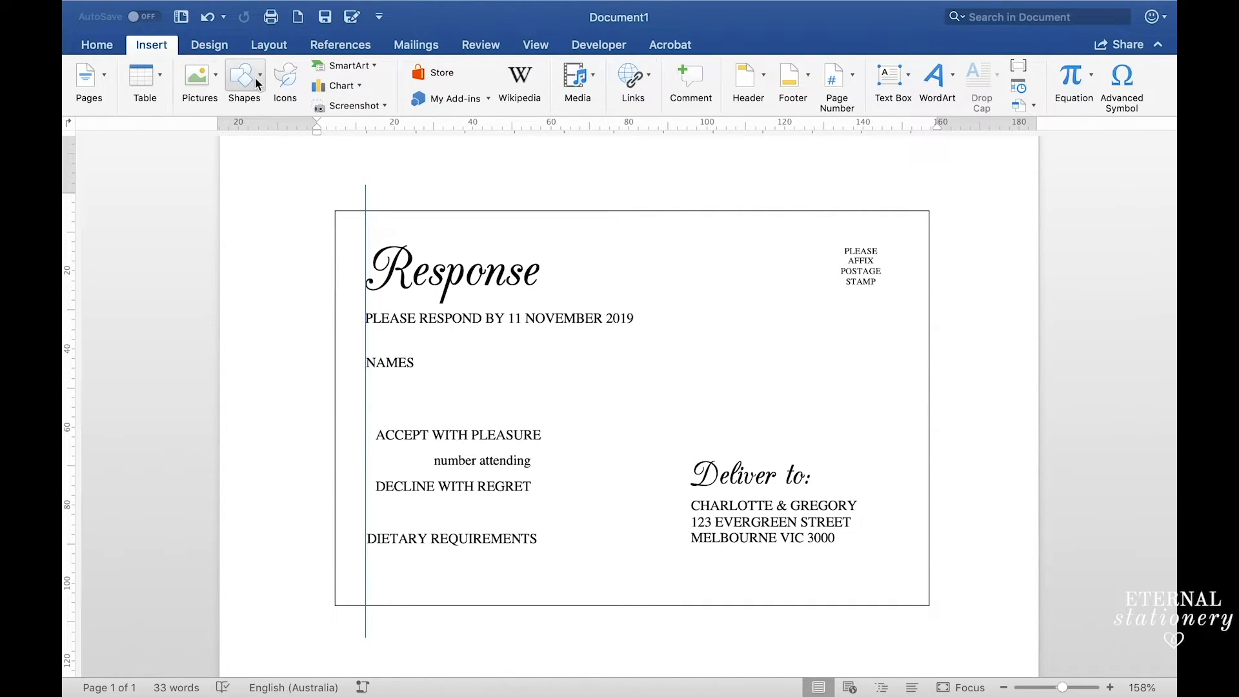
Draw a square no-fill, black-outlined box around the PLEASE AFFIX POSTAGE STAMP text
{"action": "left_click", "coordinate": [244, 81]}
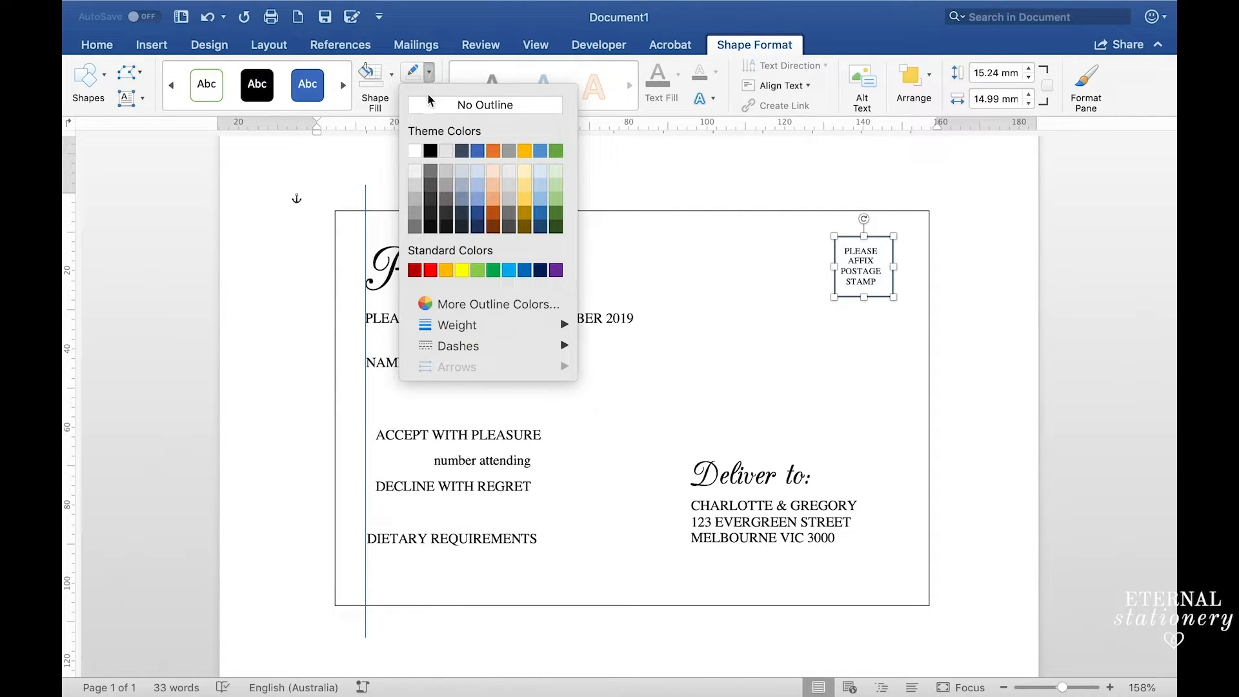
{"action": "mouse_move", "coordinate": [430, 151]}
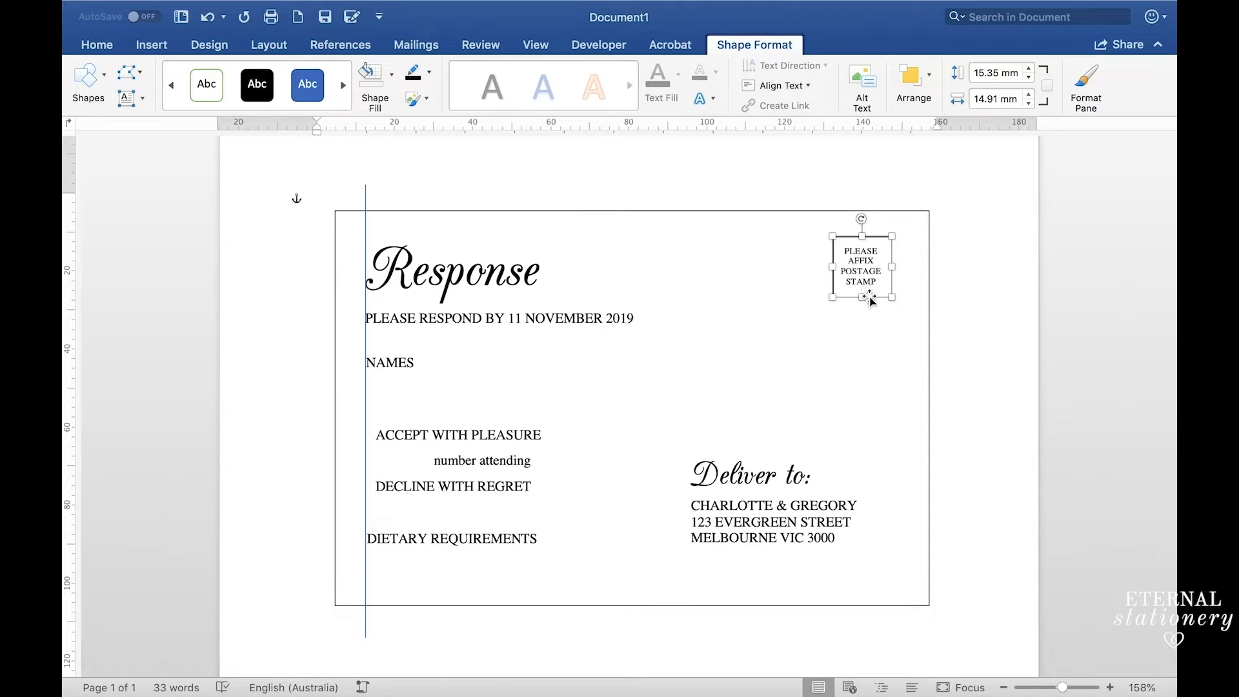
{"action": "left_click", "coordinate": [792, 357]}
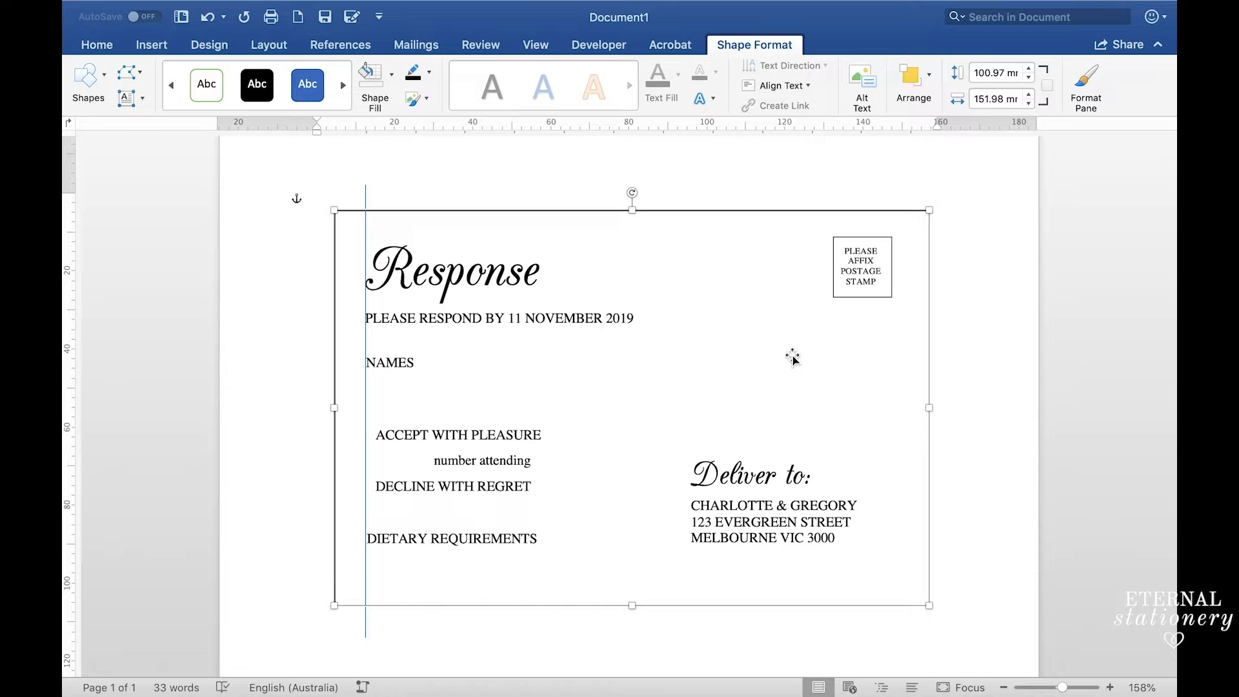
{"action": "mouse_move", "coordinate": [397, 415]}
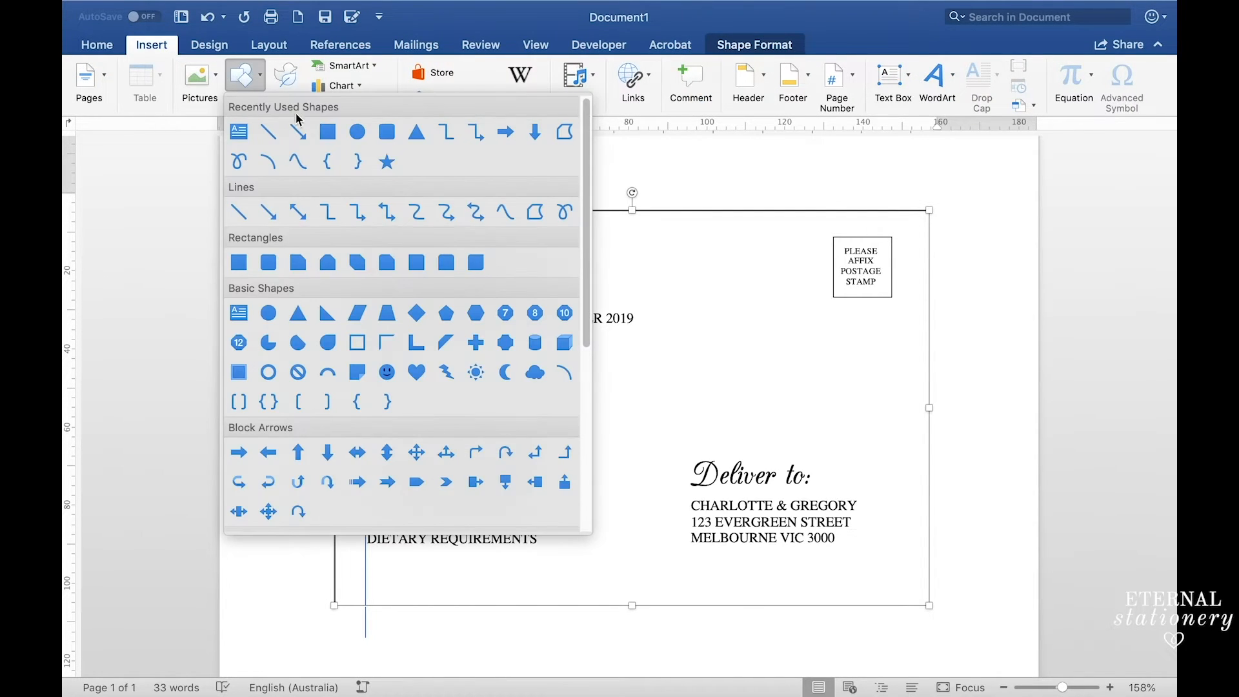
{"action": "mouse_move", "coordinate": [357, 132]}
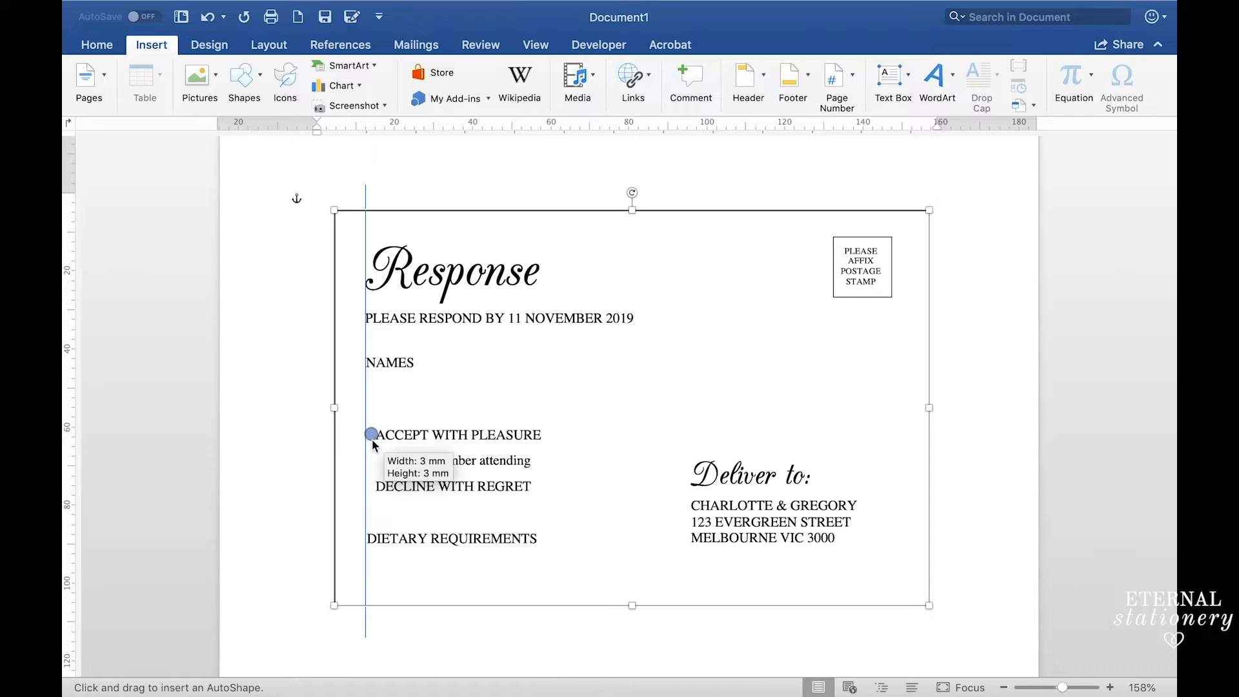
Draw a small unfilled circle beside ACCEPT WITH PLEASURE as a tick box
{"action": "left_click_drag", "start_coordinate": [369, 434], "coordinate": [372, 437]}
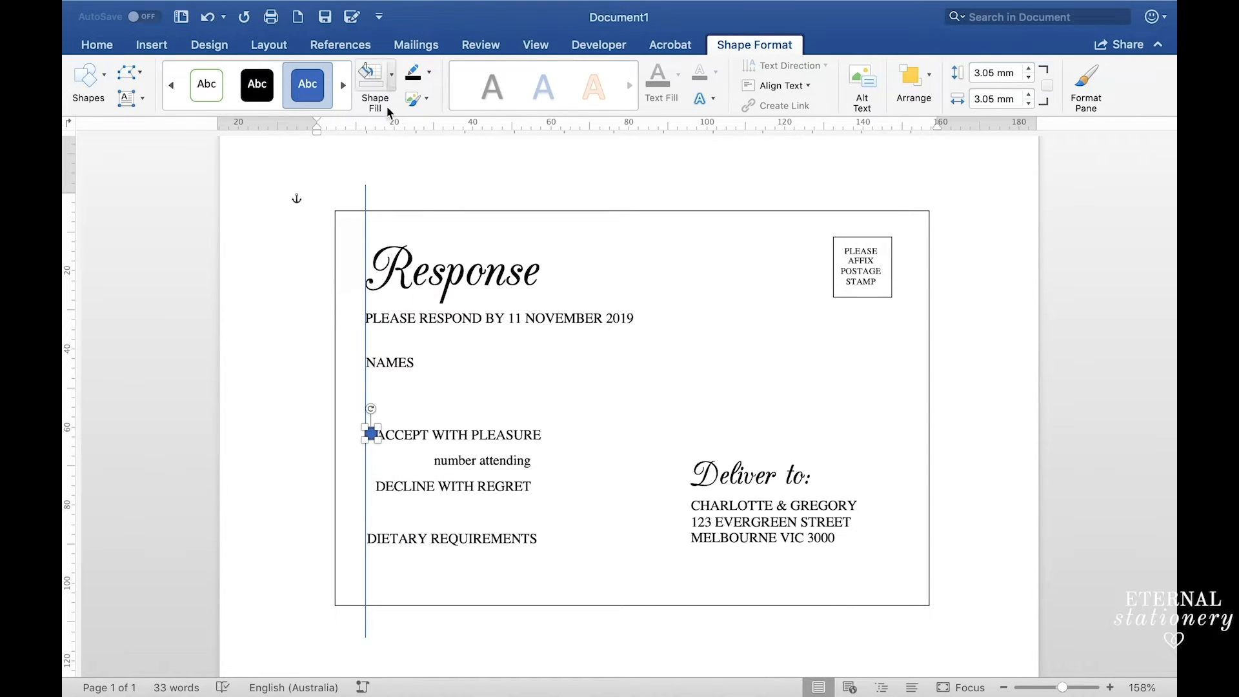
{"action": "left_click", "coordinate": [374, 85]}
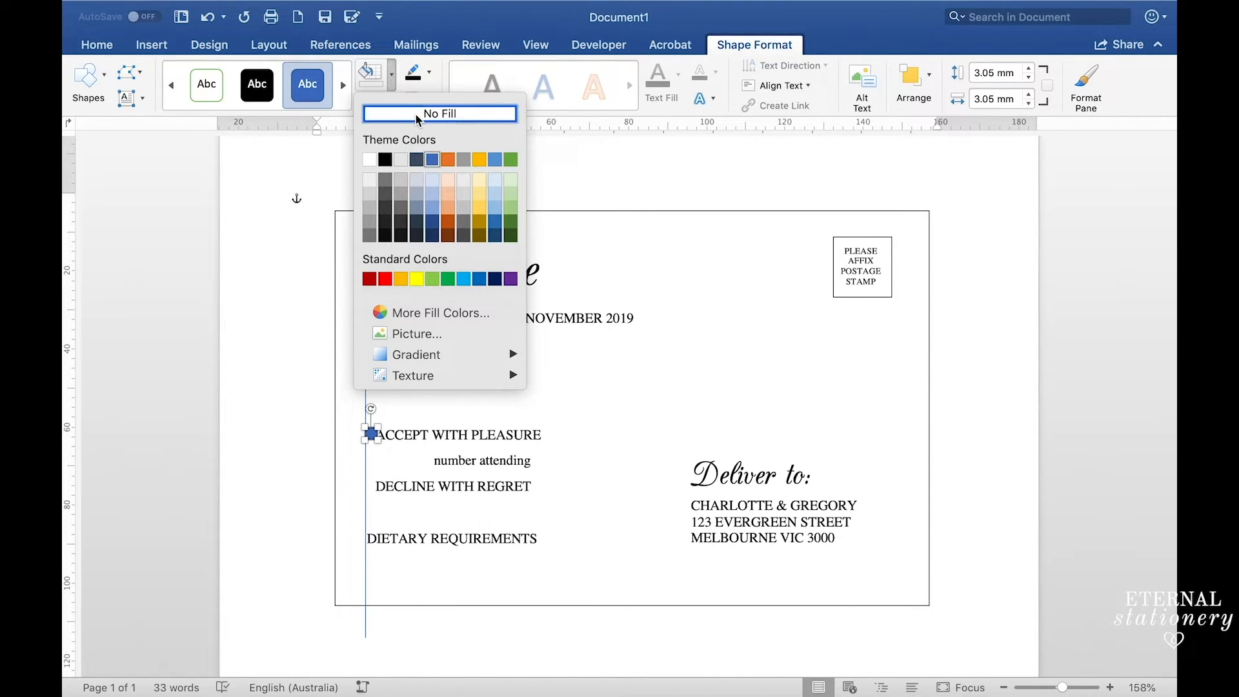
{"action": "left_click", "coordinate": [412, 72]}
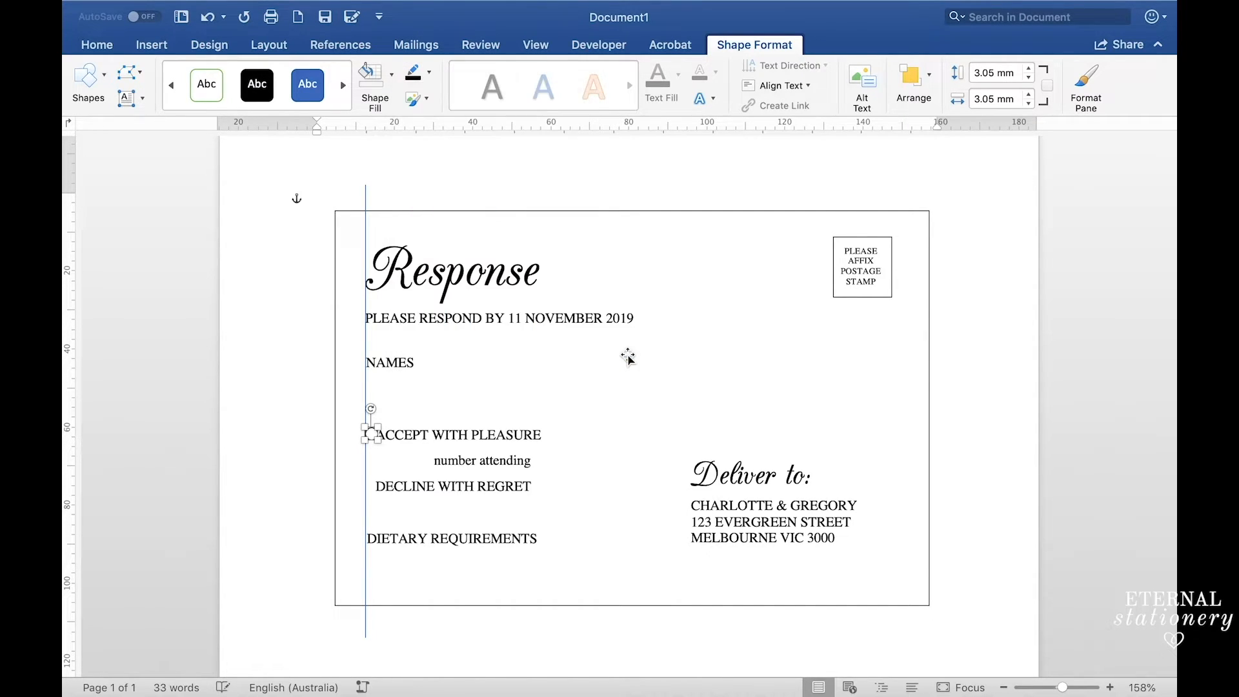
{"action": "left_click", "coordinate": [628, 356]}
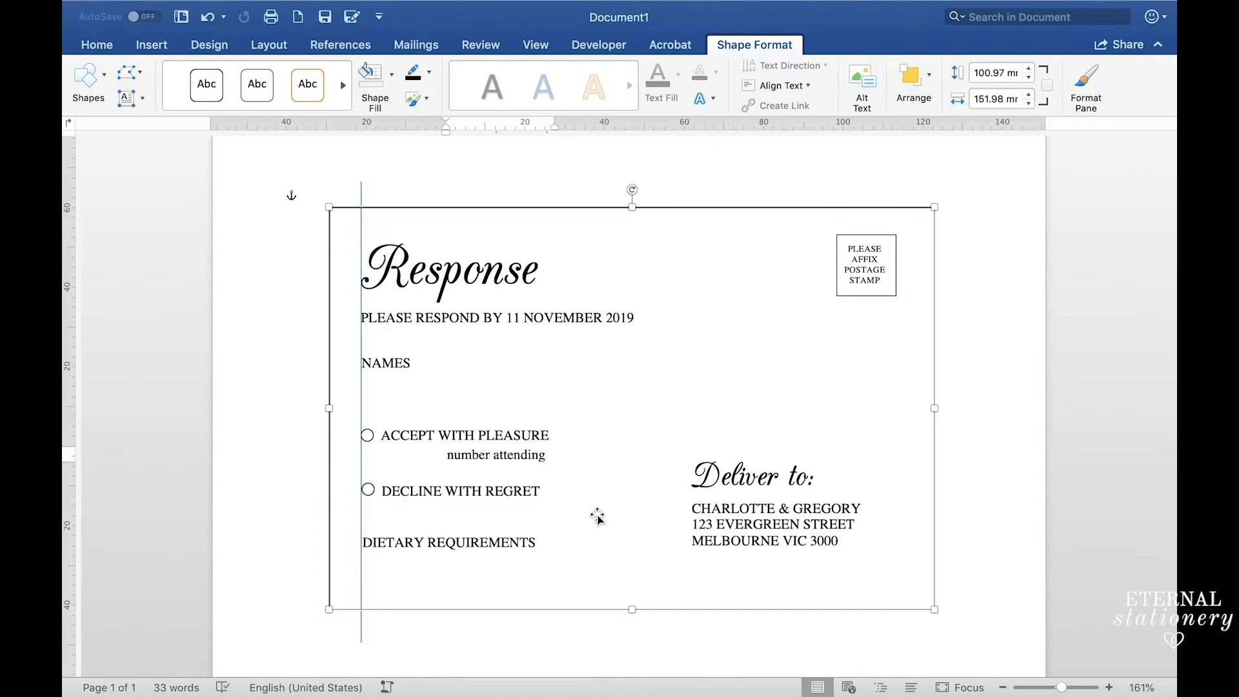
Add the matching circle beside DECLINE WITH REGRET and make both option labels bold
{"action": "left_click", "coordinate": [497, 436]}
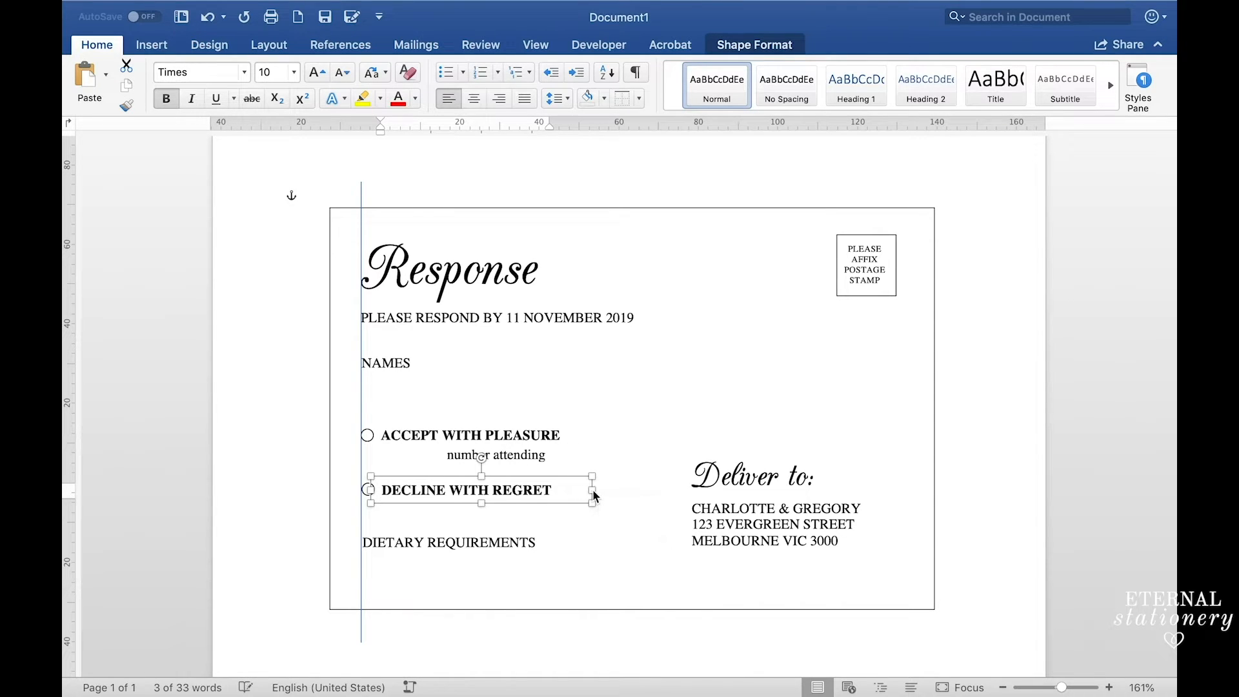
{"action": "left_click", "coordinate": [654, 394]}
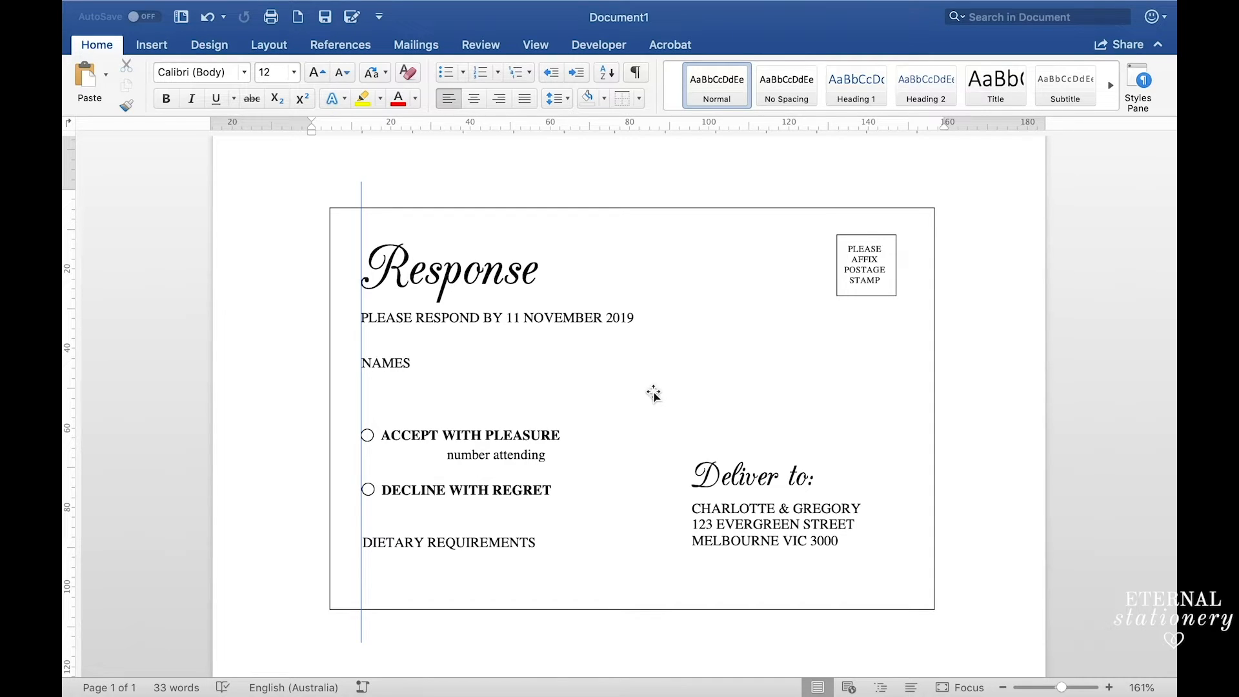
{"action": "left_click", "coordinate": [151, 44]}
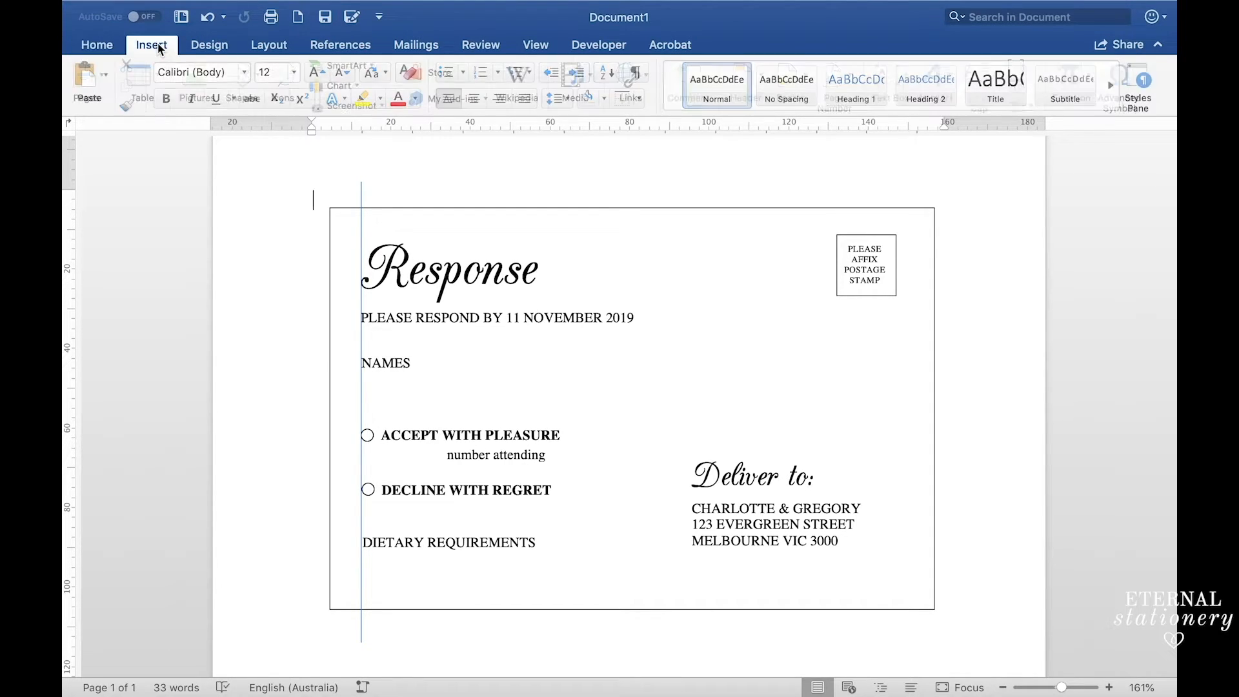
Draw a vertical line down the card's middle and style it as a thin black divider
{"action": "left_click", "coordinate": [151, 44]}
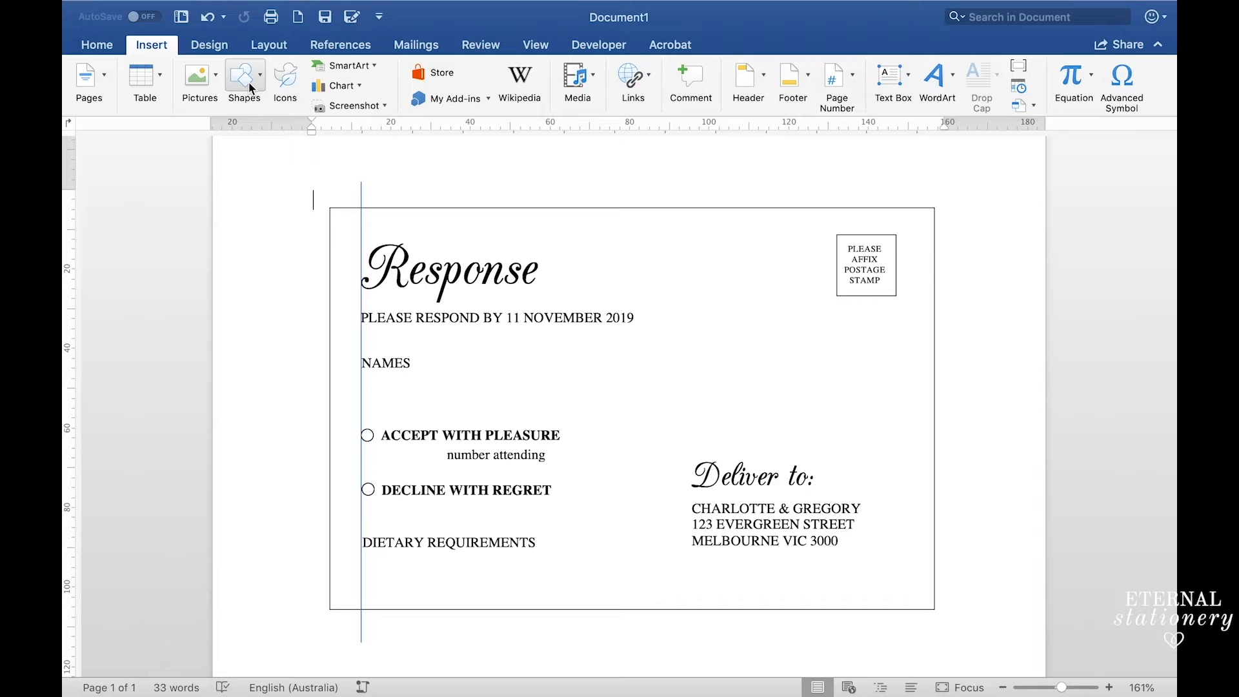
{"action": "left_click", "coordinate": [243, 79]}
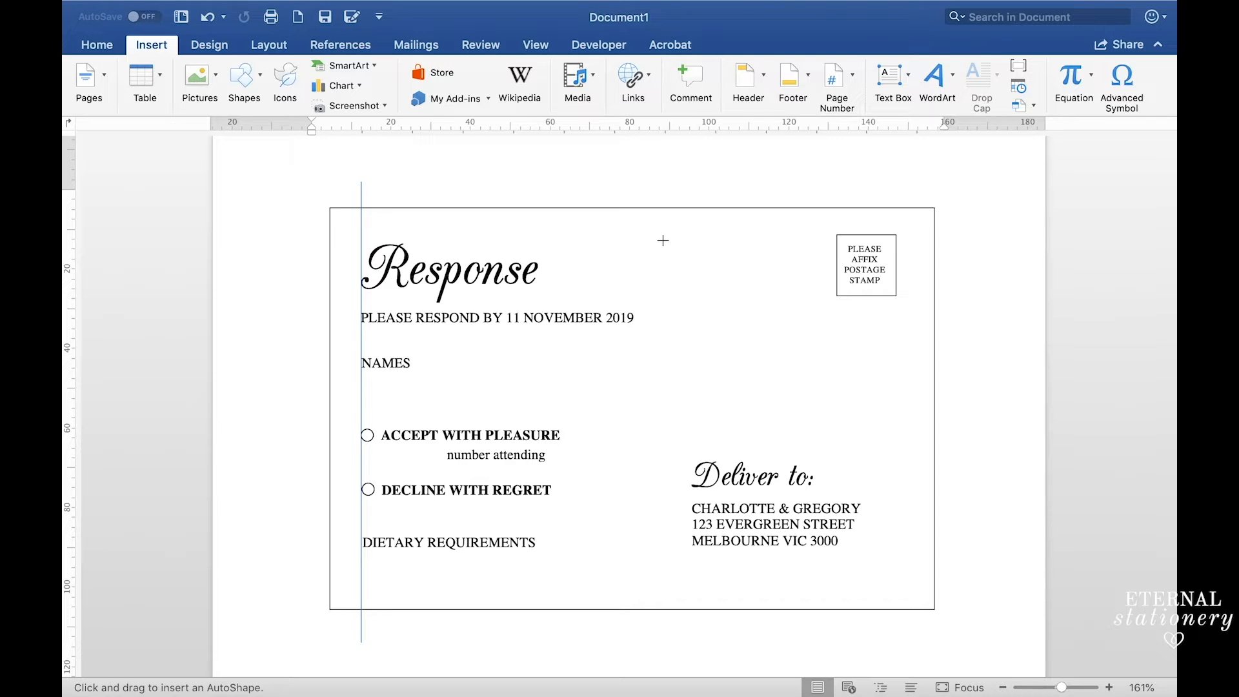
{"action": "left_click_drag", "start_coordinate": [662, 237], "coordinate": [680, 465]}
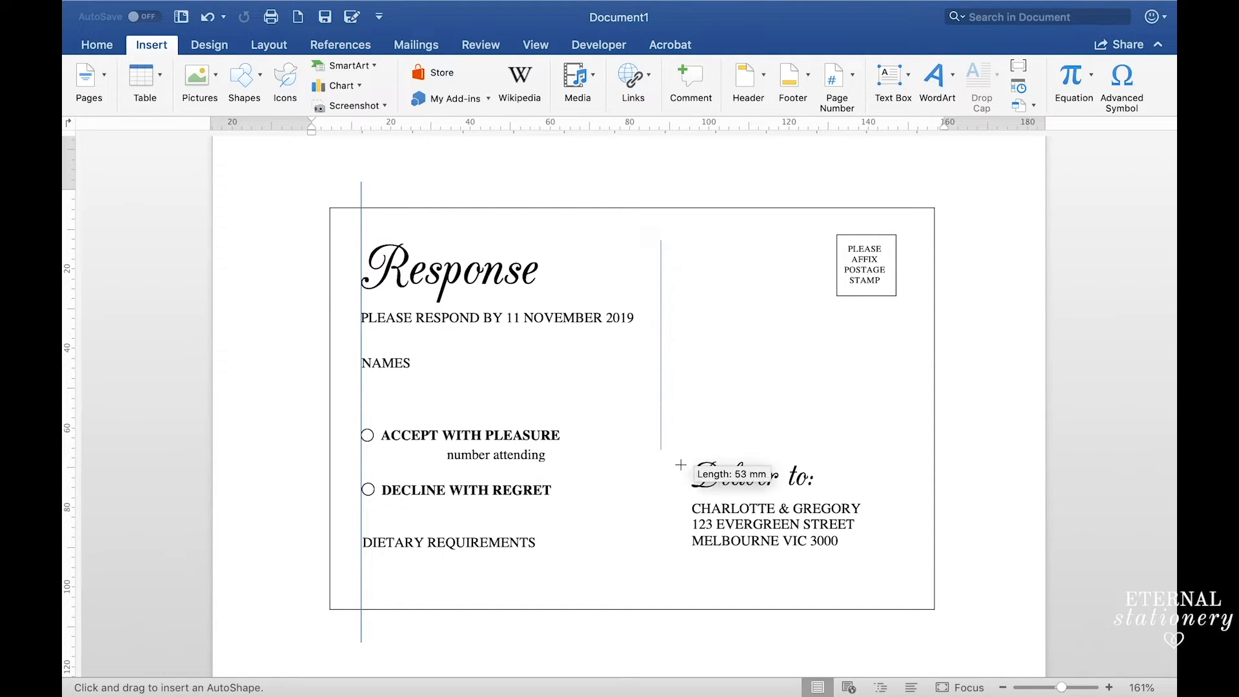
{"action": "left_click_drag", "start_coordinate": [680, 464], "coordinate": [664, 580]}
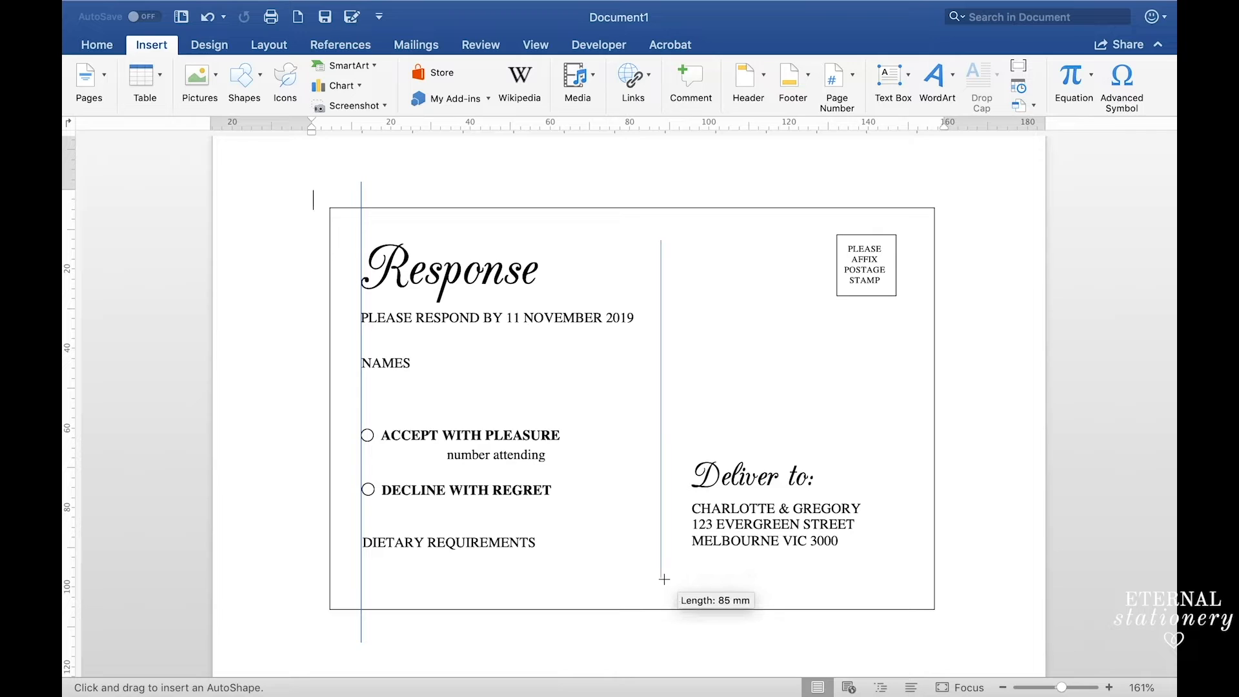
{"action": "left_click_drag", "start_coordinate": [661, 240], "coordinate": [665, 580]}
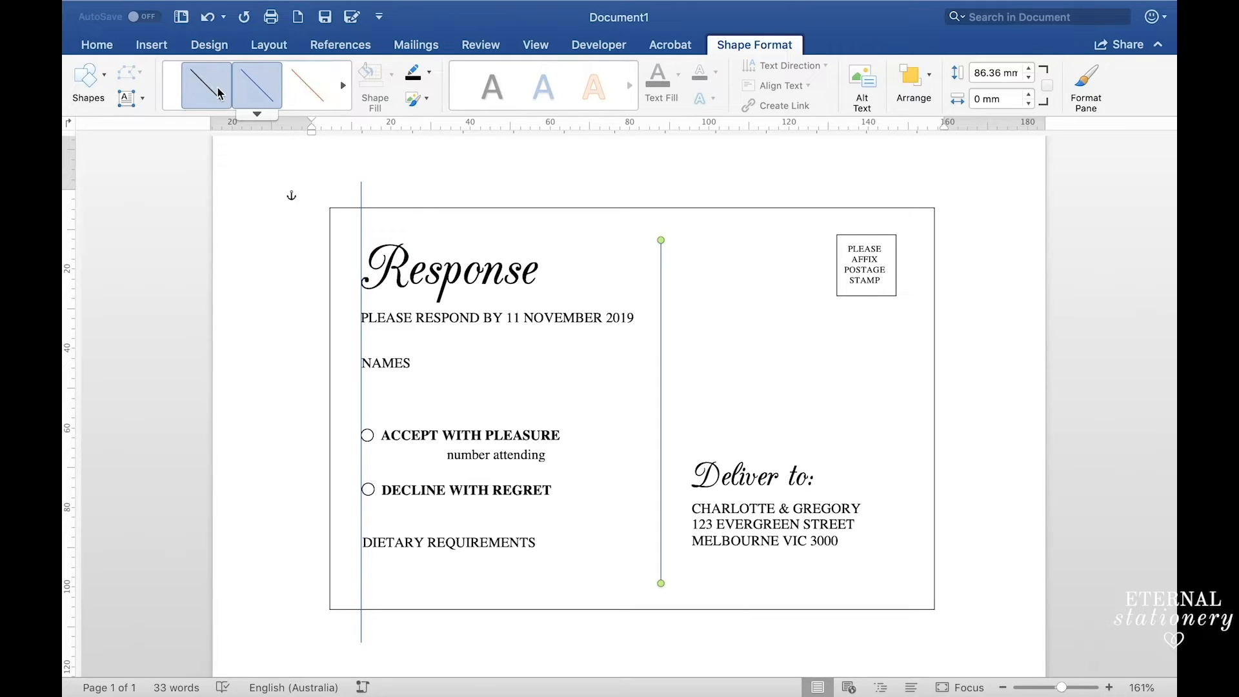
{"action": "left_click", "coordinate": [204, 85]}
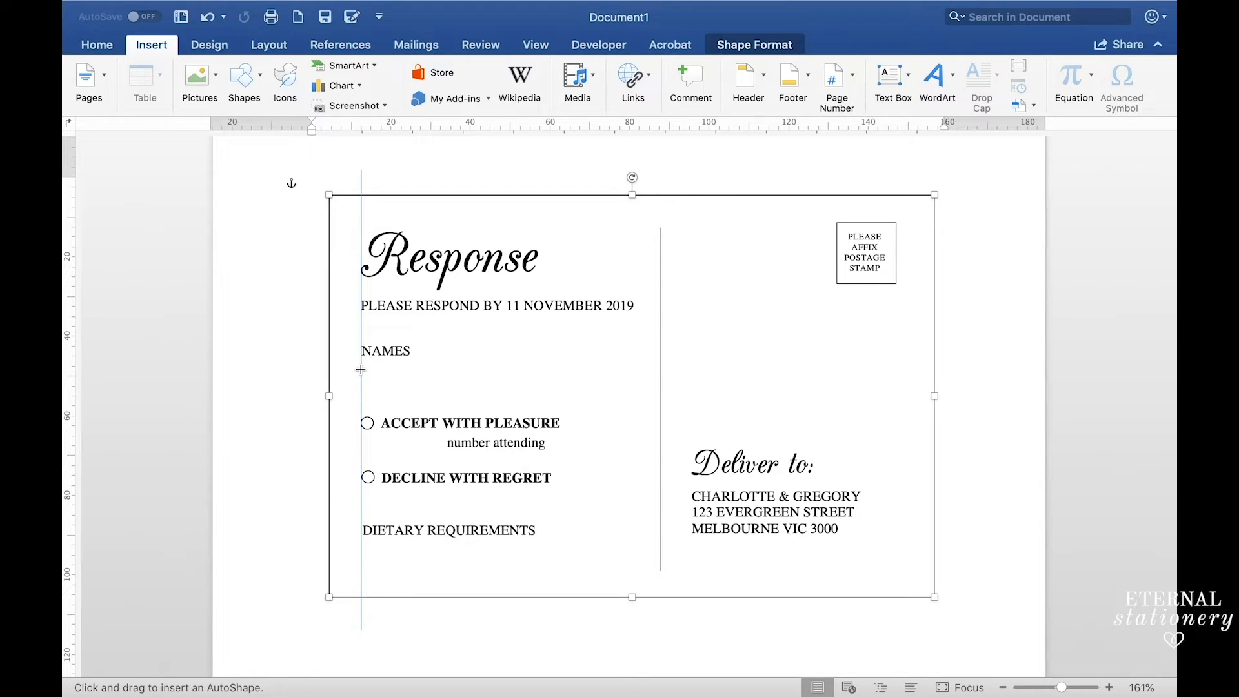
Draw a thin black write-in line and position it just under NAMES
{"action": "left_click_drag", "start_coordinate": [361, 370], "coordinate": [632, 370]}
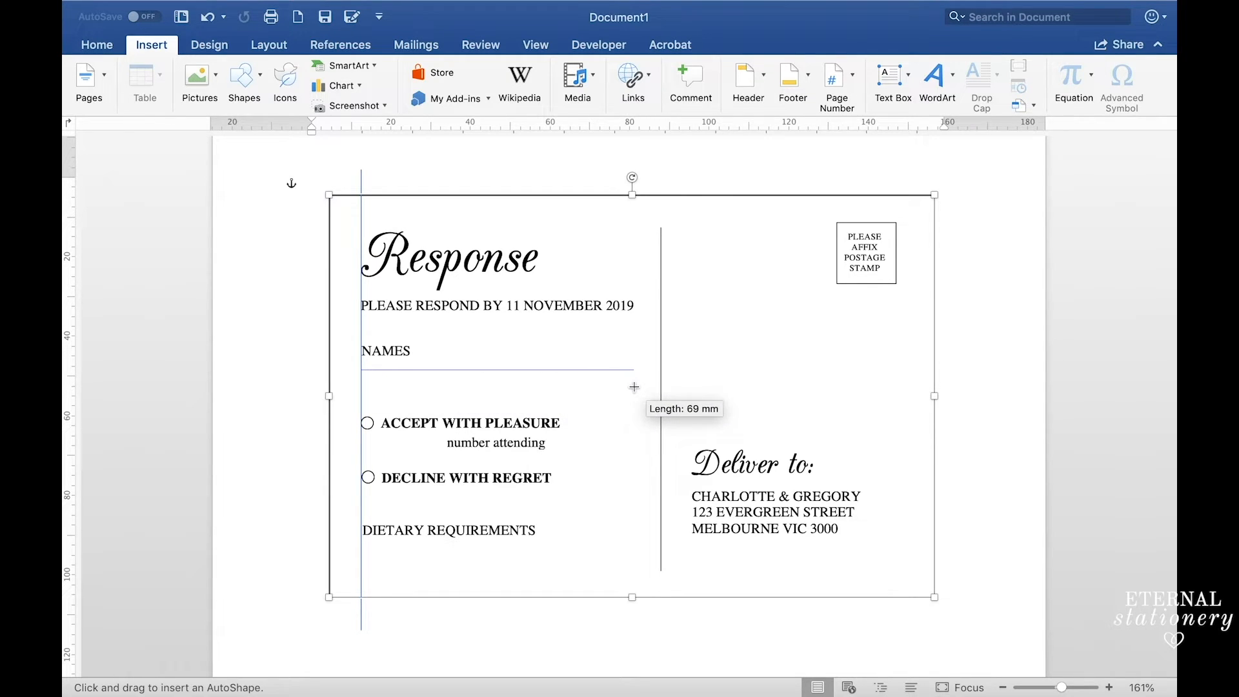
{"action": "left_click_drag", "start_coordinate": [361, 388], "coordinate": [633, 387]}
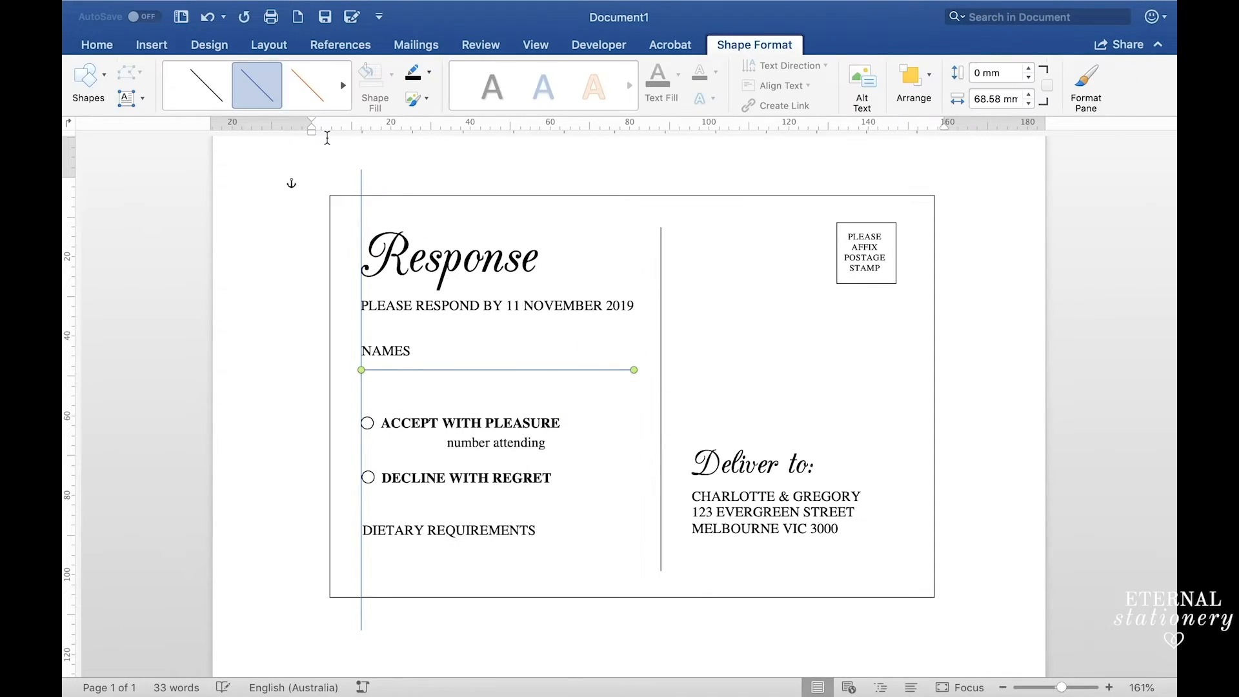
{"action": "left_click", "coordinate": [205, 84]}
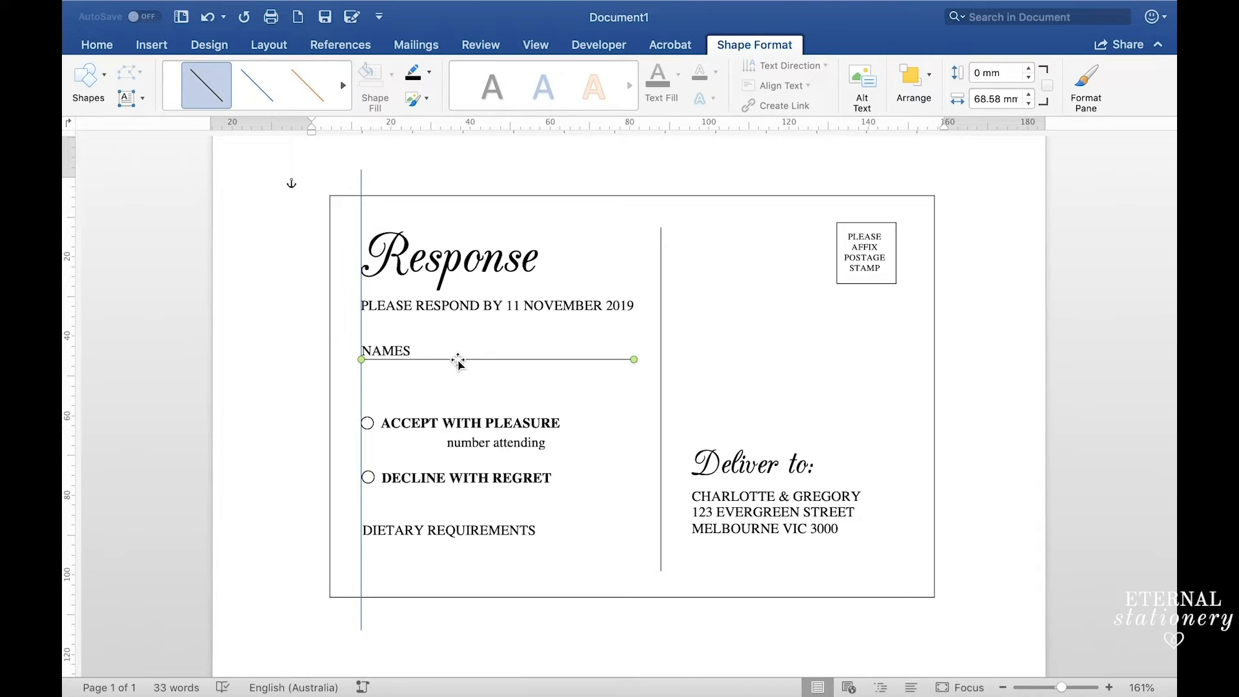
{"action": "left_click_drag", "start_coordinate": [458, 359], "coordinate": [482, 376]}
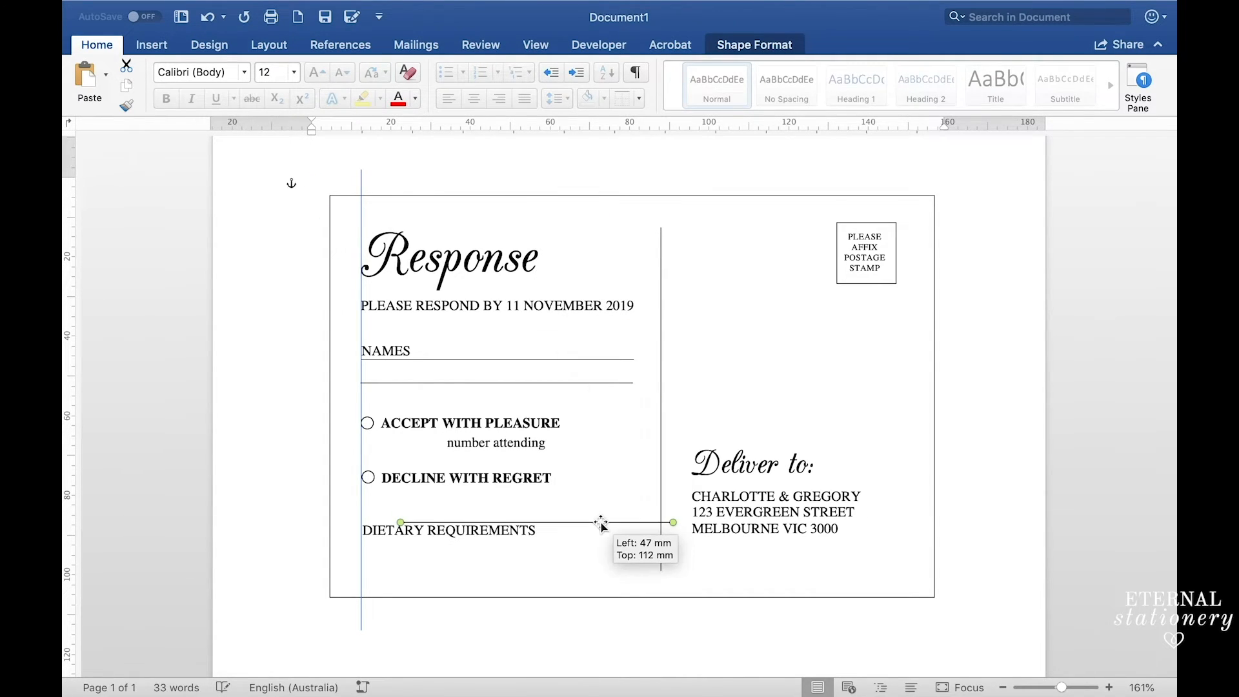
Place copied lines under DIETARY REQUIREMENTS and a 15 mm short line after number attending
{"action": "left_click_drag", "start_coordinate": [601, 524], "coordinate": [566, 566]}
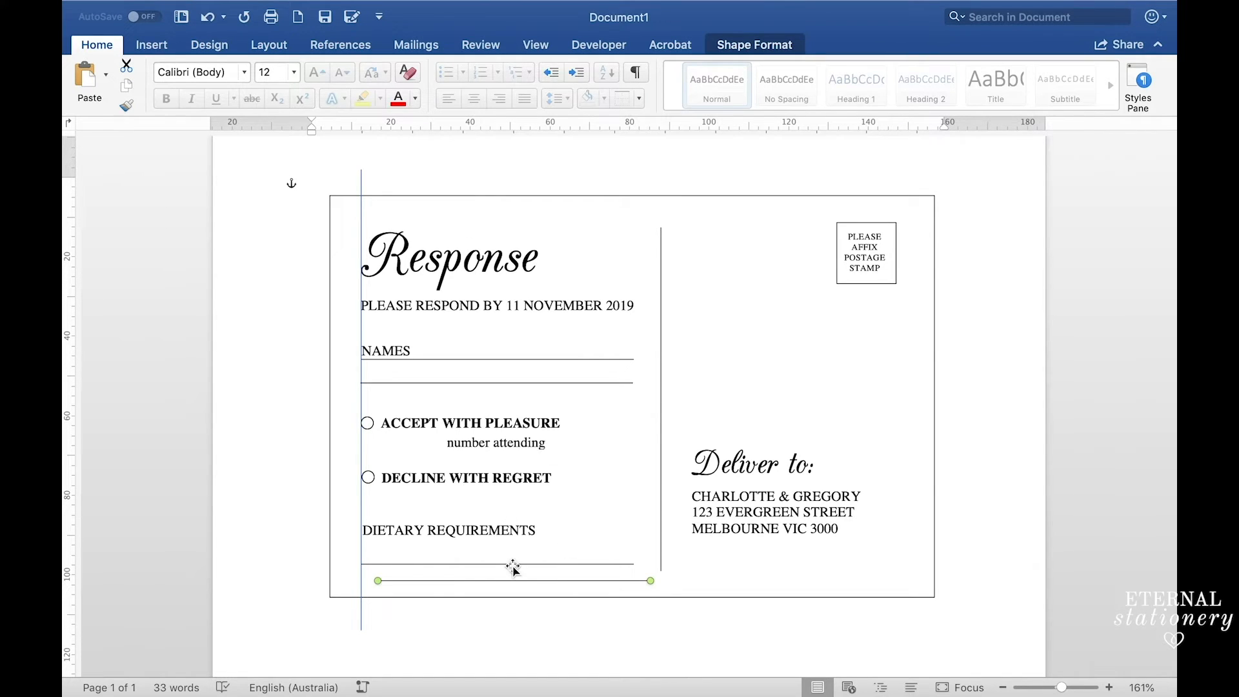
{"action": "left_click_drag", "start_coordinate": [514, 581], "coordinate": [694, 478]}
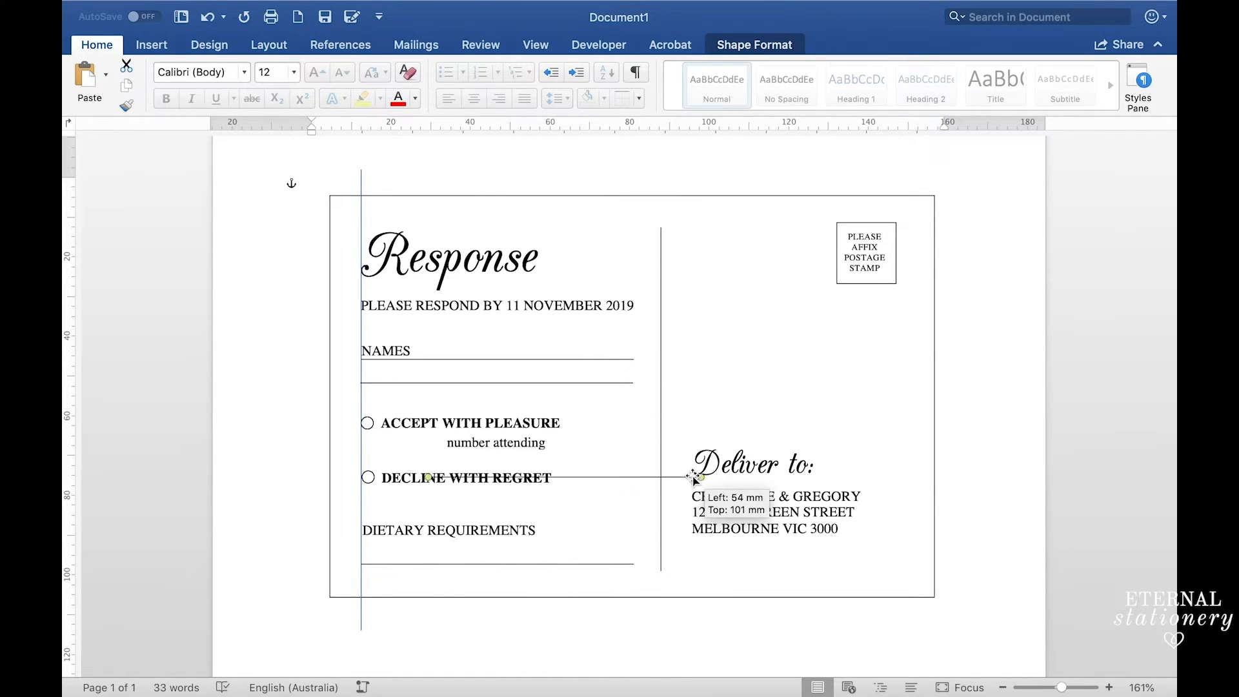
{"action": "left_click_drag", "start_coordinate": [695, 479], "coordinate": [437, 456]}
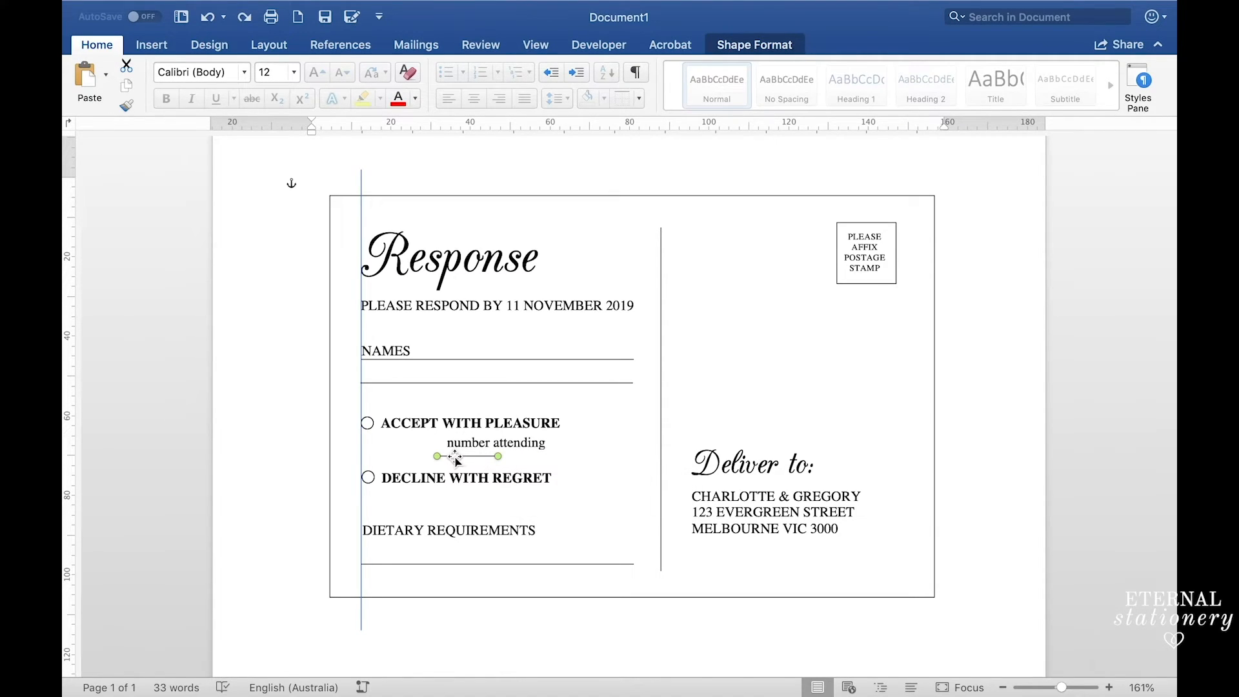
{"action": "left_click_drag", "start_coordinate": [466, 456], "coordinate": [569, 446]}
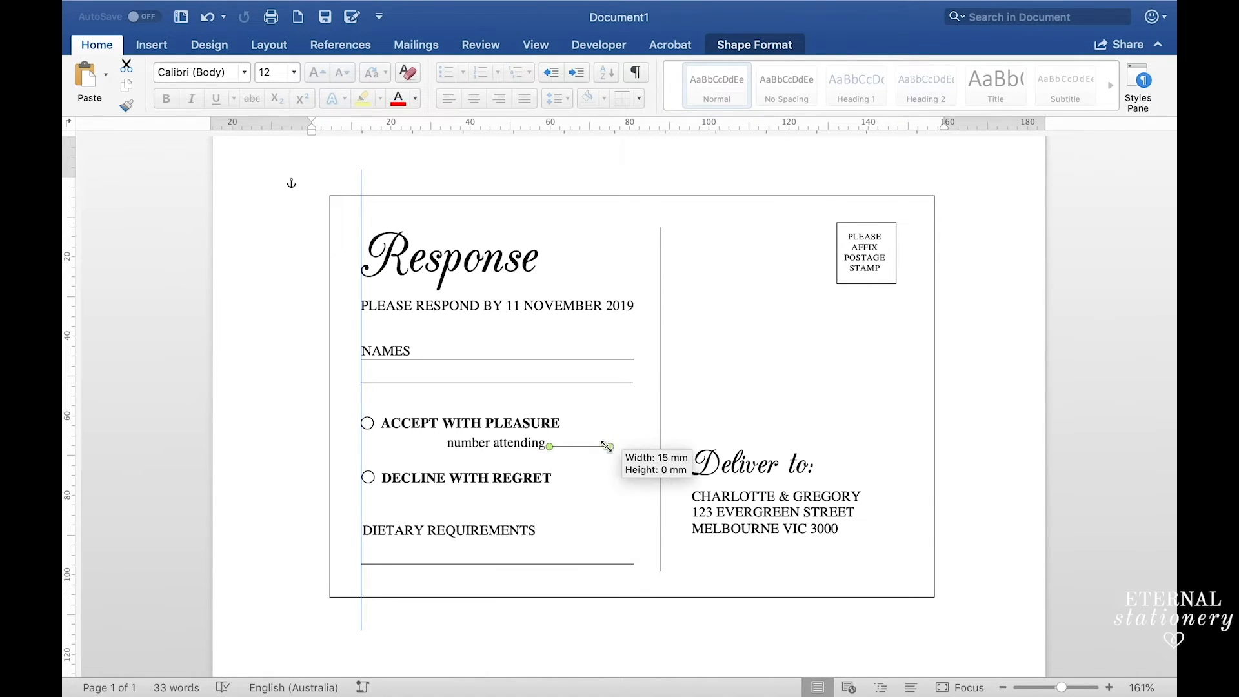
{"action": "left_click_drag", "start_coordinate": [609, 447], "coordinate": [593, 447]}
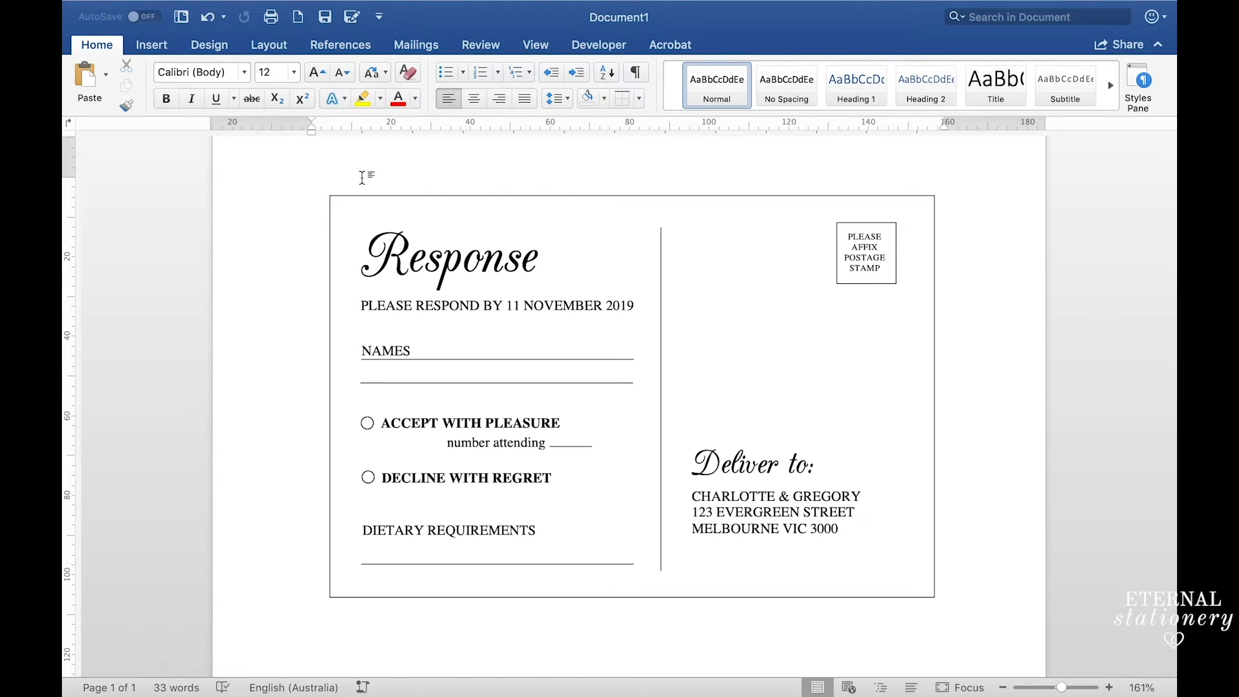
Insert the floral picture from the Photo Browser onto the card
{"action": "left_click", "coordinate": [314, 187]}
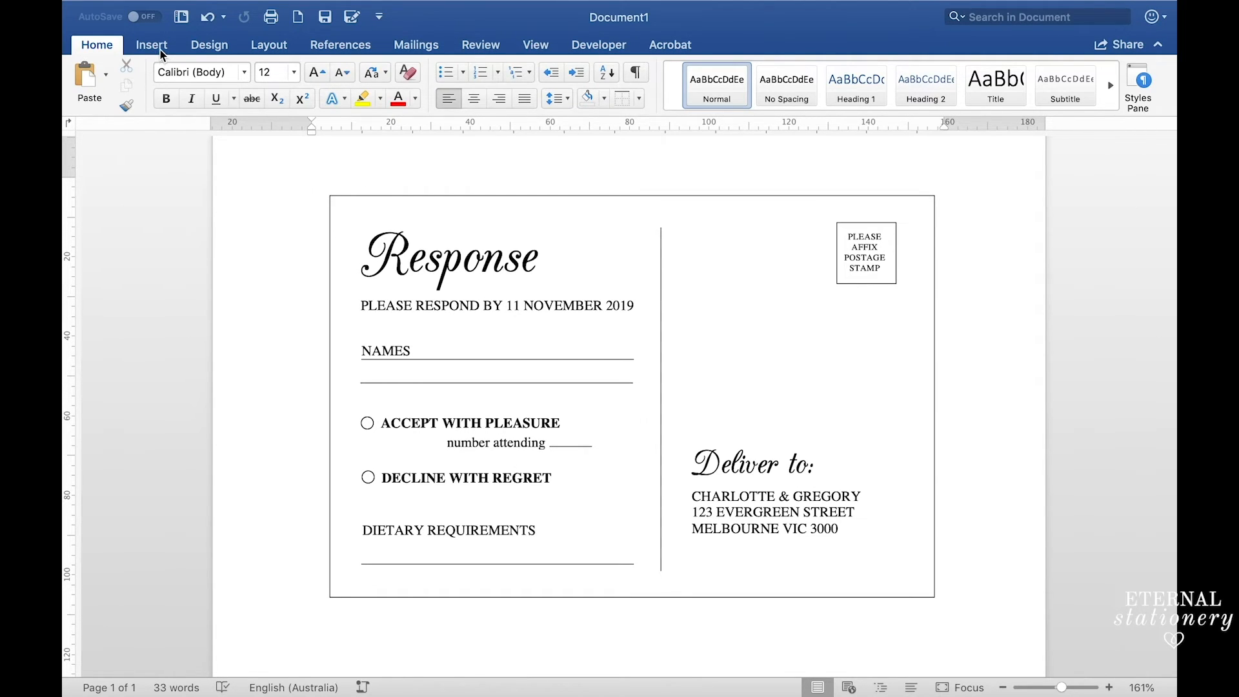
{"action": "left_click", "coordinate": [194, 76]}
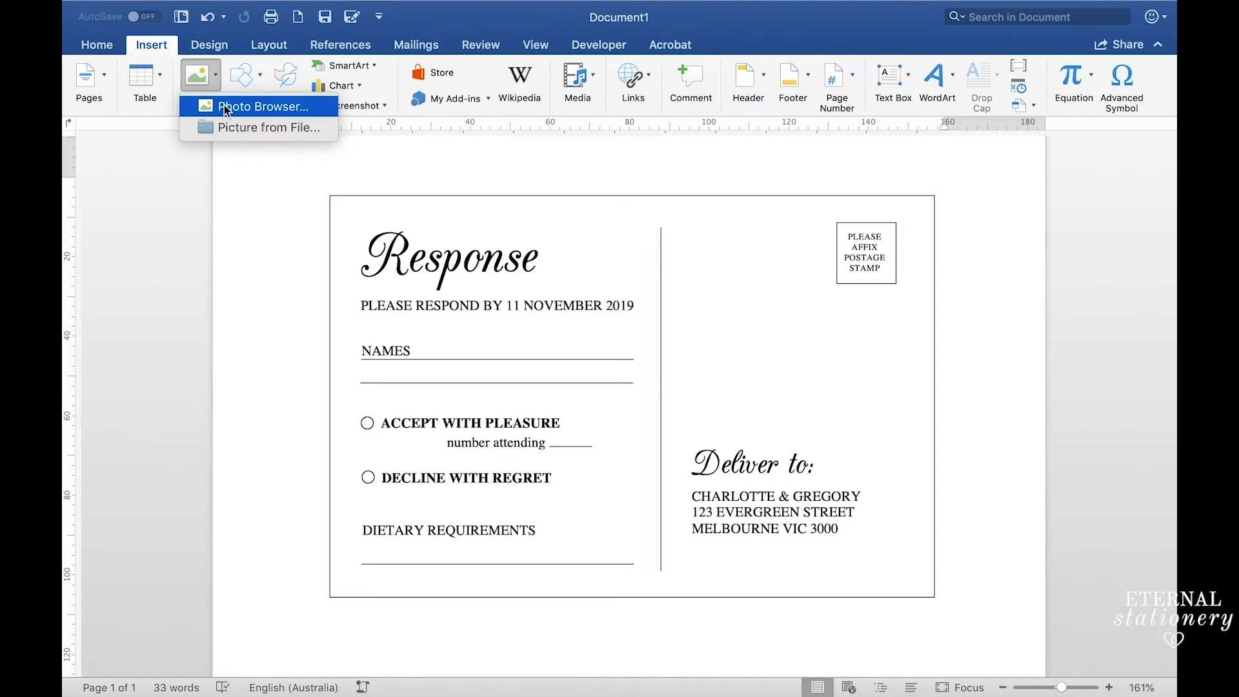
{"action": "mouse_move", "coordinate": [246, 127]}
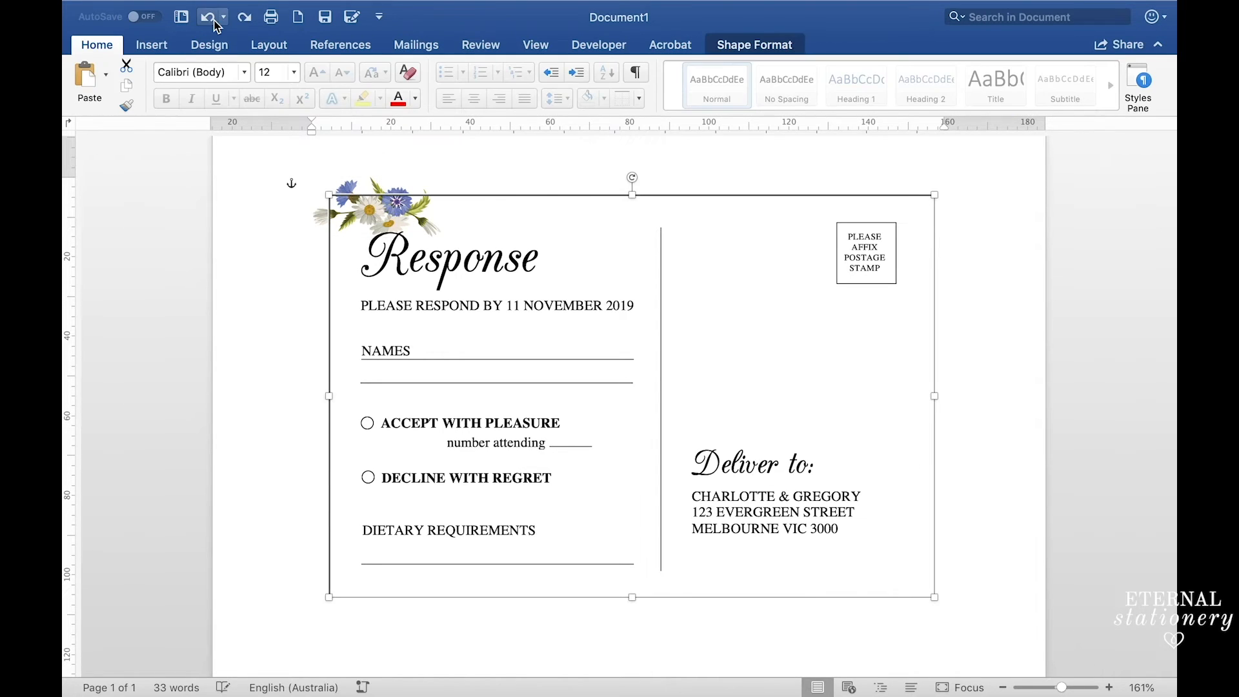
{"action": "left_click", "coordinate": [380, 206]}
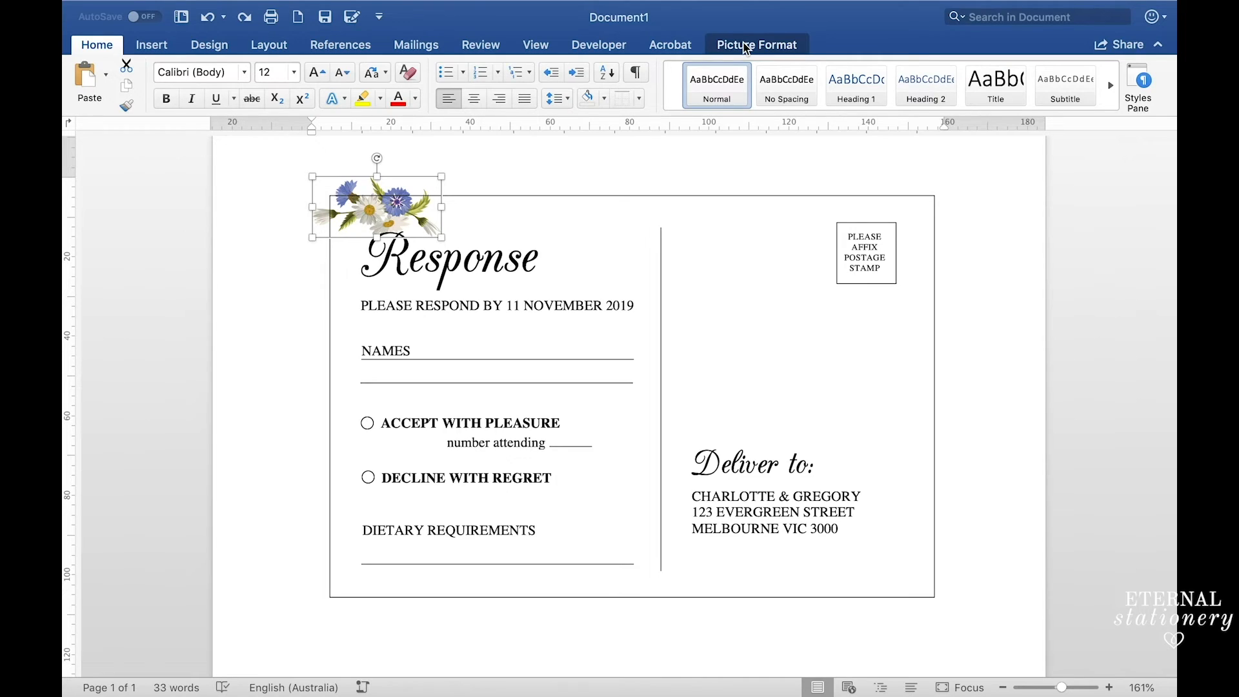
Set the picture to float In Front of Text and place it just above Deliver to
{"action": "left_click", "coordinate": [756, 45]}
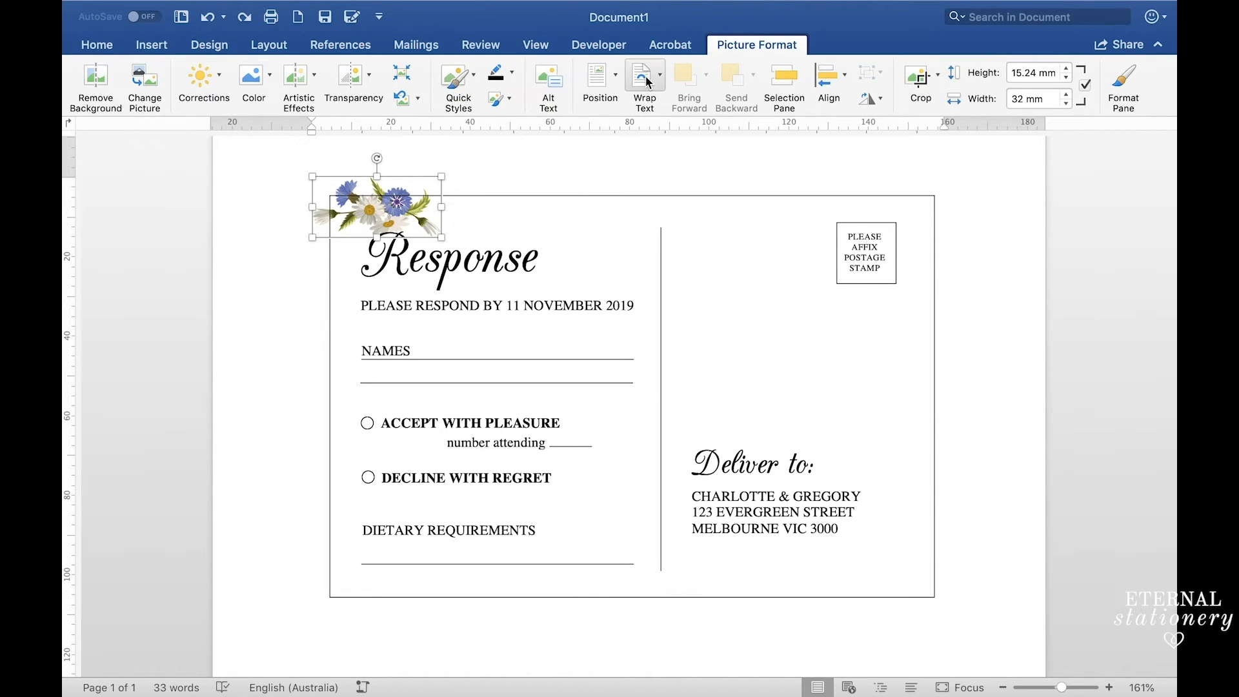
{"action": "left_click", "coordinate": [645, 83]}
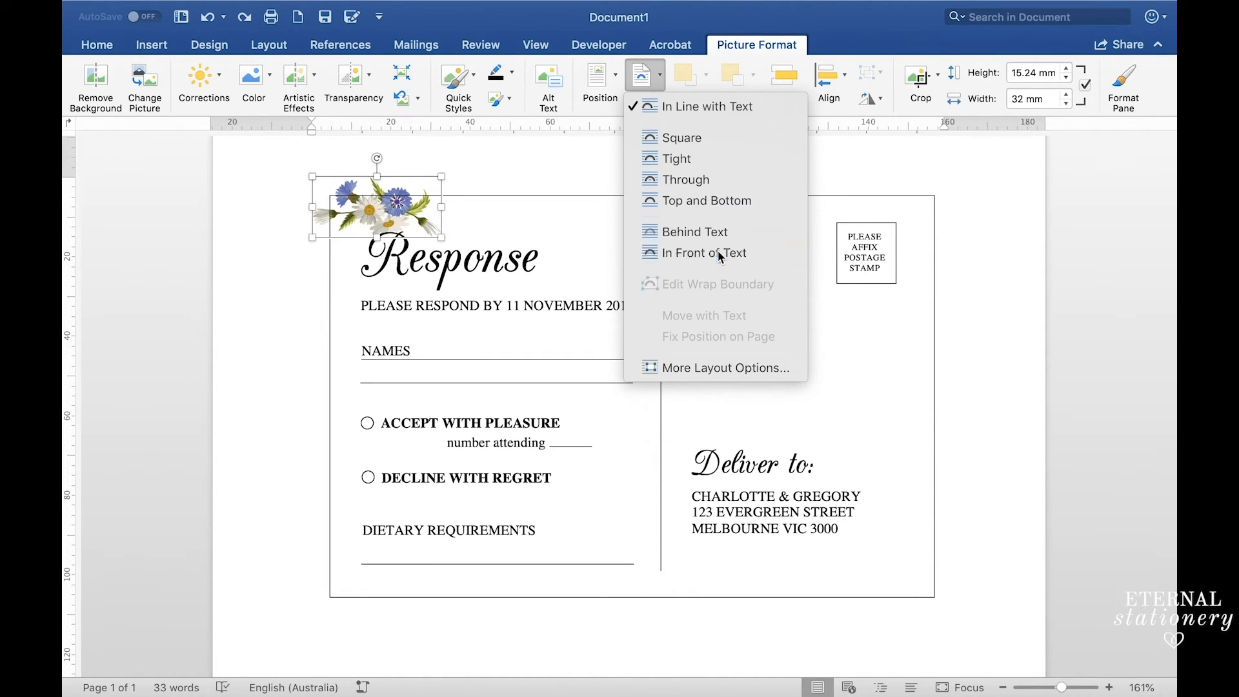
{"action": "left_click", "coordinate": [703, 254]}
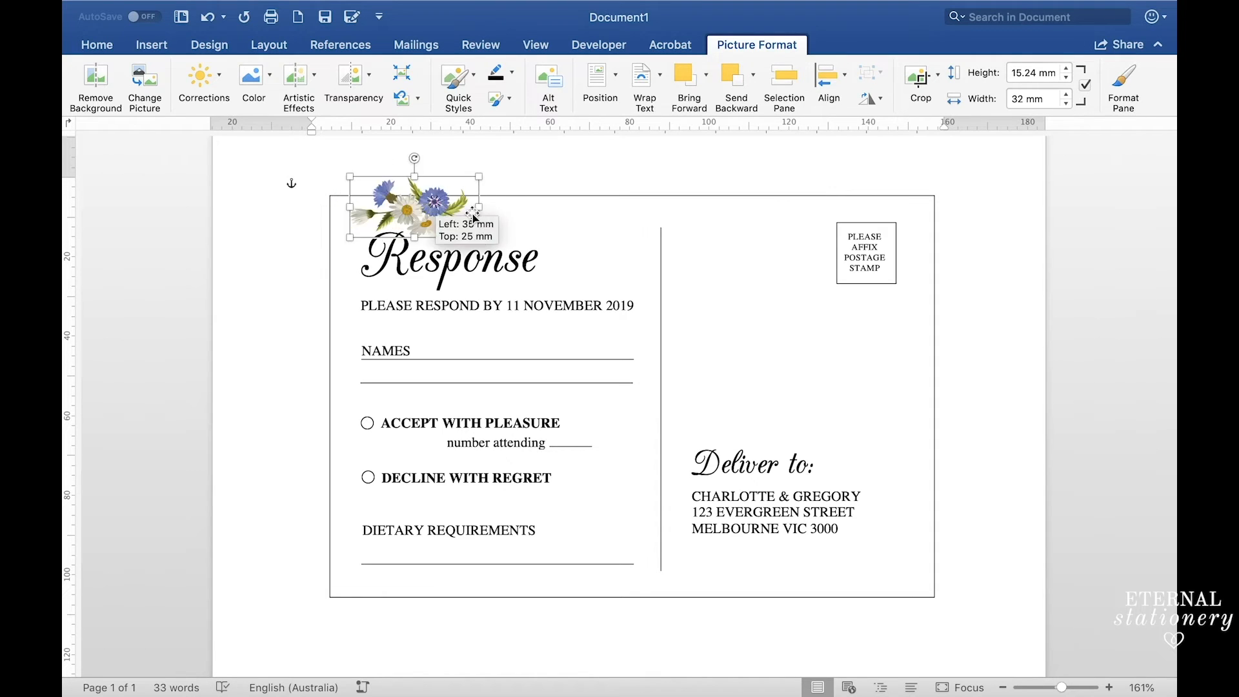
{"action": "left_click_drag", "start_coordinate": [415, 209], "coordinate": [778, 375]}
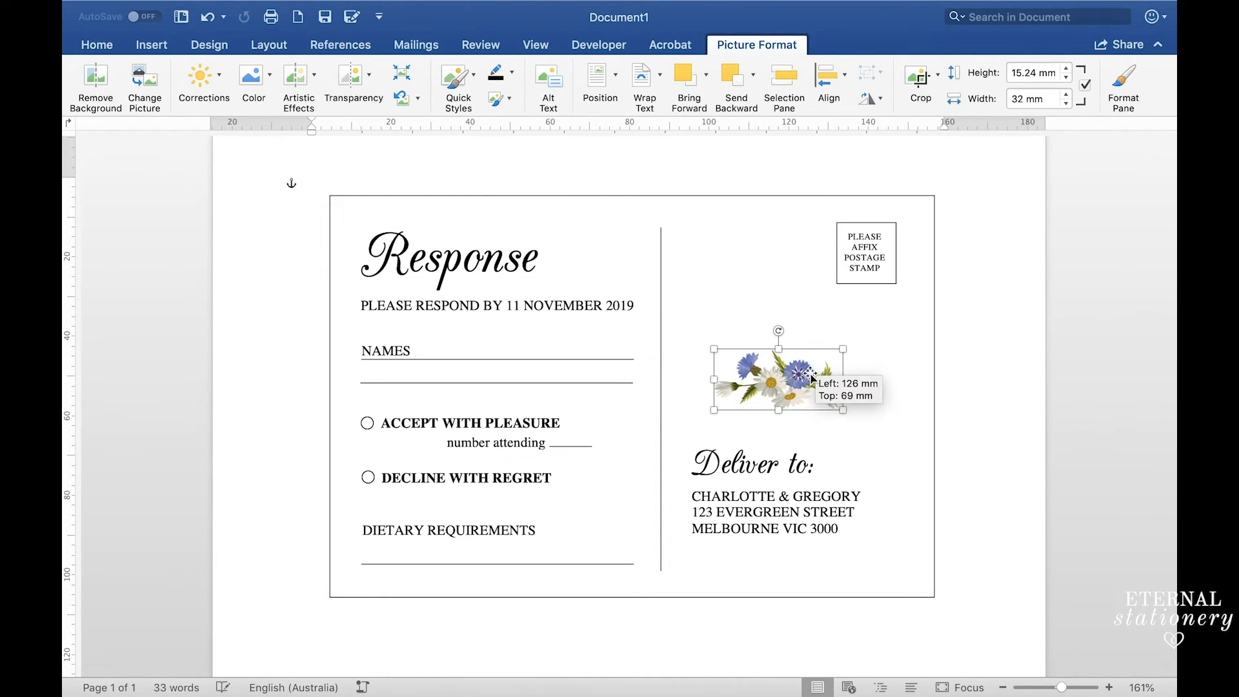
{"action": "left_click_drag", "start_coordinate": [794, 379], "coordinate": [807, 383]}
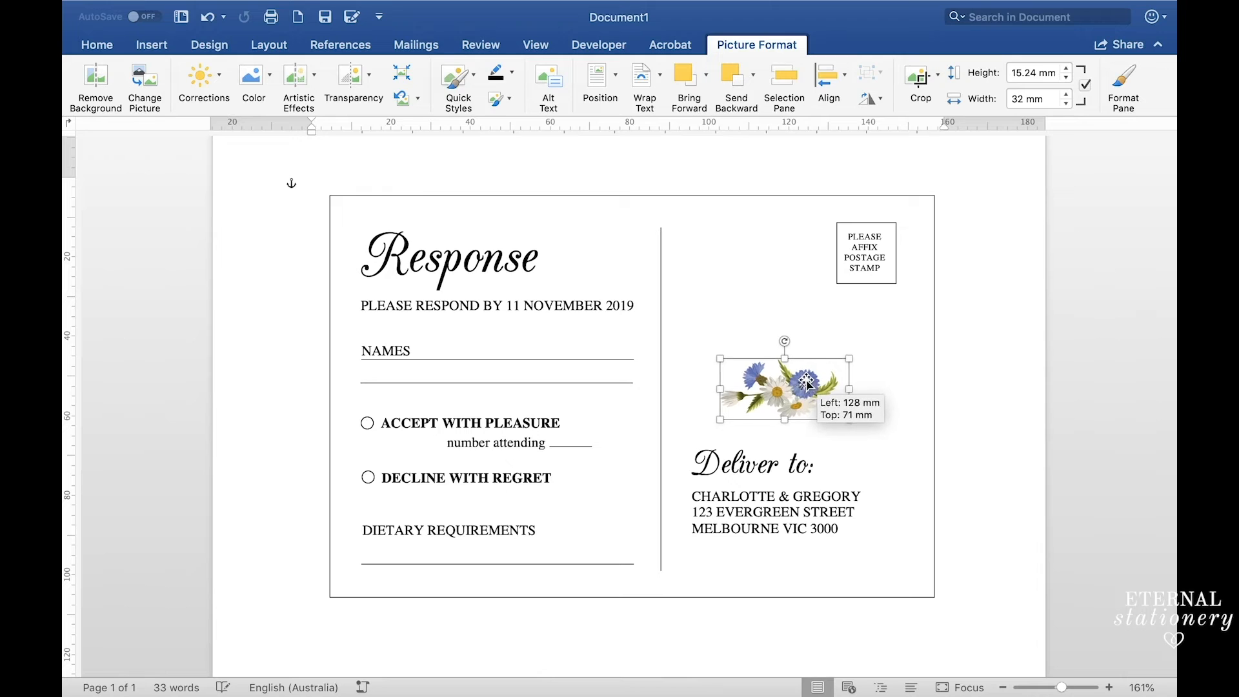
{"action": "left_click", "coordinate": [988, 391]}
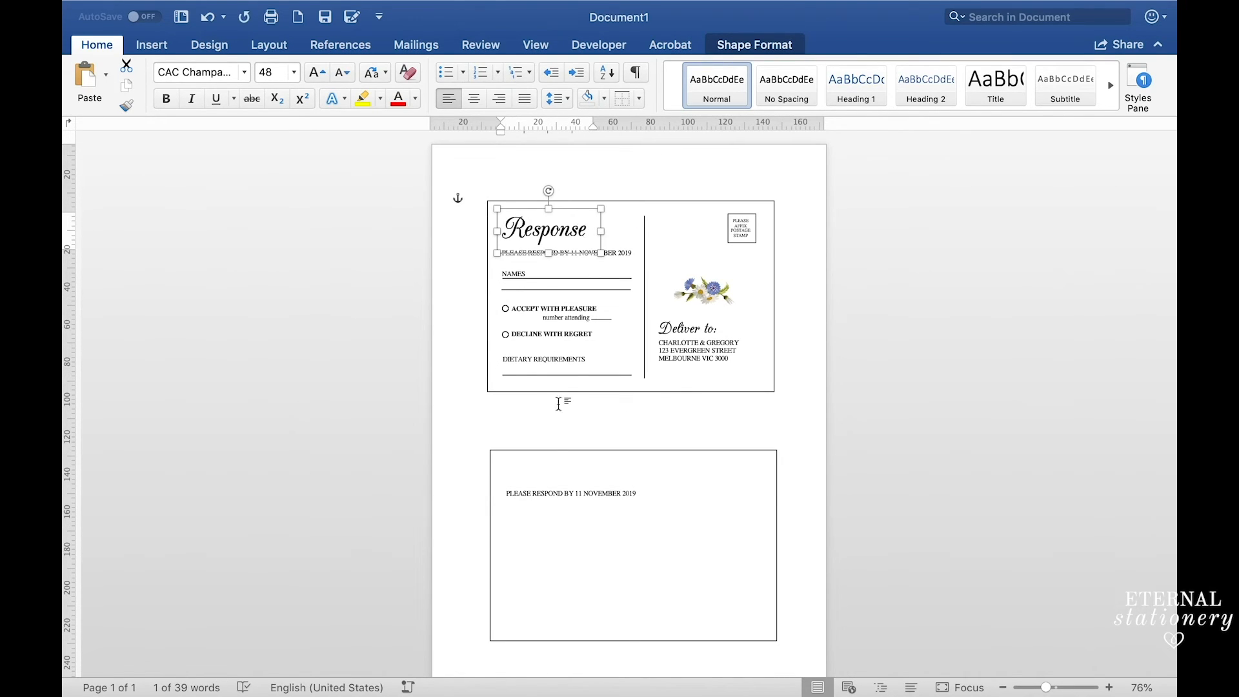
Move the copied Response heading to the top left of the second card
{"action": "left_click_drag", "start_coordinate": [543, 229], "coordinate": [543, 485]}
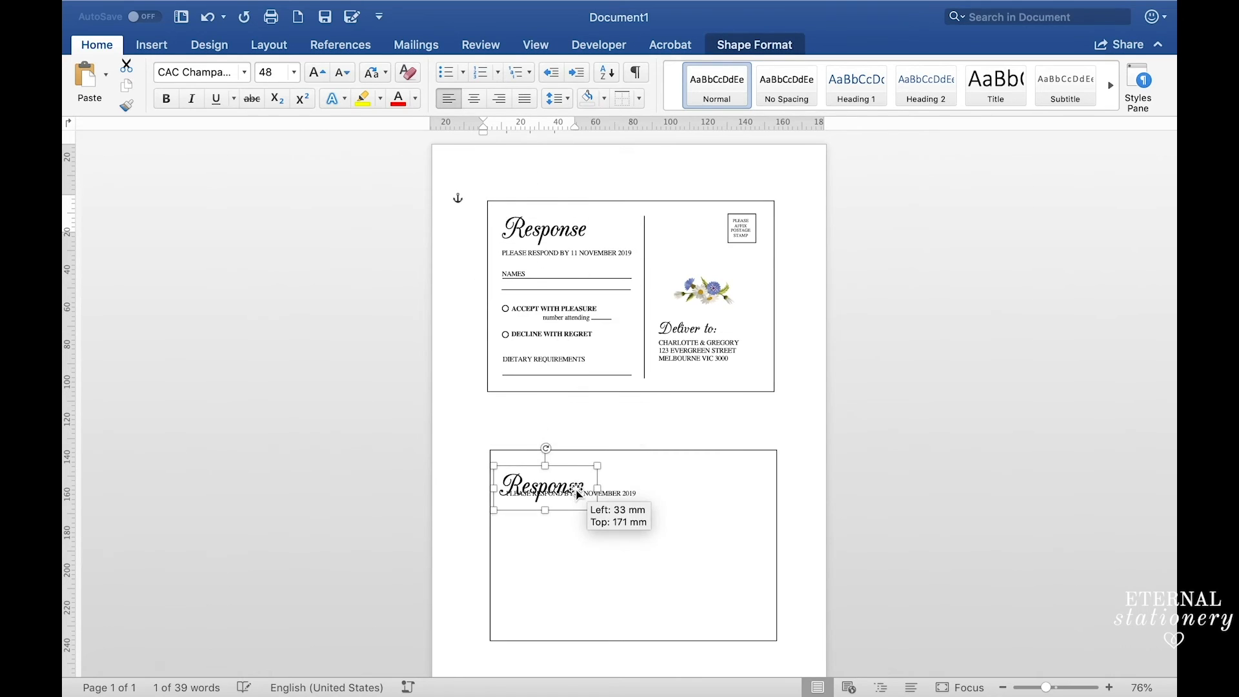
{"action": "left_click_drag", "start_coordinate": [545, 492], "coordinate": [545, 476]}
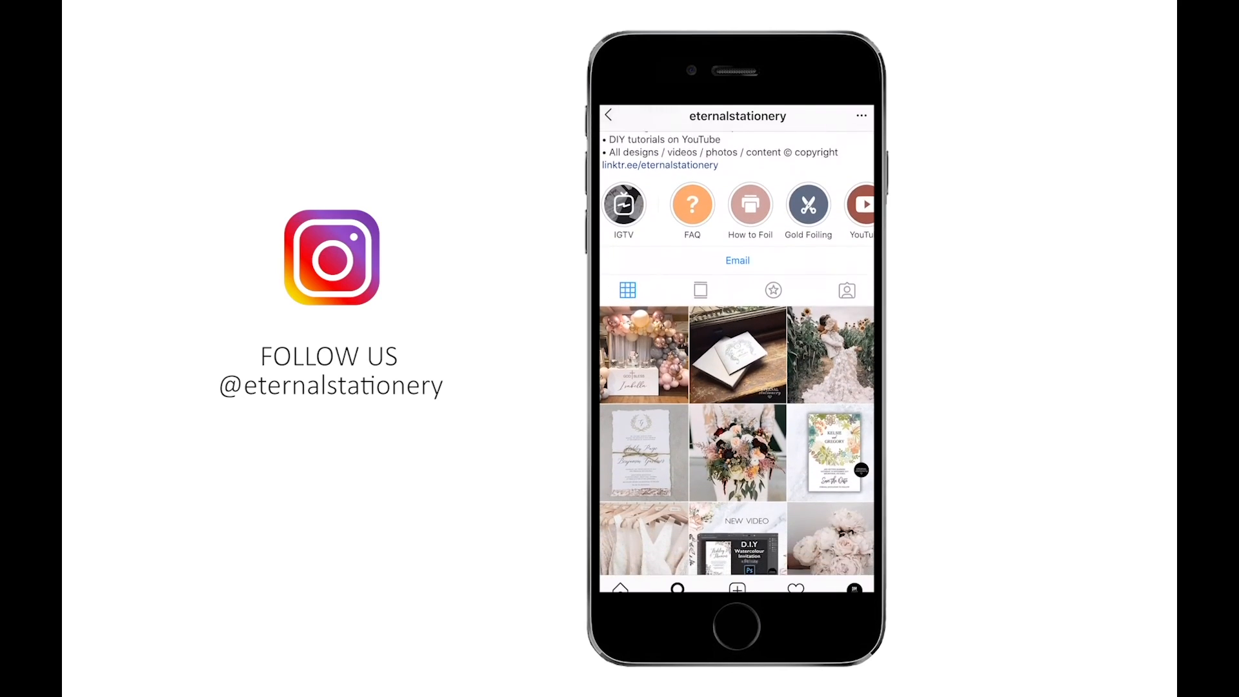
{"action": "scroll", "scroll_direction": "down", "scroll_amount": 3}
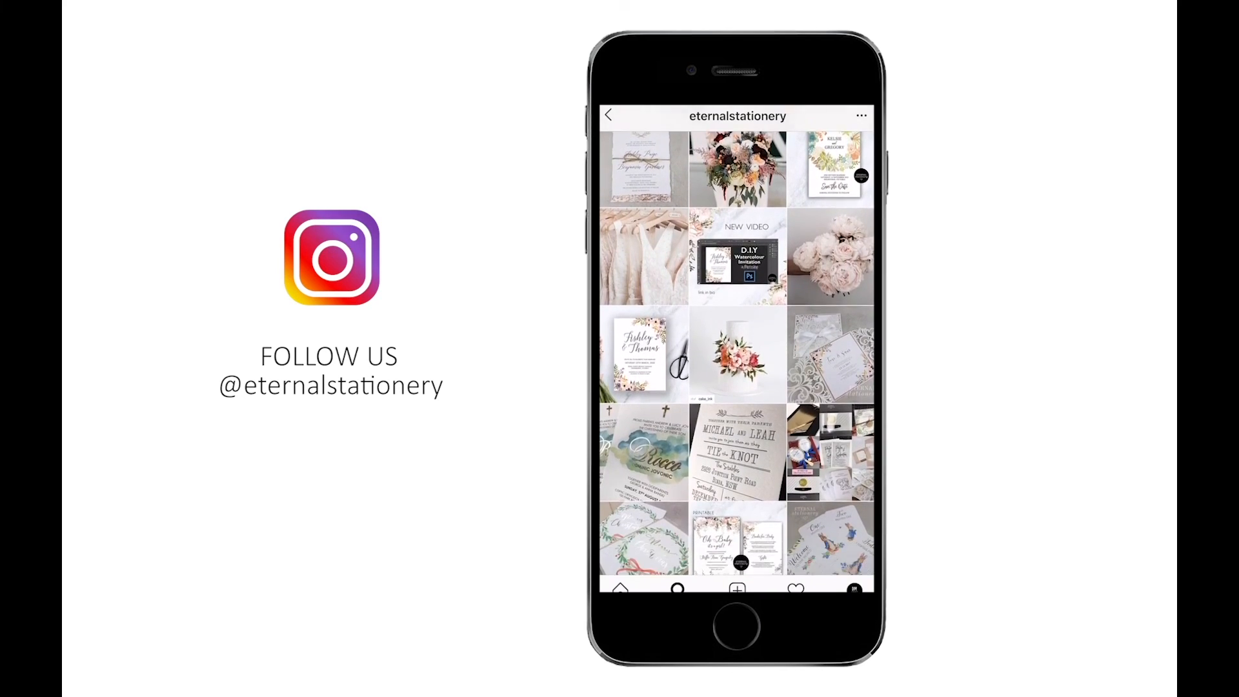
{"action": "scroll", "scroll_direction": "down", "scroll_amount": 3}
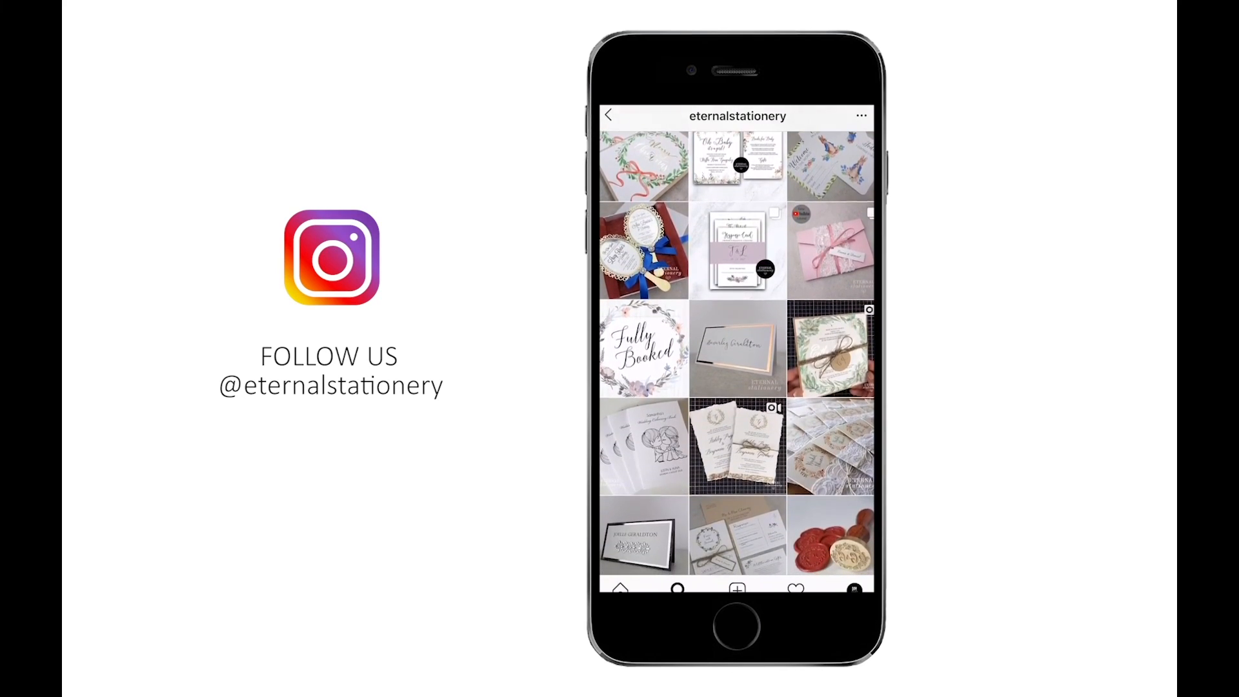
{"action": "scroll", "scroll_direction": "down", "scroll_amount": 3}
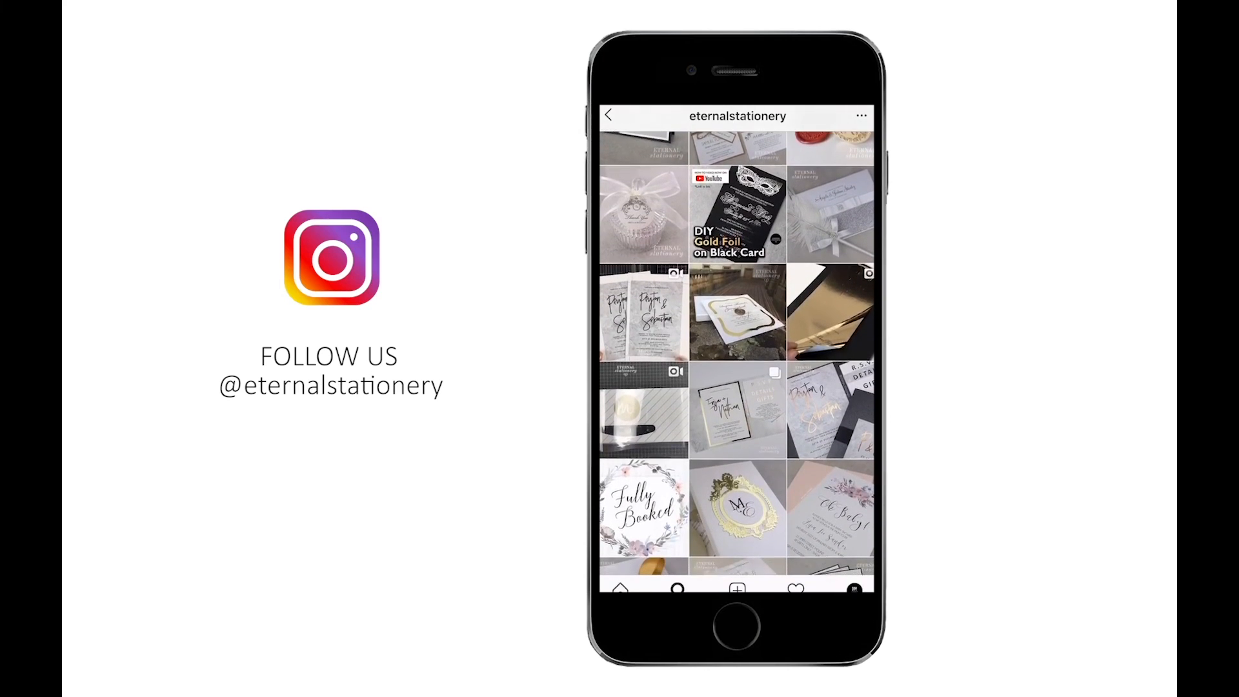
{"action": "scroll", "scroll_direction": "down", "scroll_amount": 3}
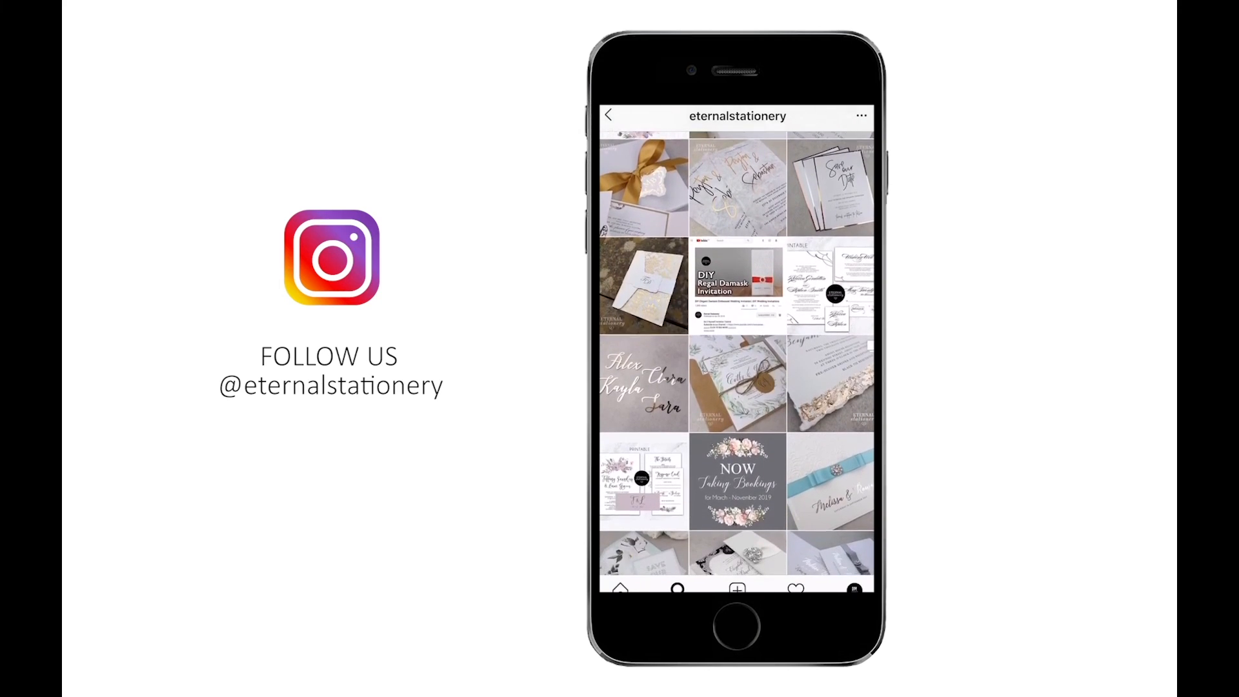